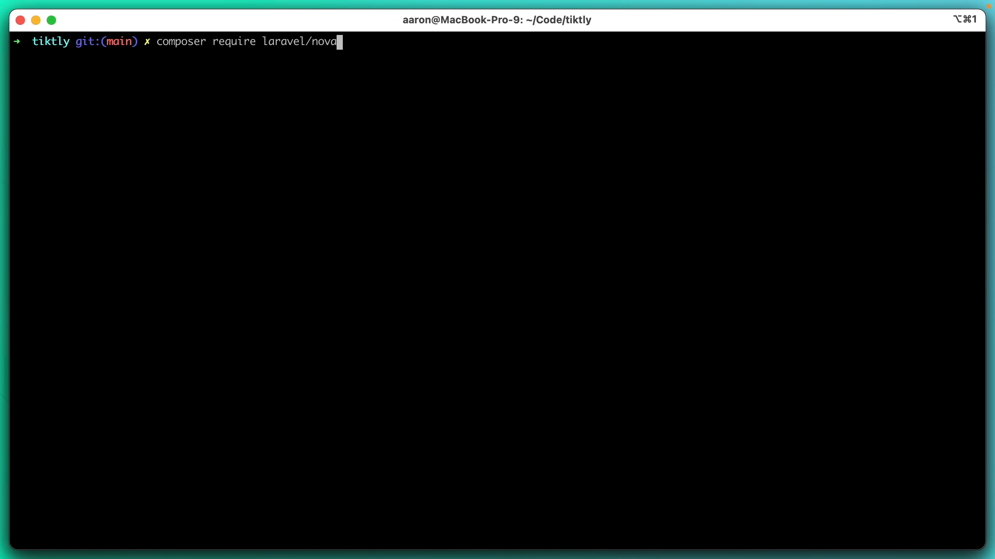
Install the laravel/nova package with composer and run php artisan nova:install.
key(Return)
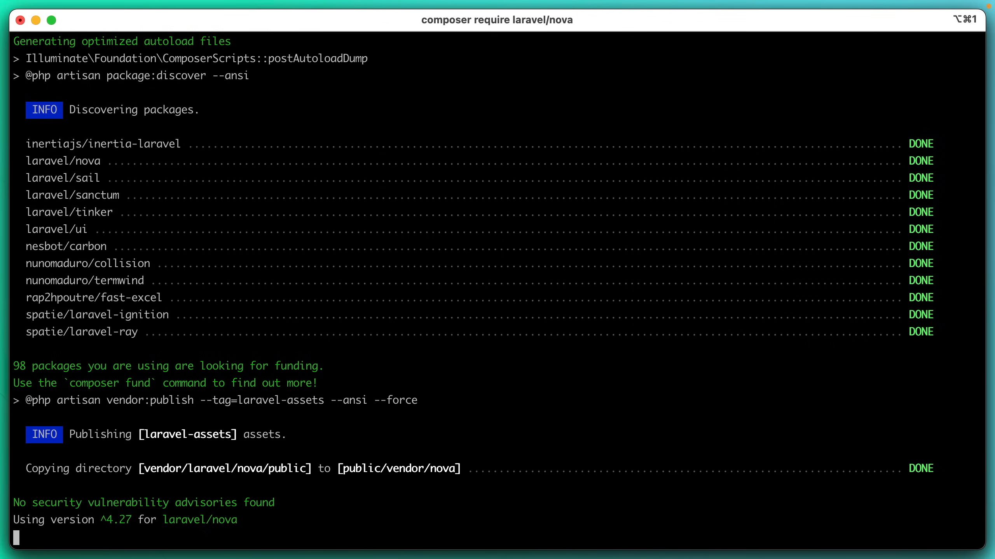
text(clear)
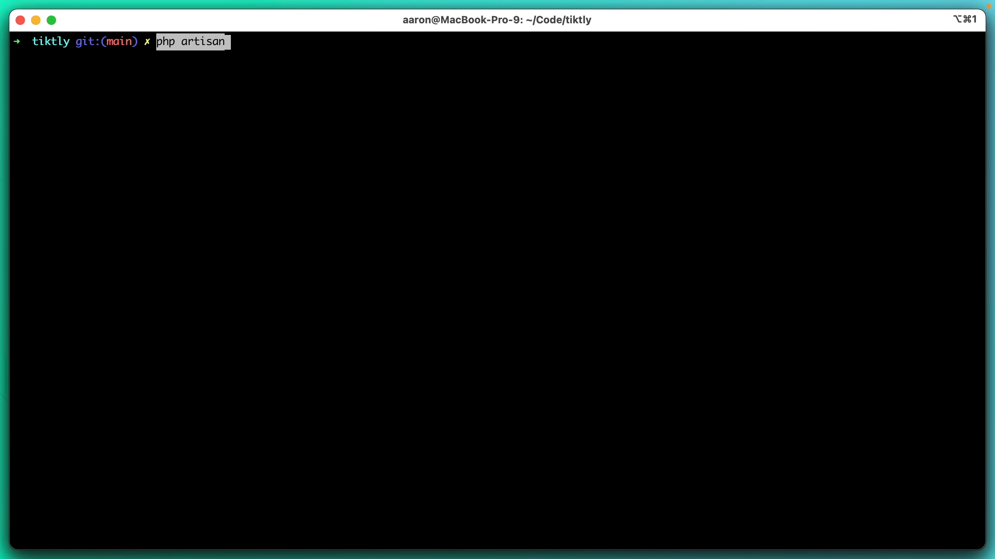
text(nova:install)
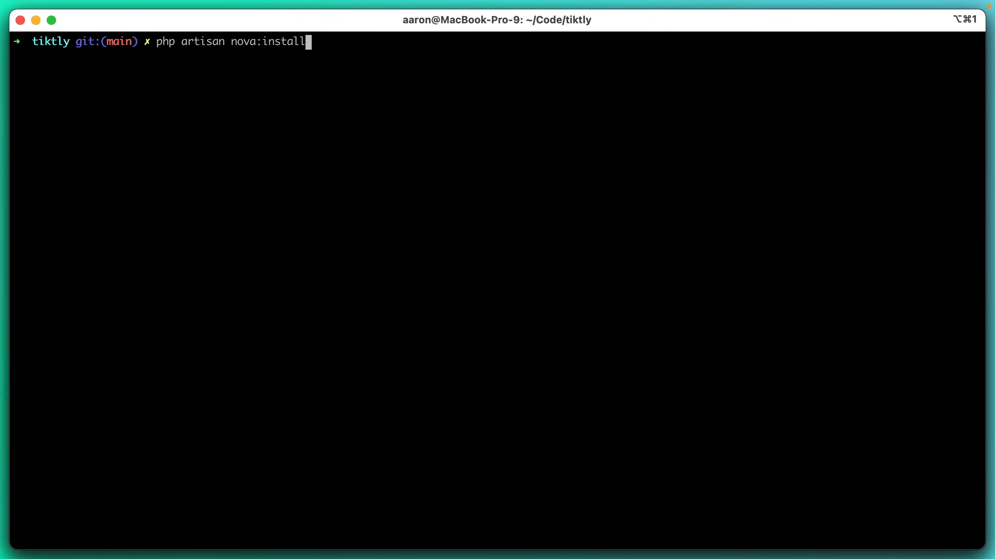
key(Return)
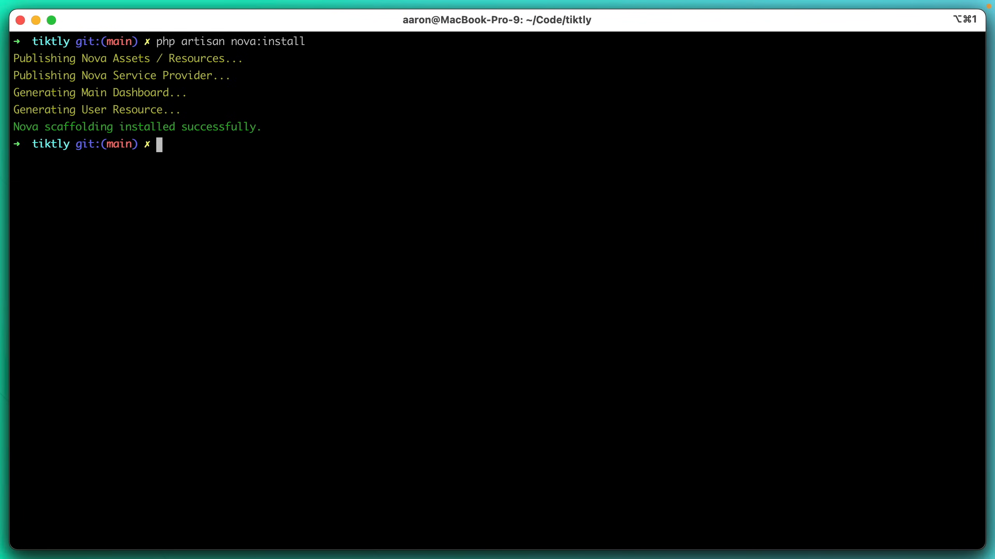
Run php artisan migrate to apply the database migrations.
text(php artisan migr)
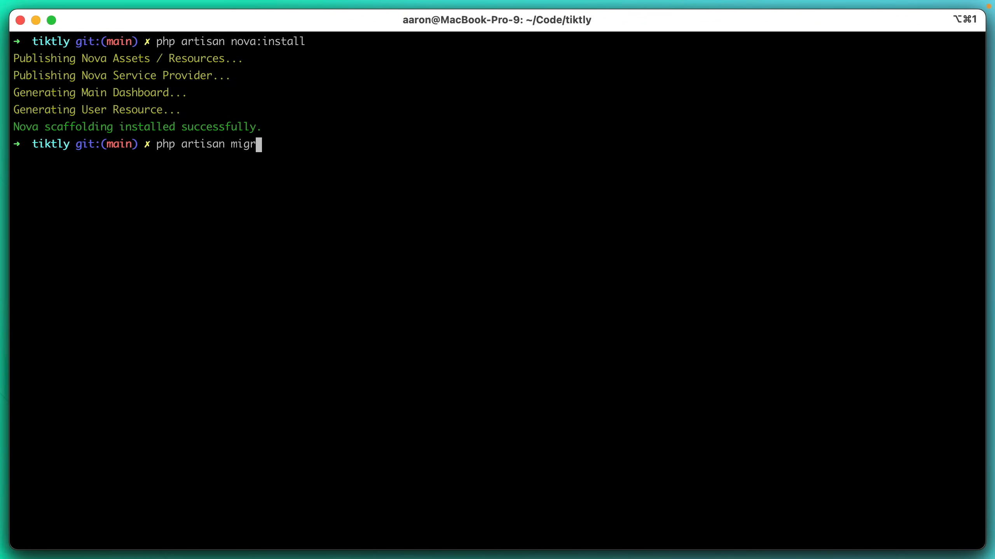
key(Return)
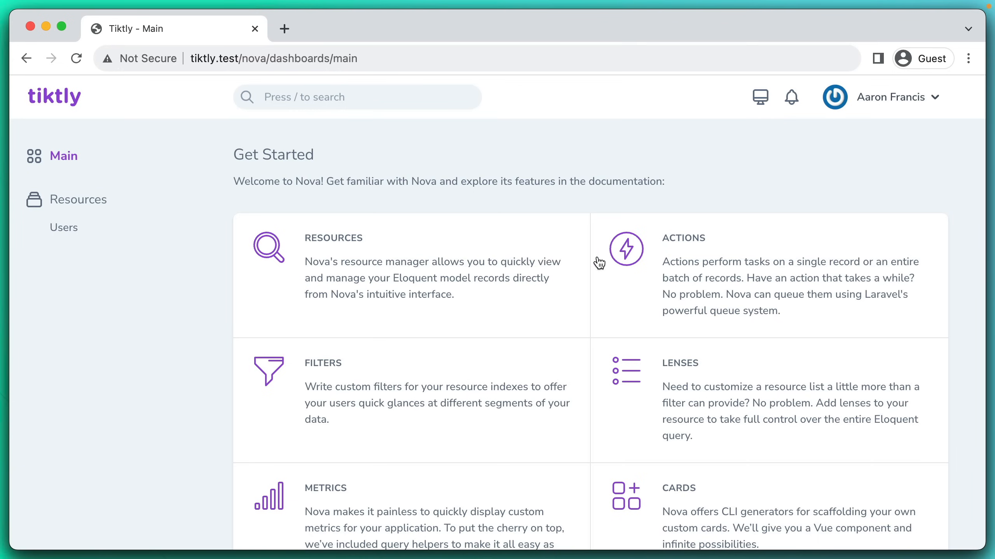
mouse_move(544, 279)
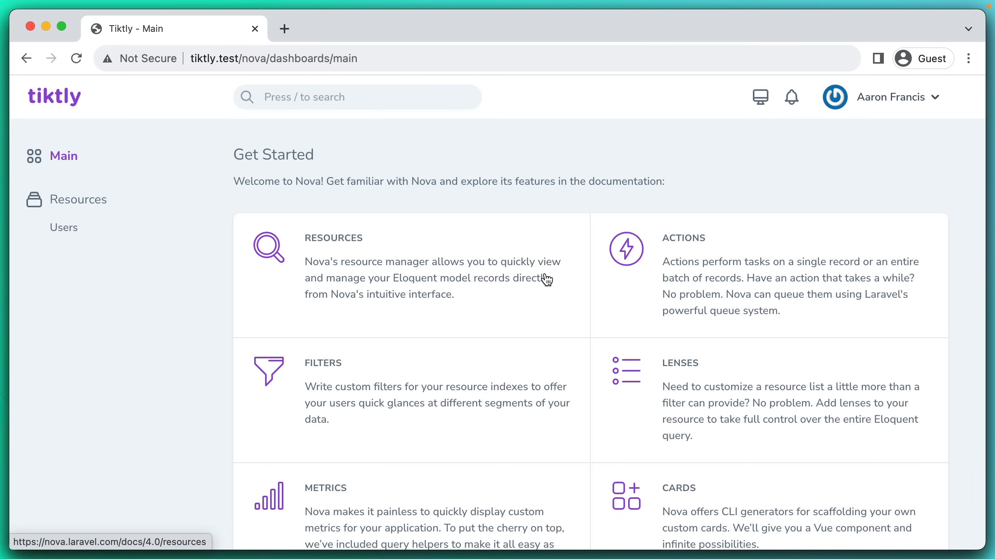
Browse the Users list, cancel a new user, and fix the Aaron account's example email.
click(64, 227)
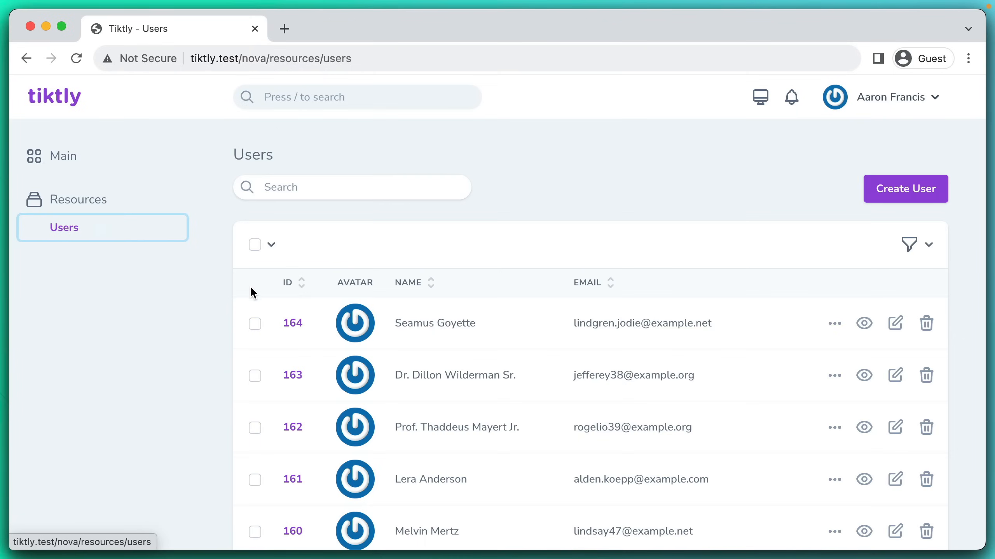
click(904, 188)
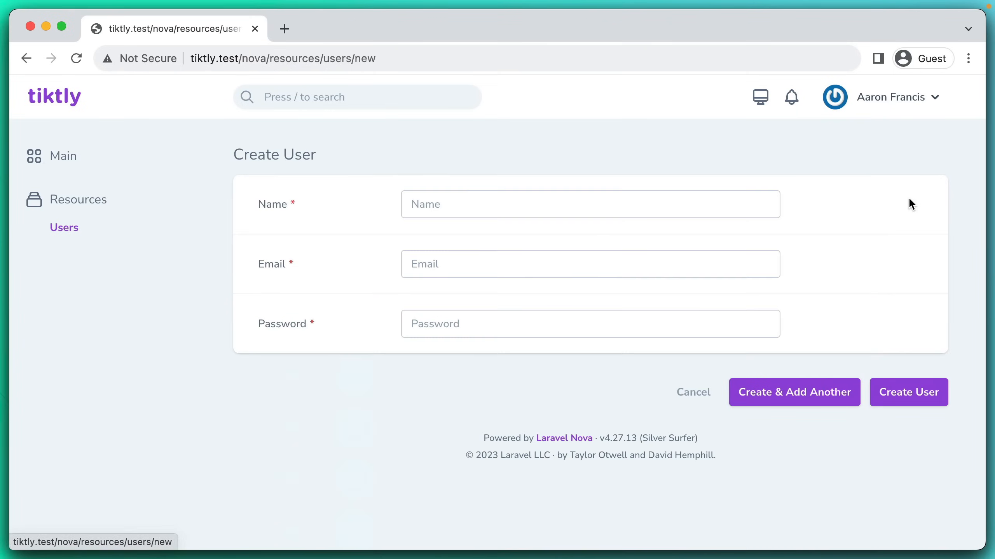
click(692, 392)
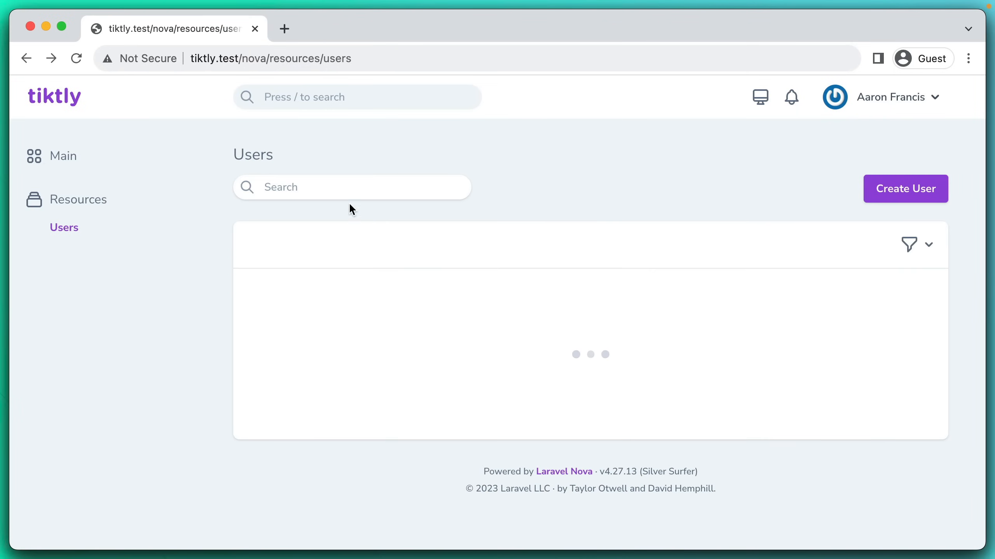
text(Aaron@e.com)
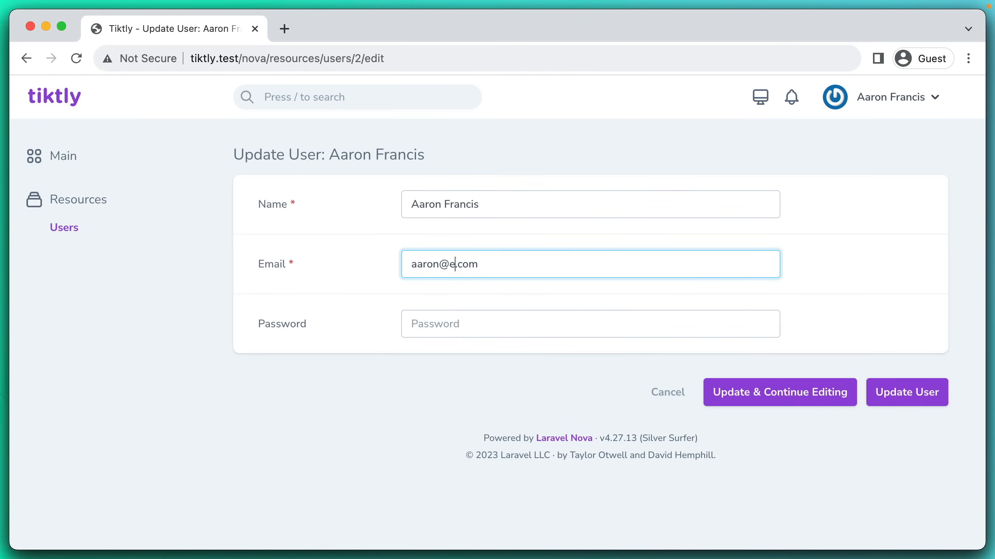
text(xample)
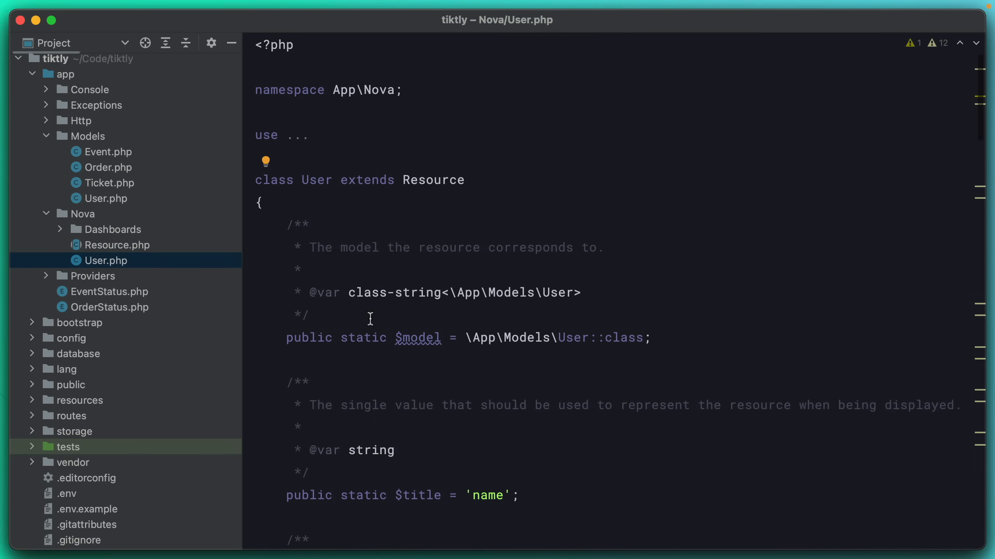
Select the Event, Order and Ticket model files in the Project panel.
click(111, 183)
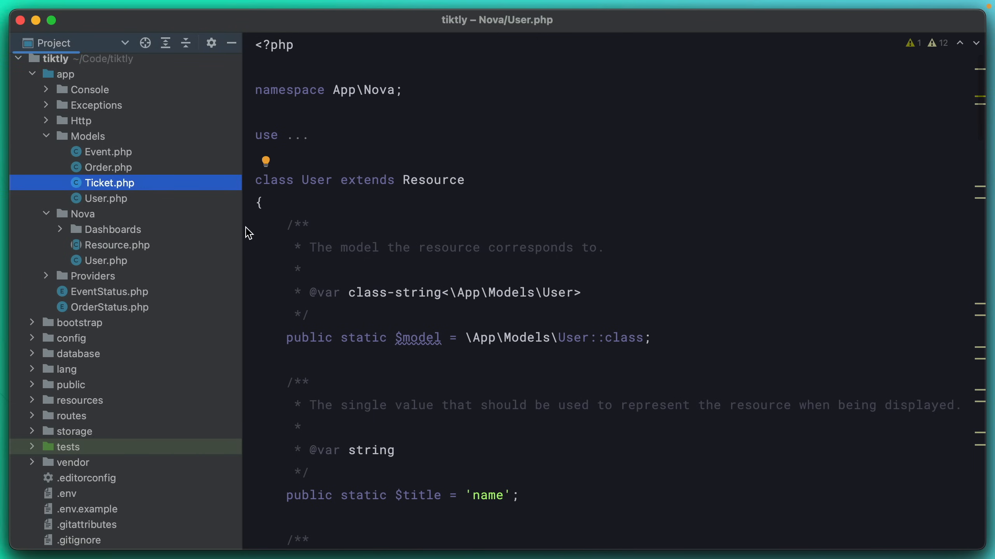
click(109, 151)
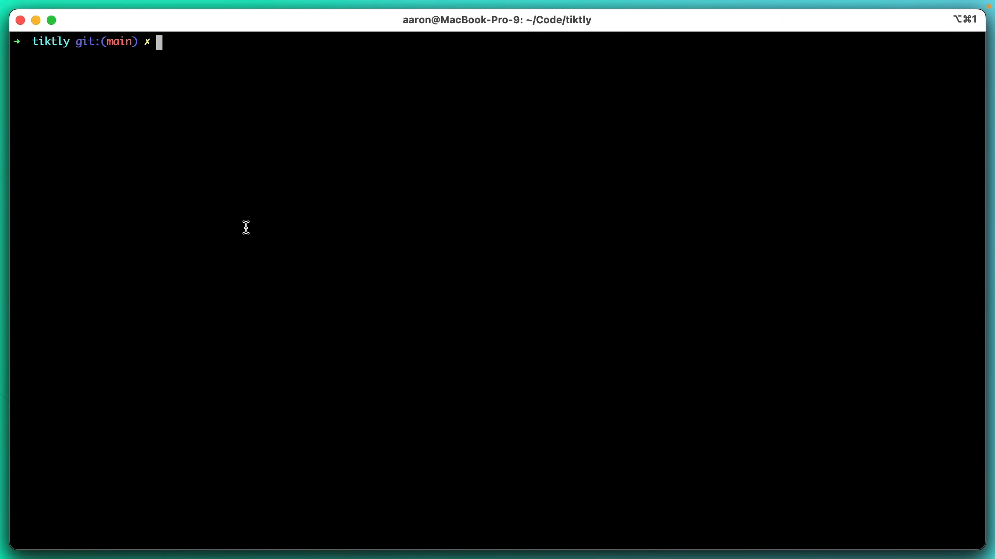
Run php artisan nova:resource for the Event, Order and Ticket models.
text(php artisan nova:resource Event)
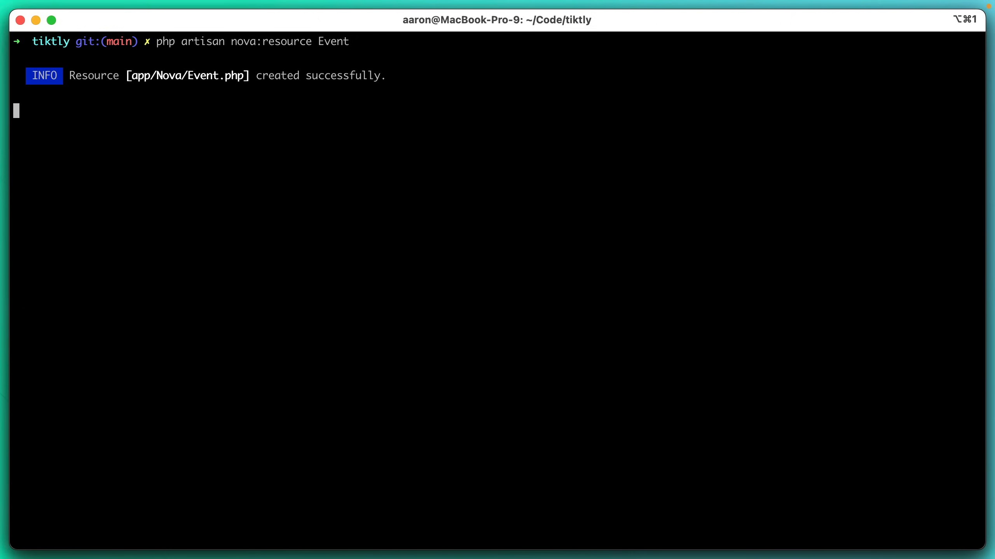
text(php artisan nova:resource Orde)
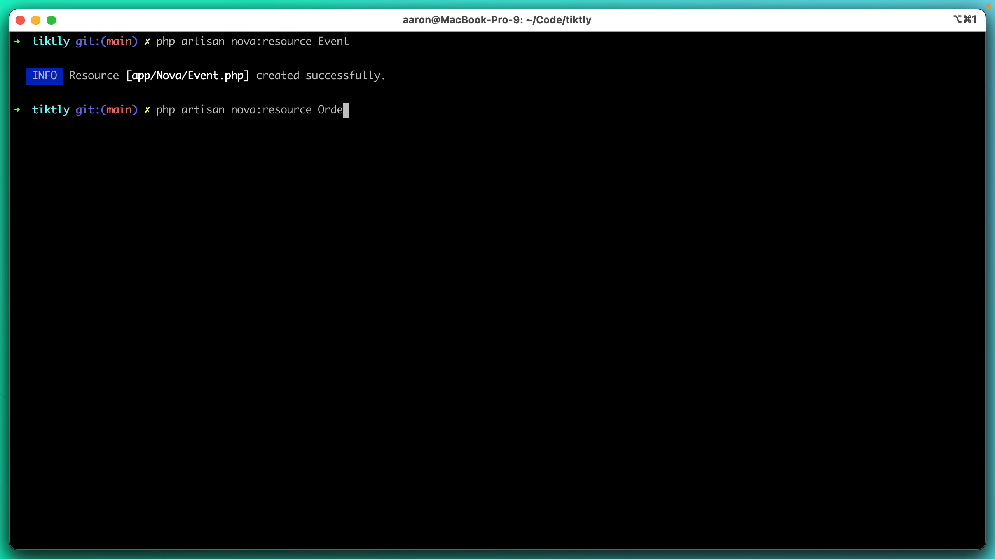
key(Return)
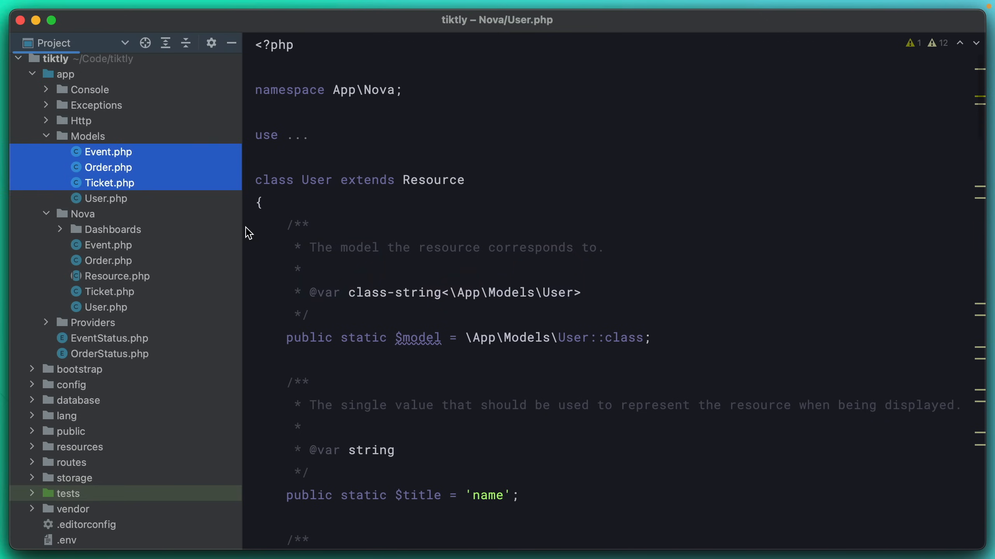
Select the newly generated Event, Order and Ticket resource files in app/Nova.
click(109, 245)
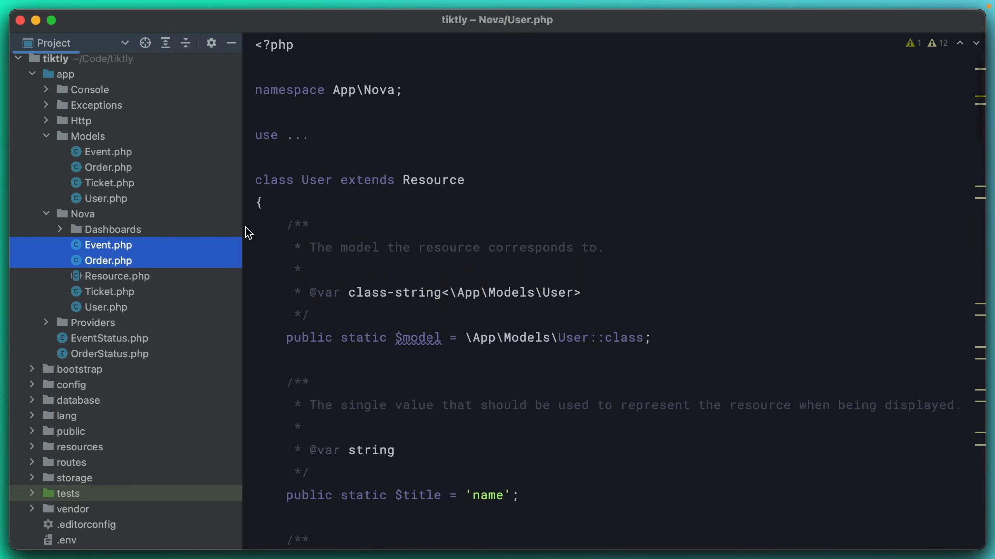
click(109, 292)
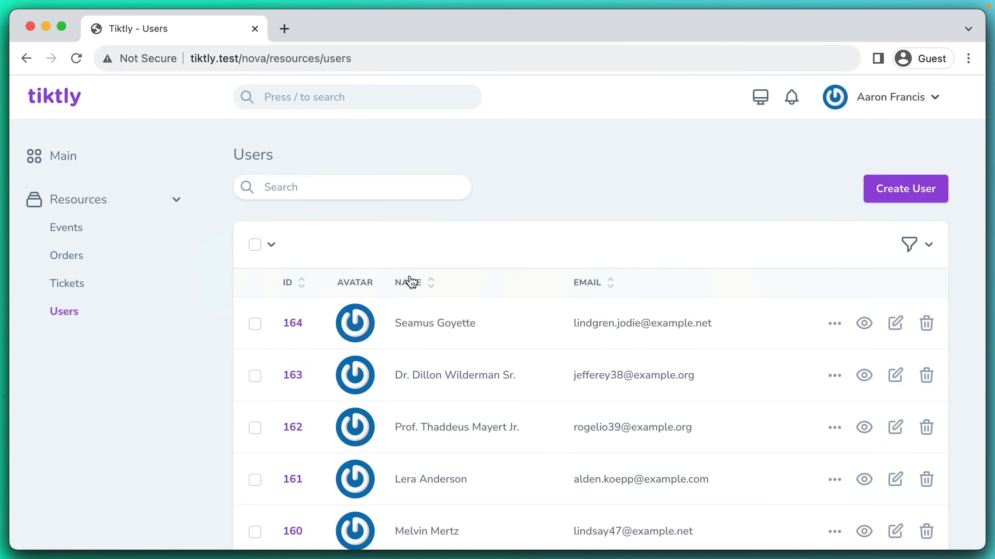
mouse_move(76, 233)
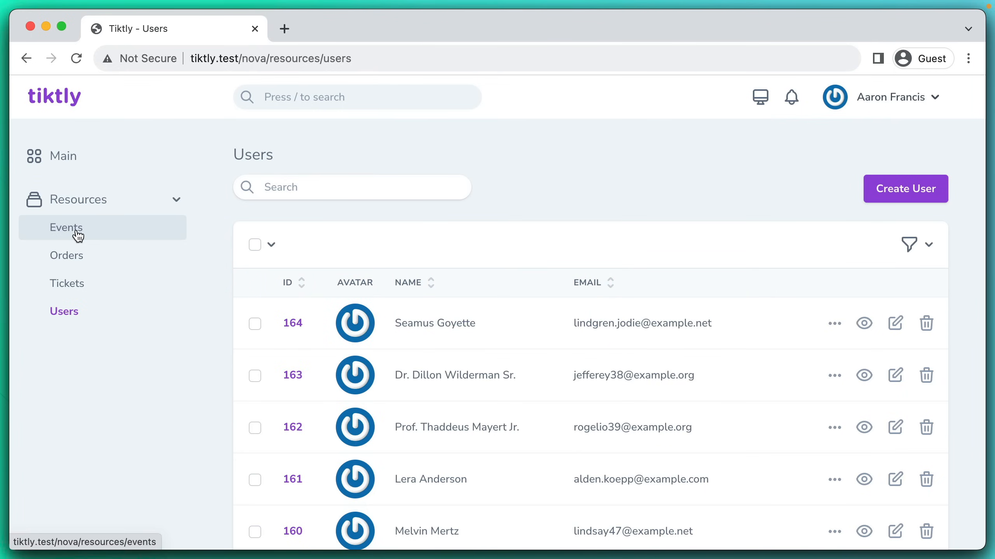
Add a Text::make('Name') field so the Events list shows each event's name.
click(66, 228)
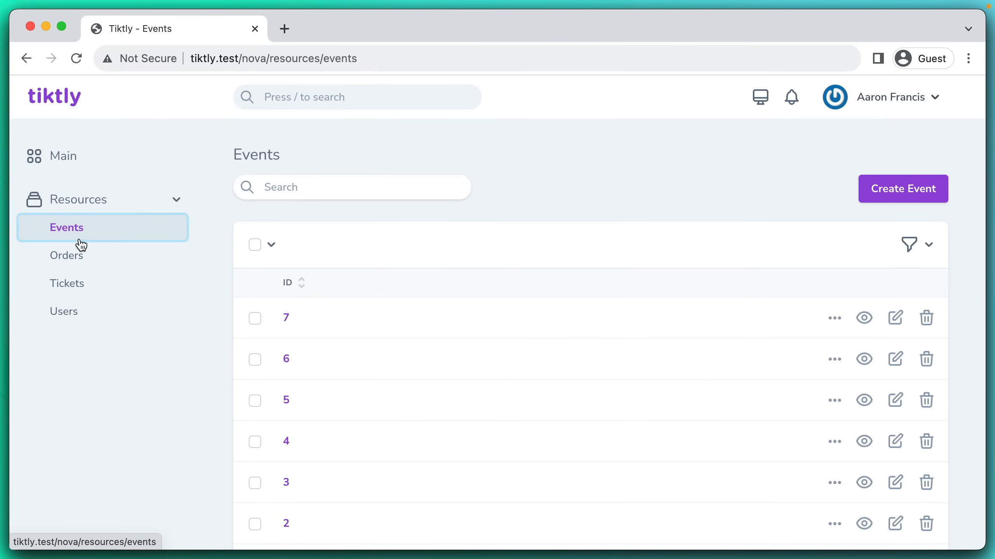
mouse_move(430, 417)
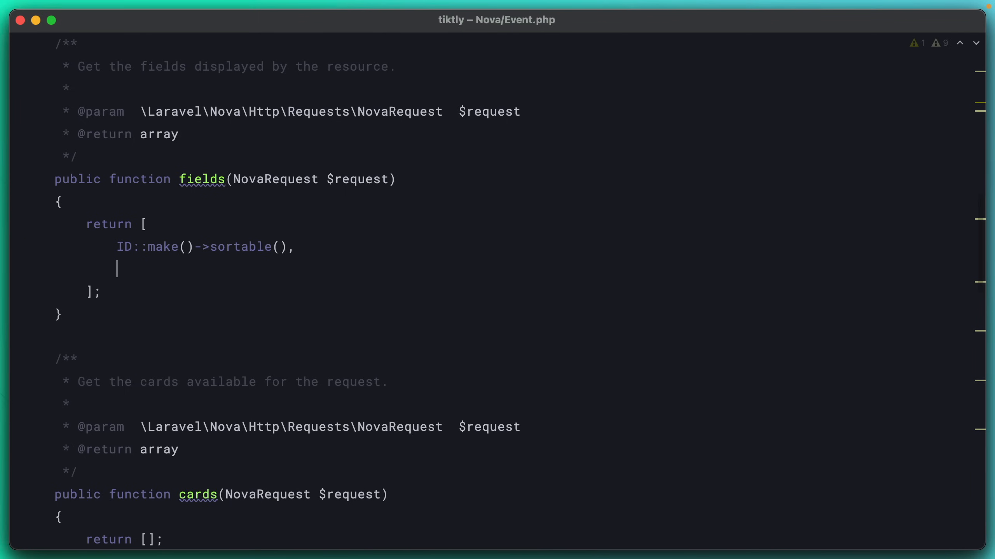
text(Text::mak)
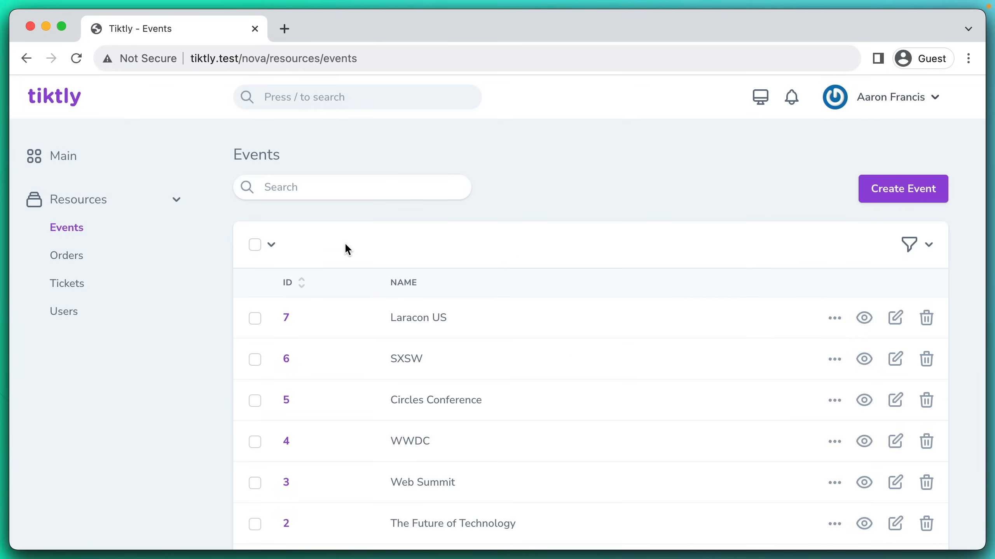
mouse_move(864, 440)
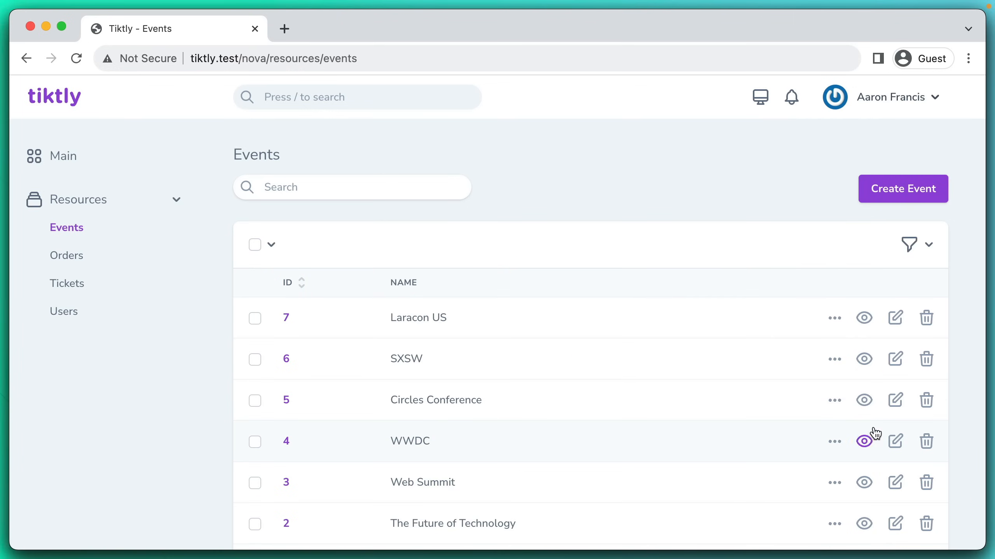
Edit the Circles Conference event and shorten its Name.
click(895, 400)
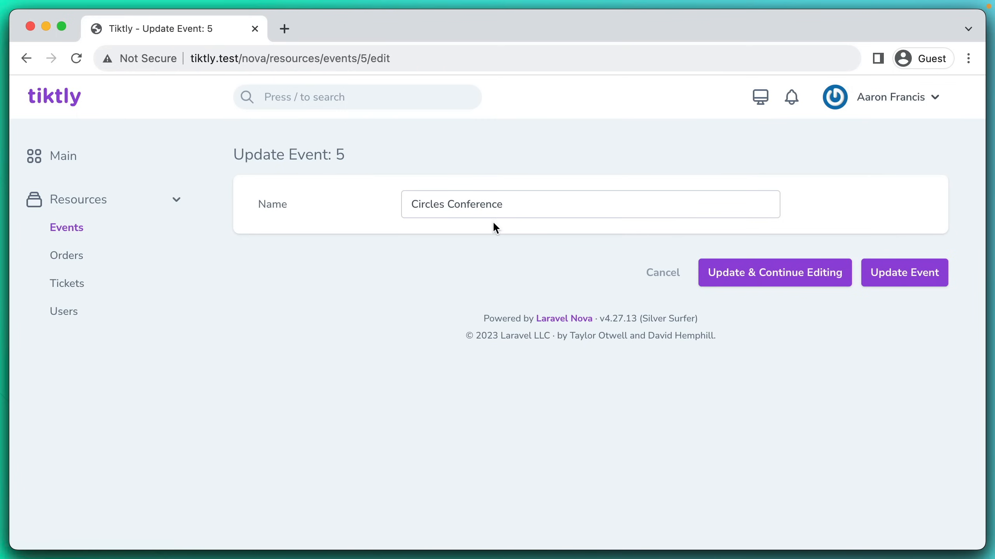
key(Backspace)
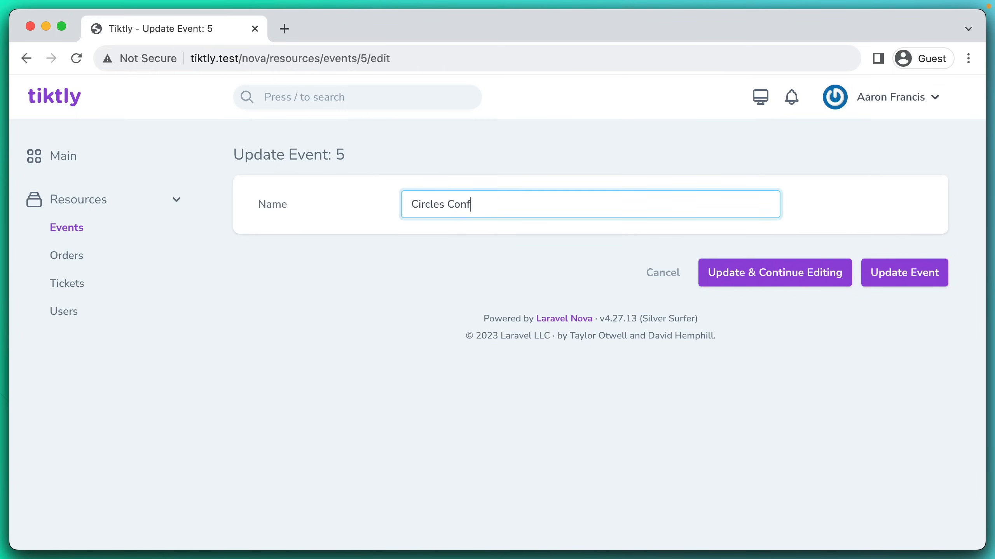
click(903, 273)
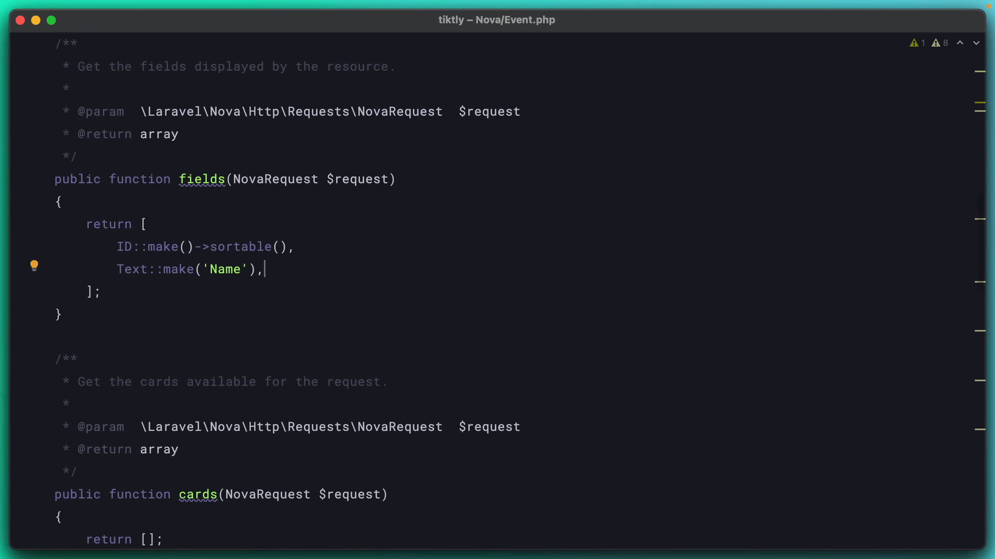
Add Text::make() lines for Image, Status, Description, Price, Tickets Available and Tickets Sold.
text(Text::make('Image'),)
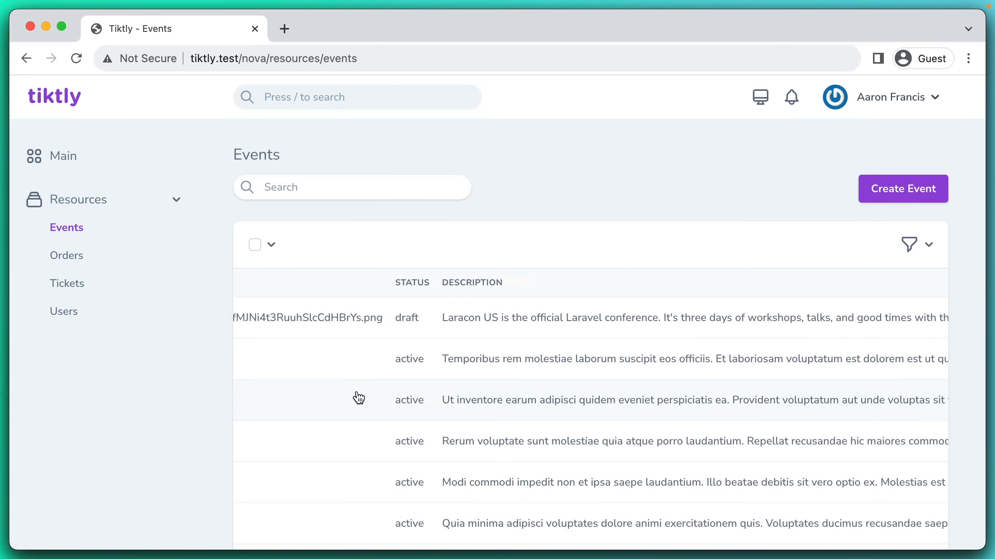
scroll(right, 3)
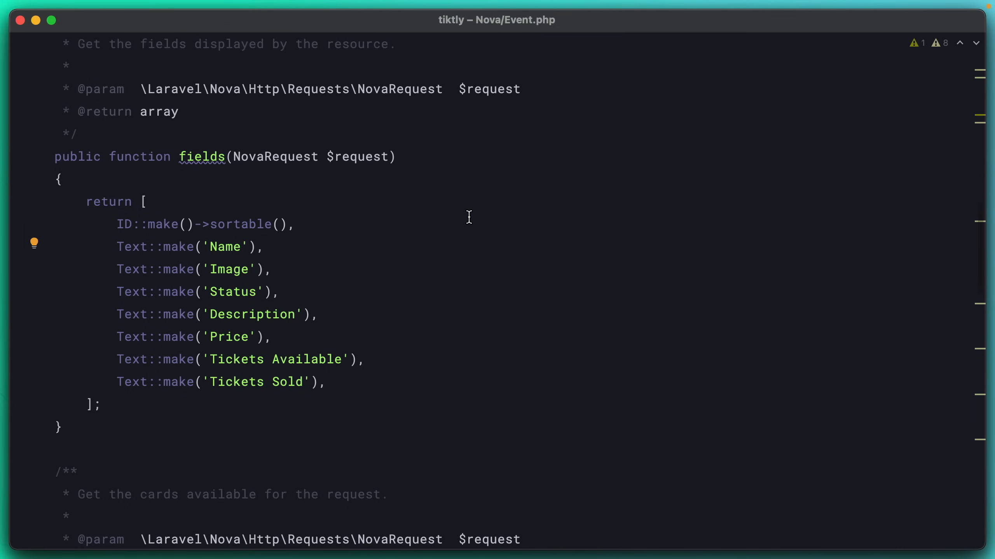
Change Image to an Image field, Description to Markdown and Price to Currency.
double_click(132, 269)
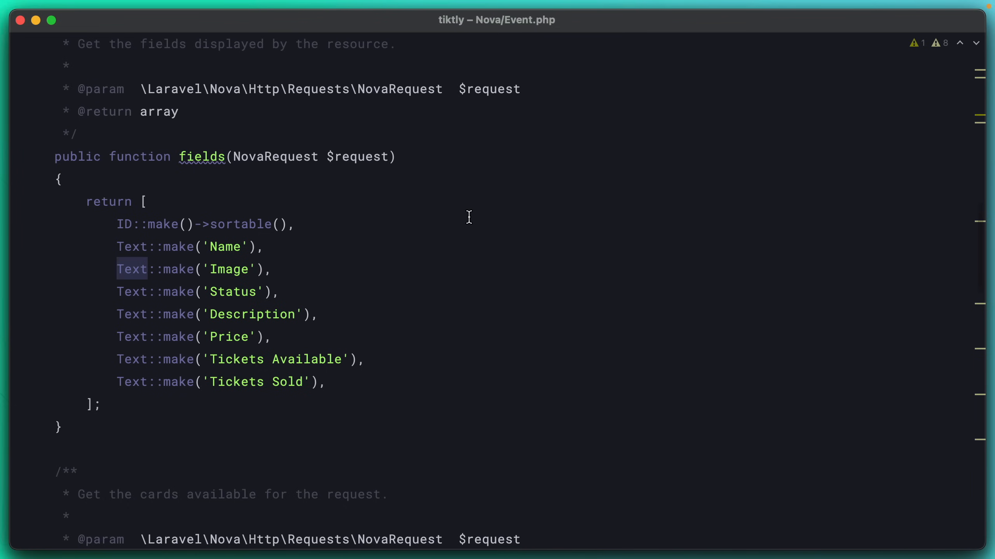
text(Image)
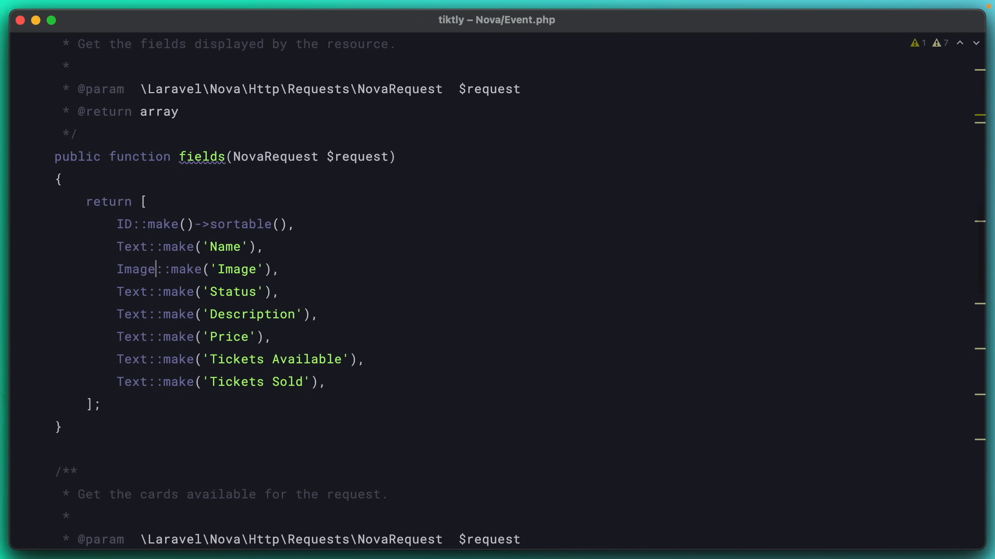
text(Markdown)
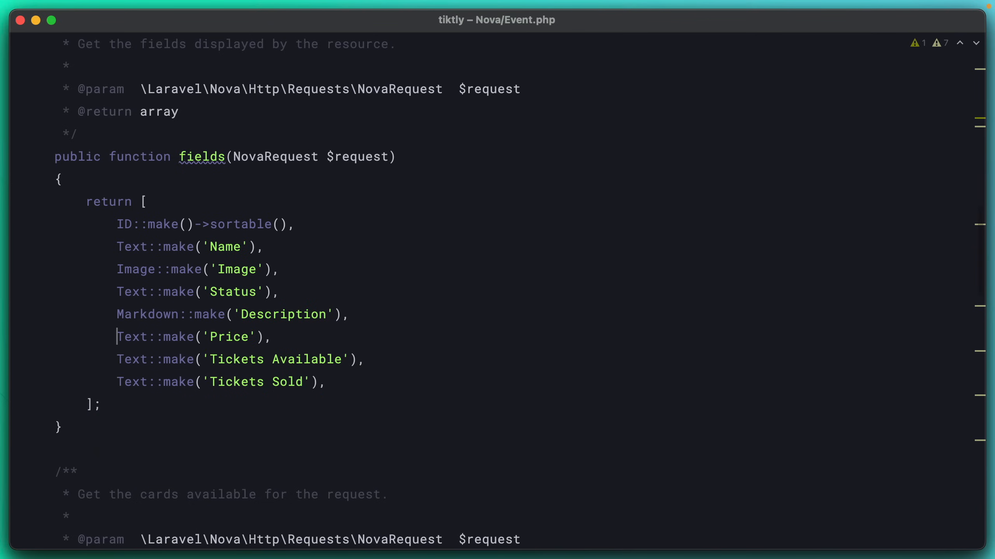
text(Currency)
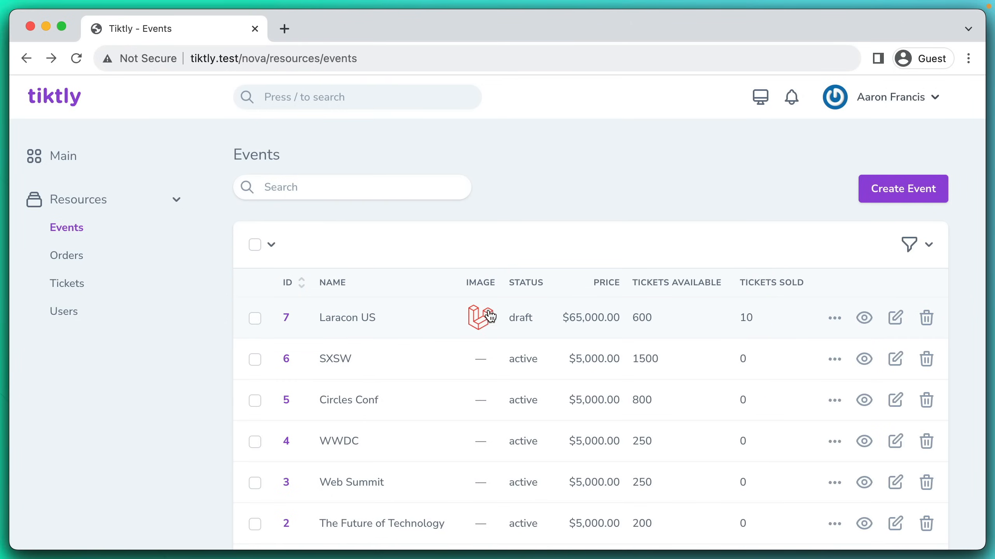
mouse_move(577, 326)
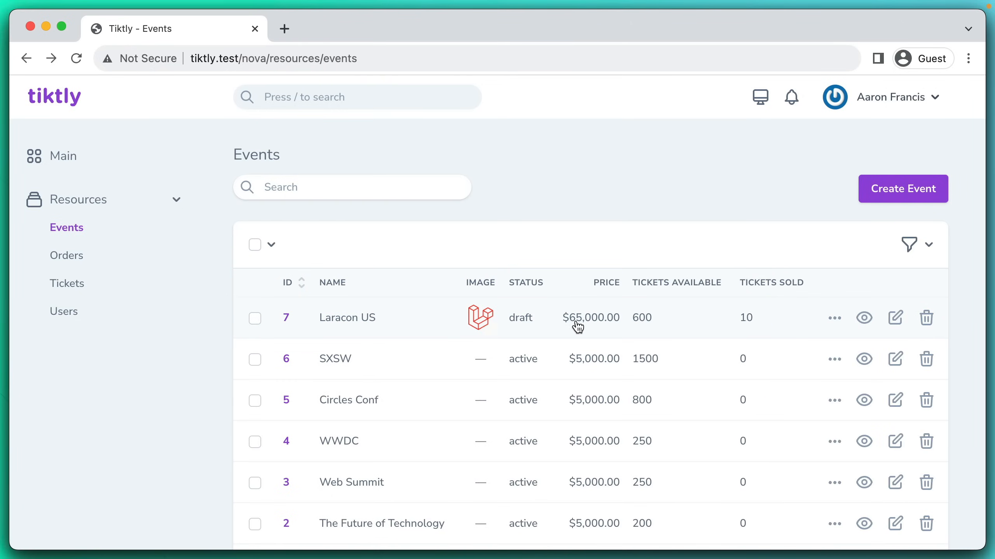
mouse_move(573, 327)
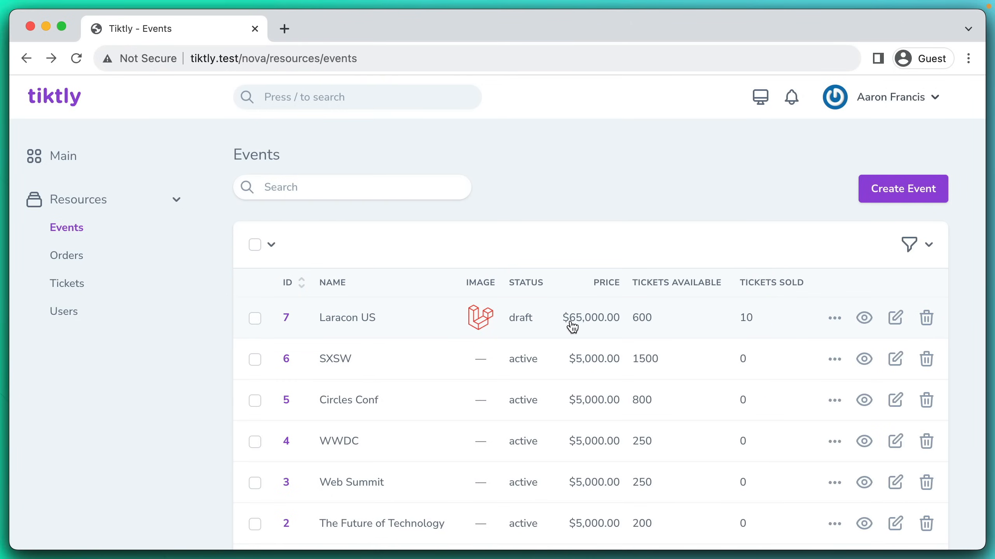
mouse_move(558, 329)
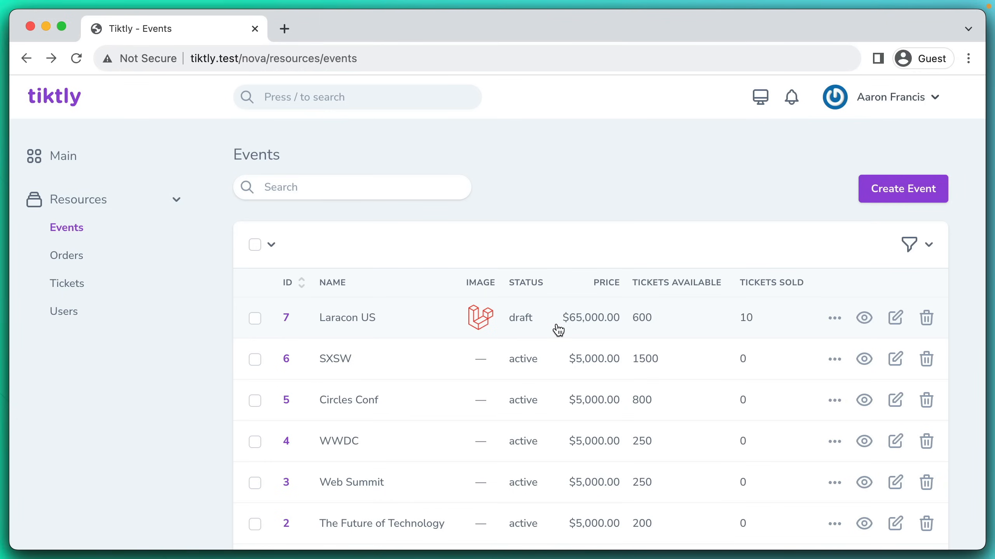
Edit the Laracon US event and make the word Laracon bold in its Markdown description.
click(896, 318)
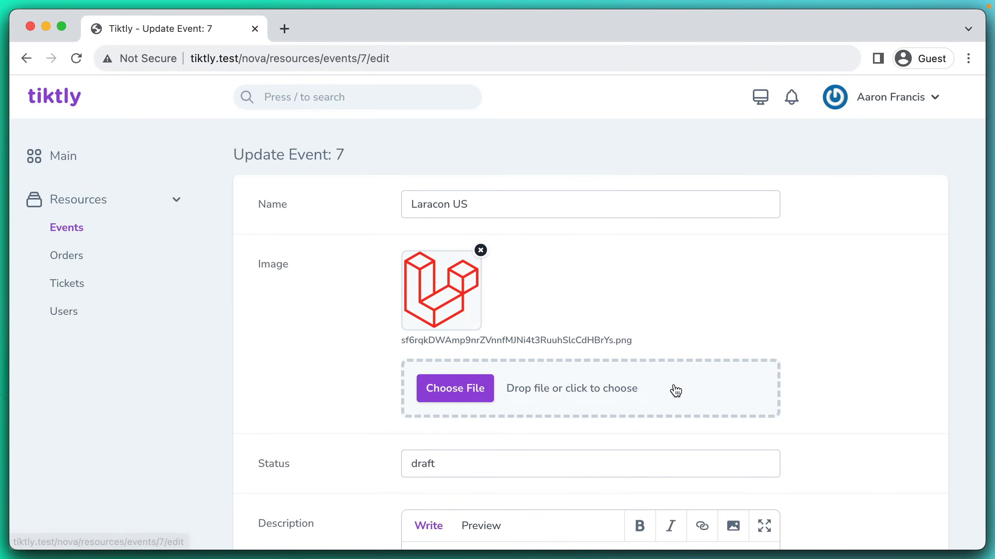
scroll(down, 3)
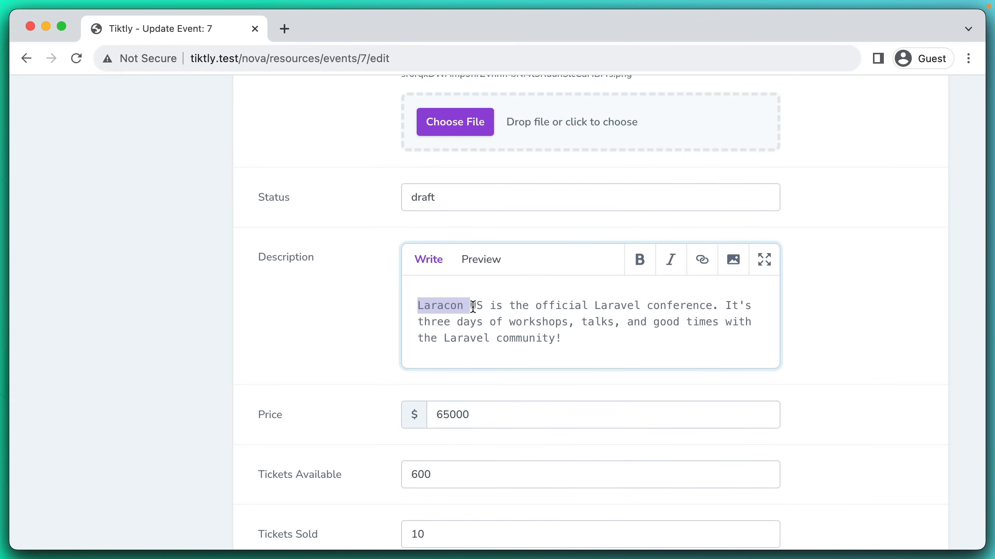
mouse_move(623, 285)
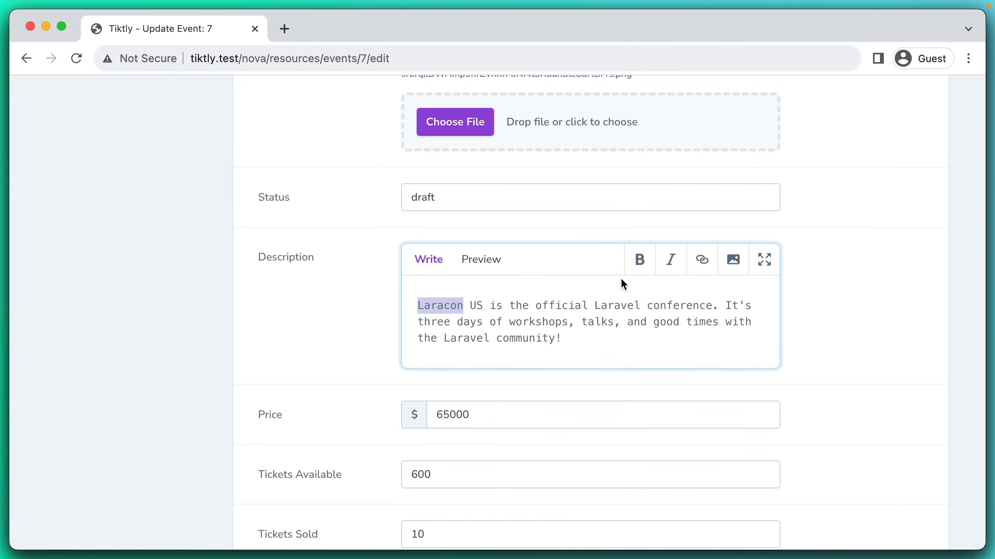
click(639, 259)
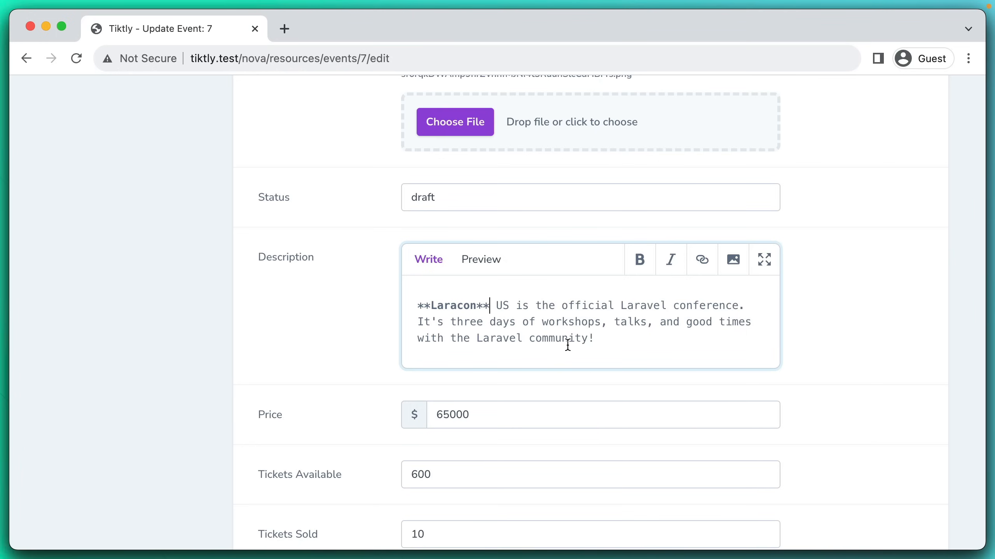
scroll(up, 3)
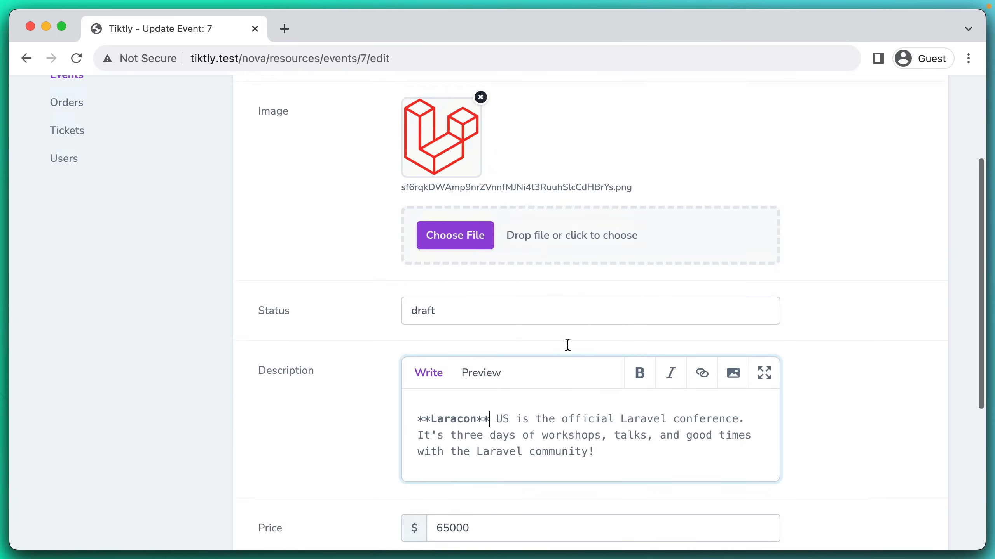
scroll(up, 3)
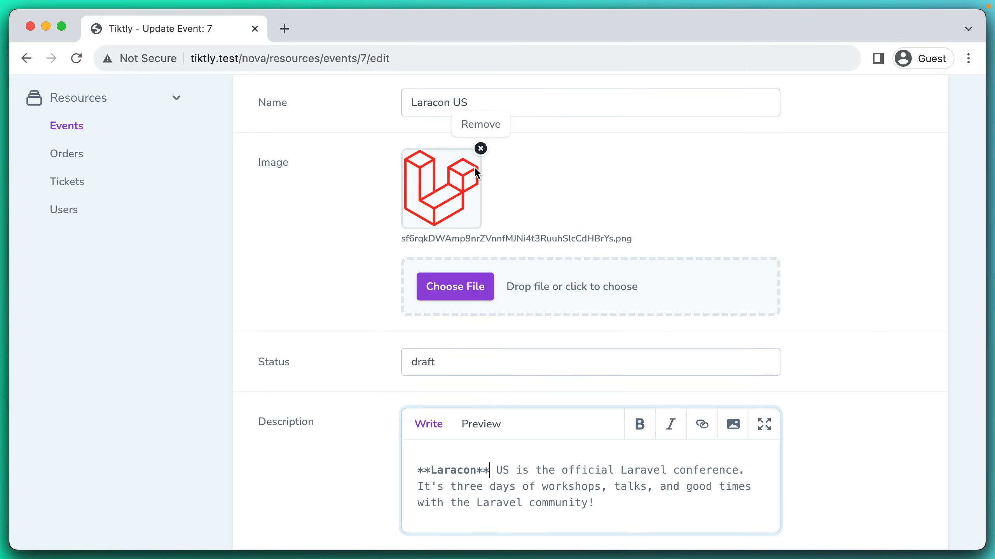
mouse_move(531, 294)
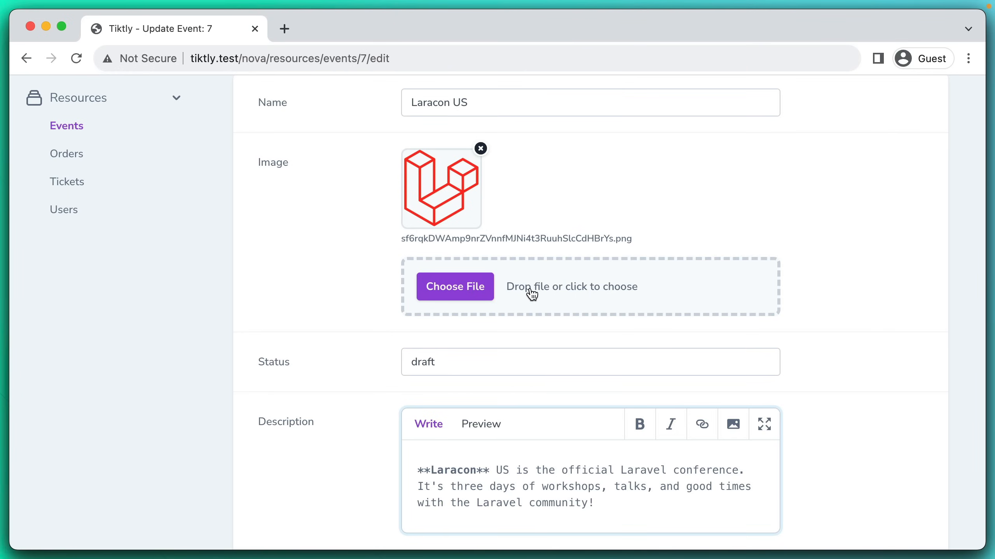
scroll(down, 3)
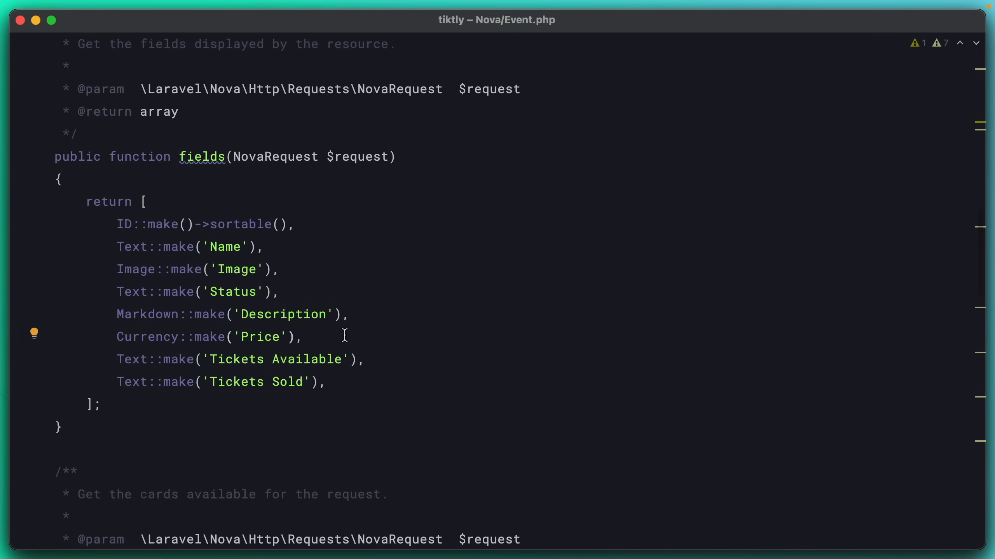
Append ->asMinorUnits() to the Currency::make('Price') field.
text(->asMinorUnits())
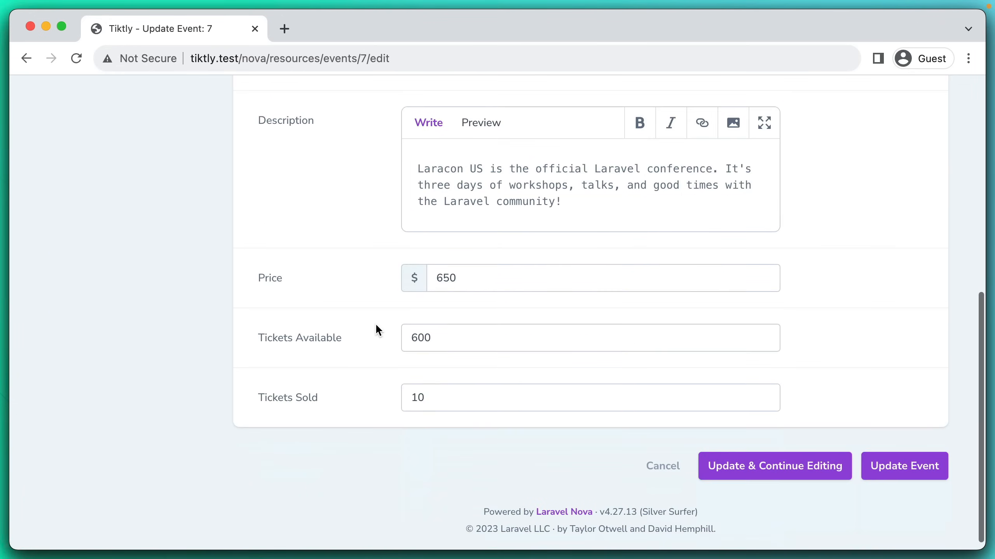
scroll(up, 3)
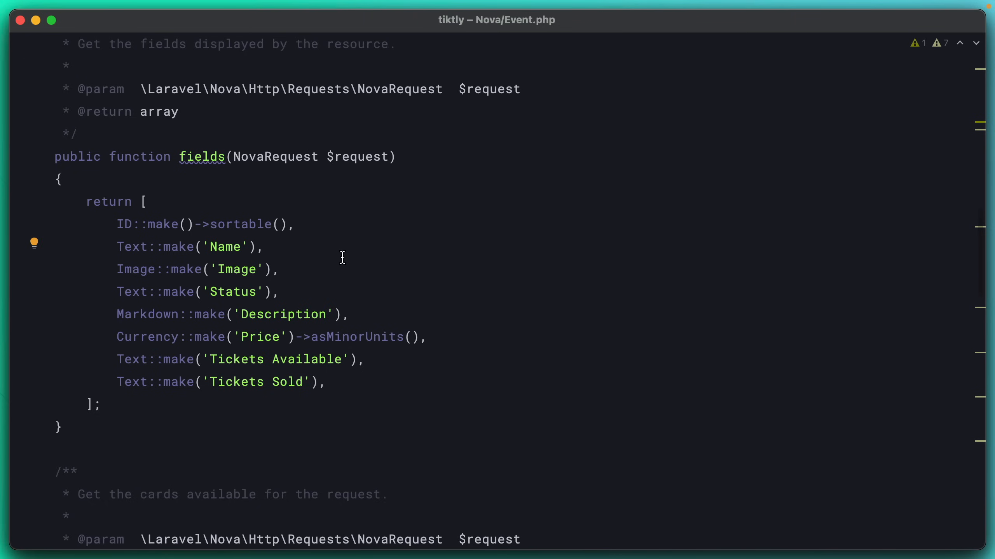
click(265, 269)
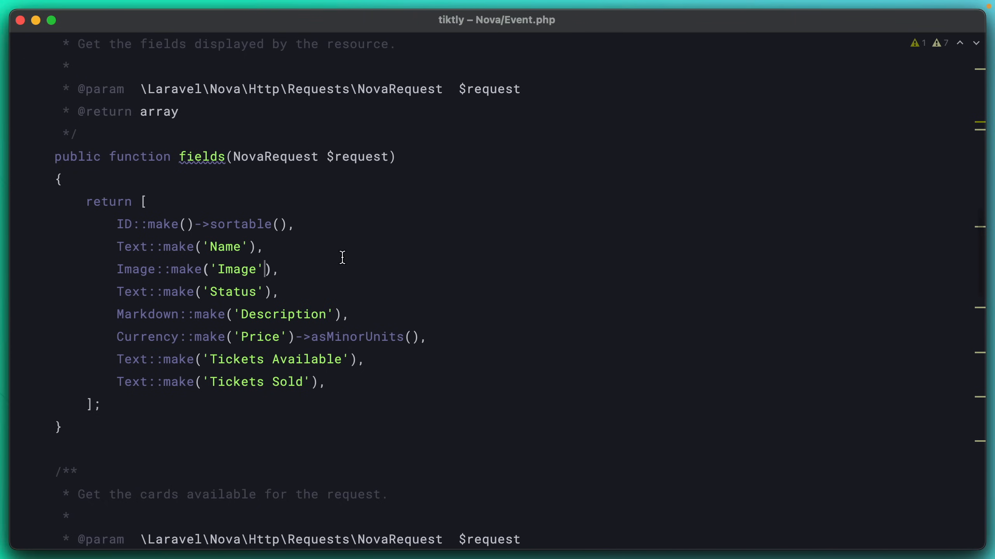
text(->acceptedTypes()
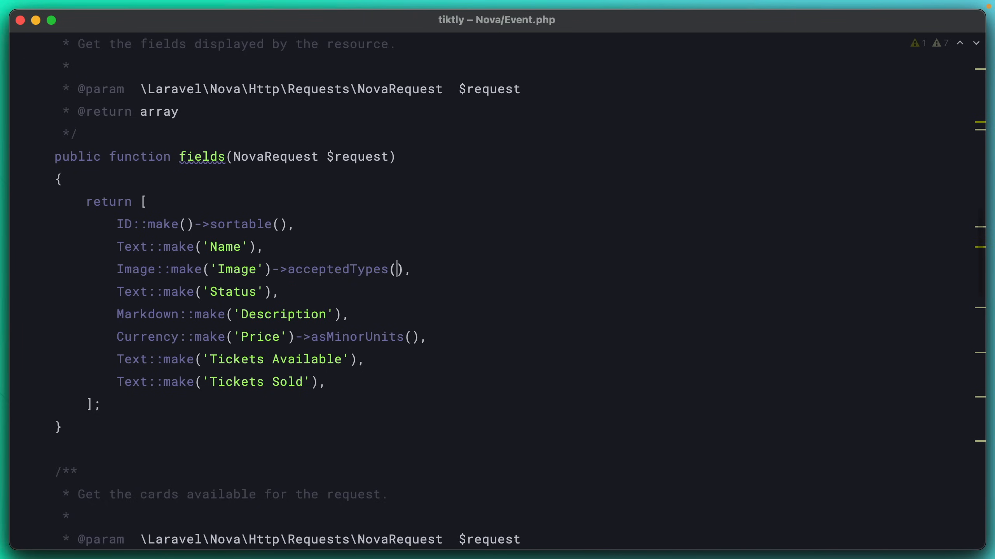
text([)
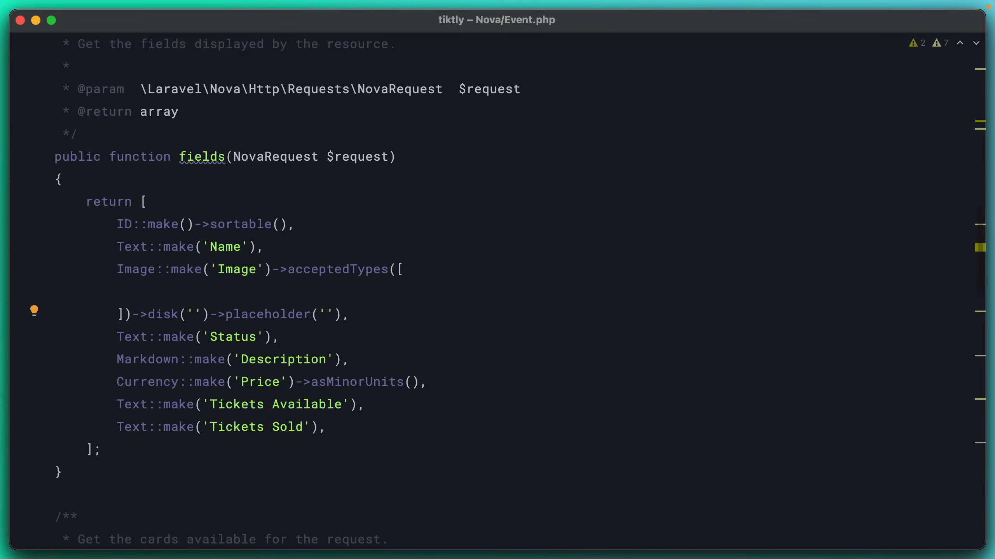
click(326, 314)
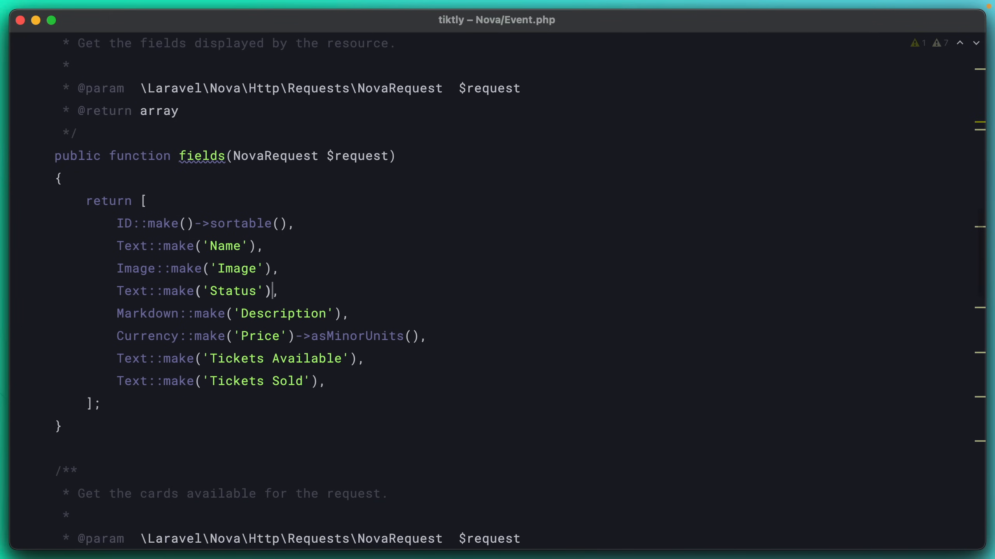
Start a Badge field with a map array for the event Status values.
text(Badge)
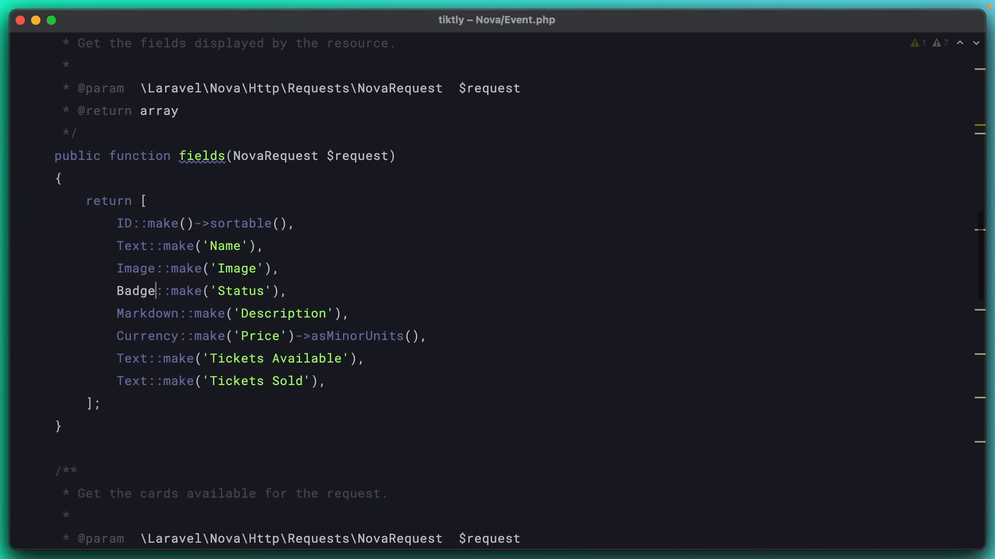
text(->map()
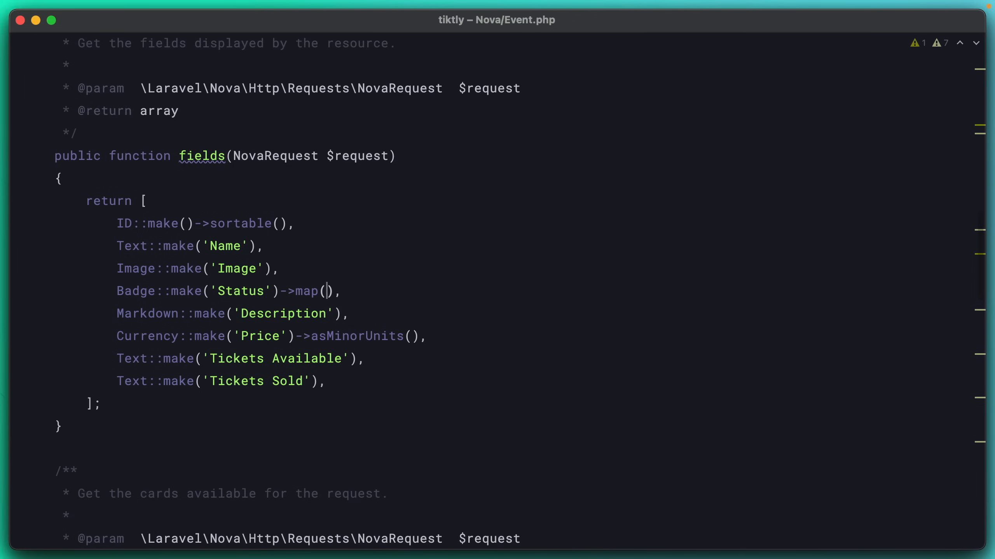
text([)
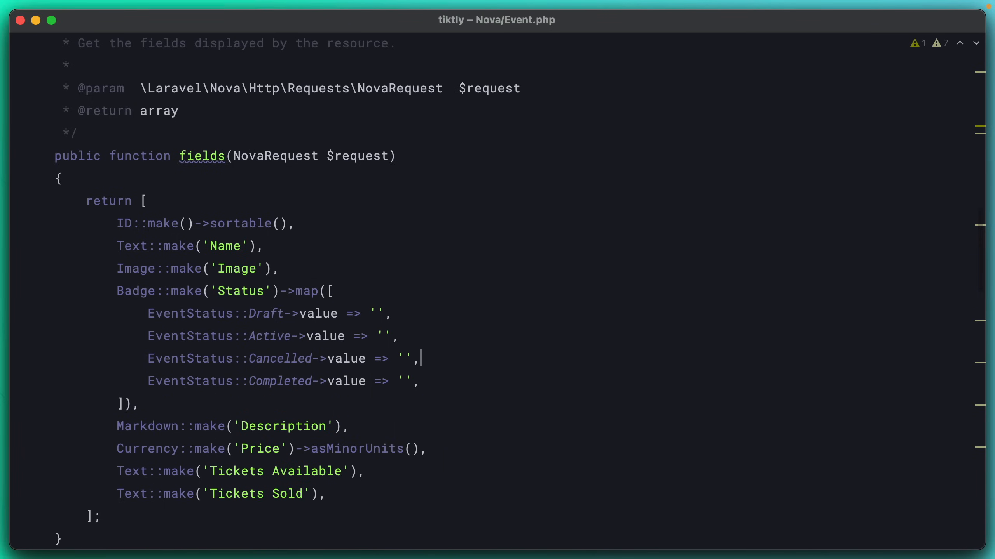
click(147, 313)
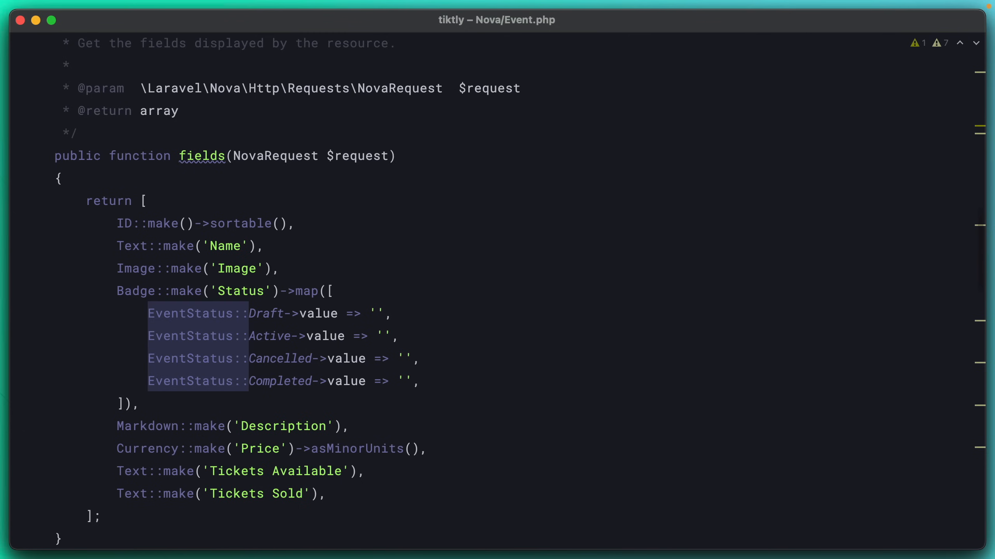
Map Draft to warning, Active to success, Cancelled to danger and Completed to info.
text(wa)
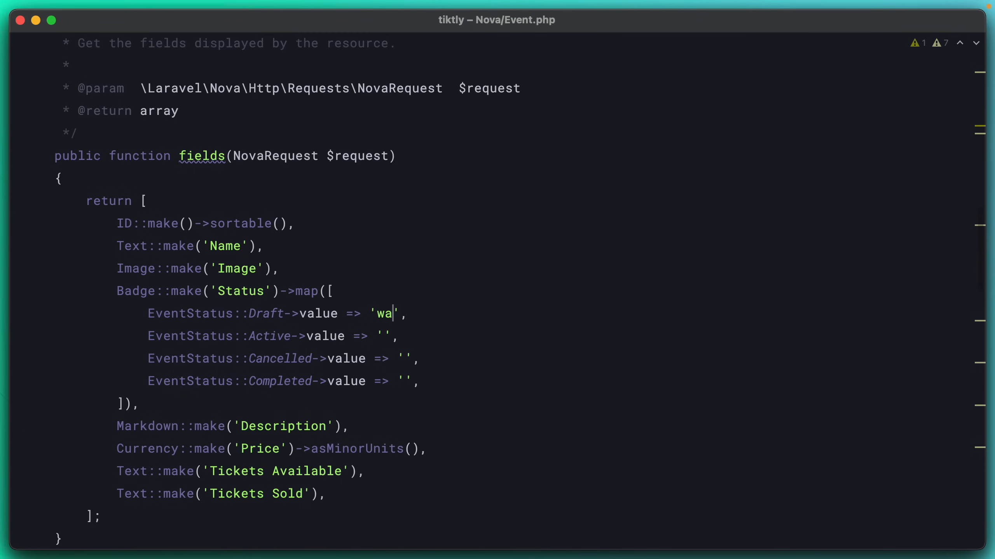
text(rni)
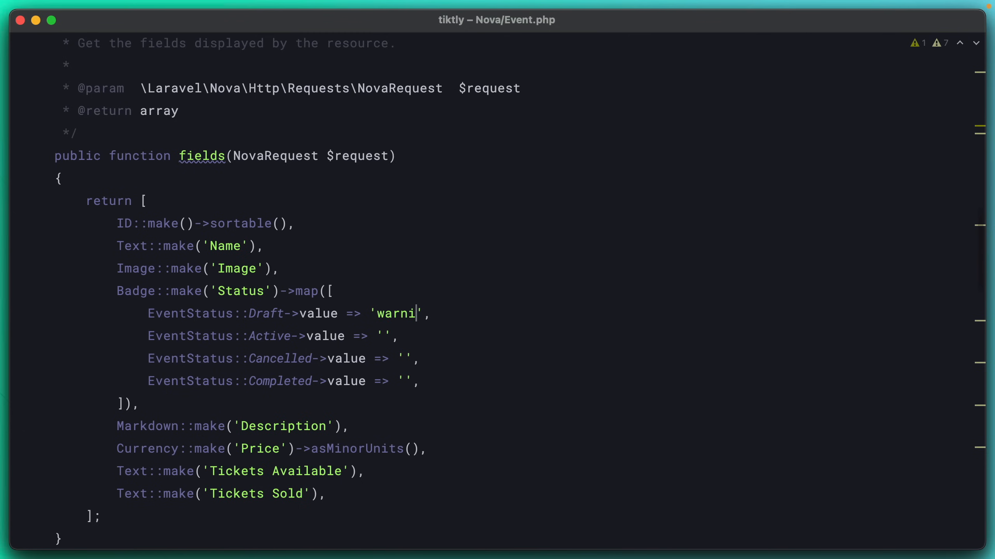
text(ng)
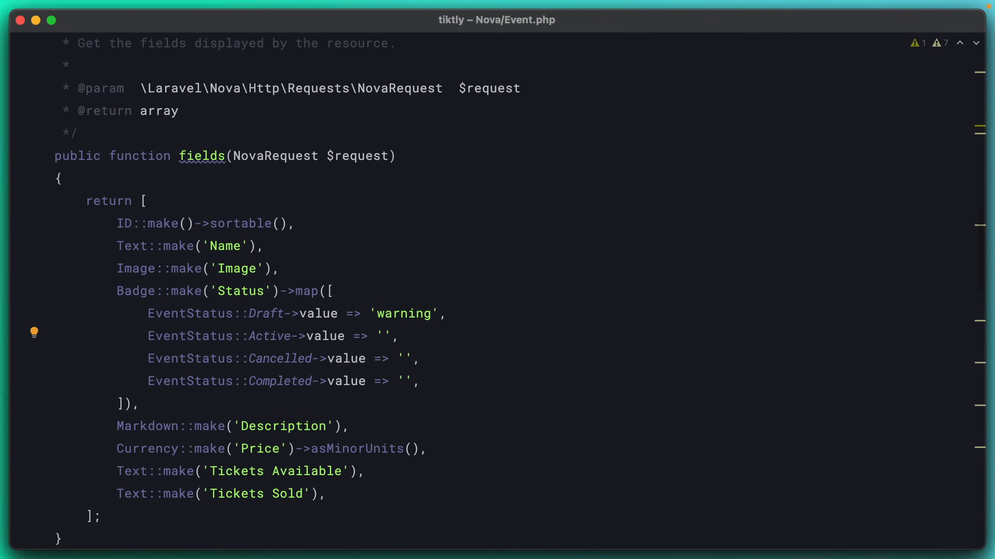
text(success)
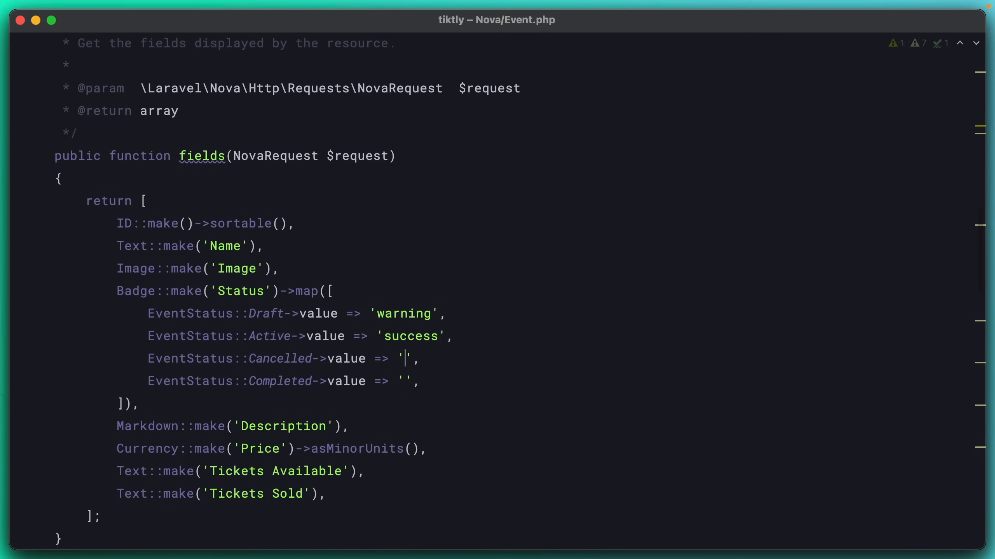
text(danger)
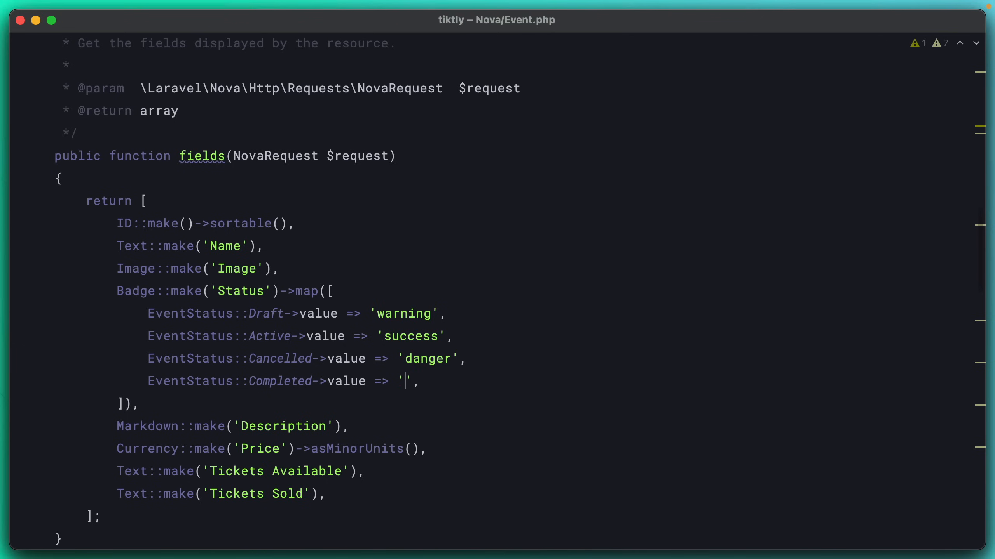
text(info)
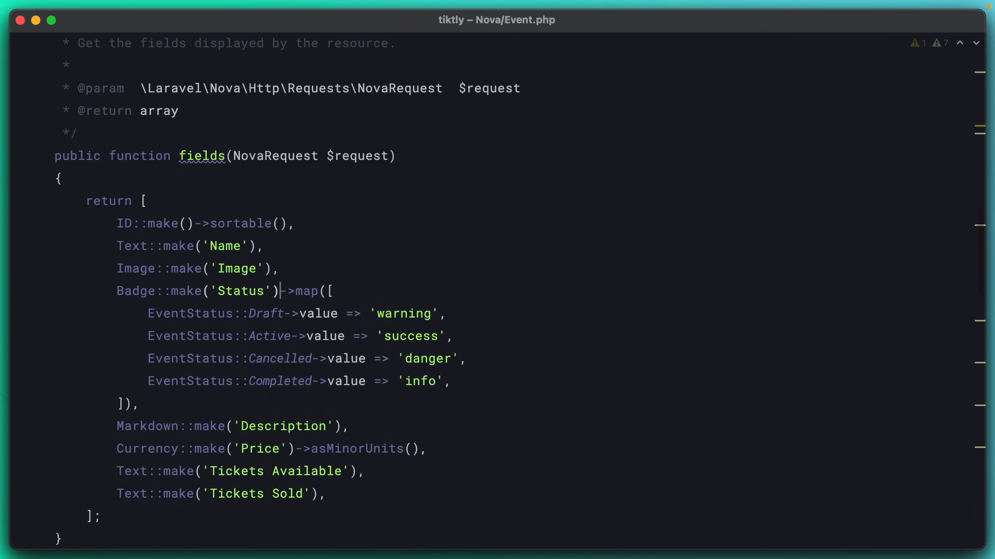
text(->wi)
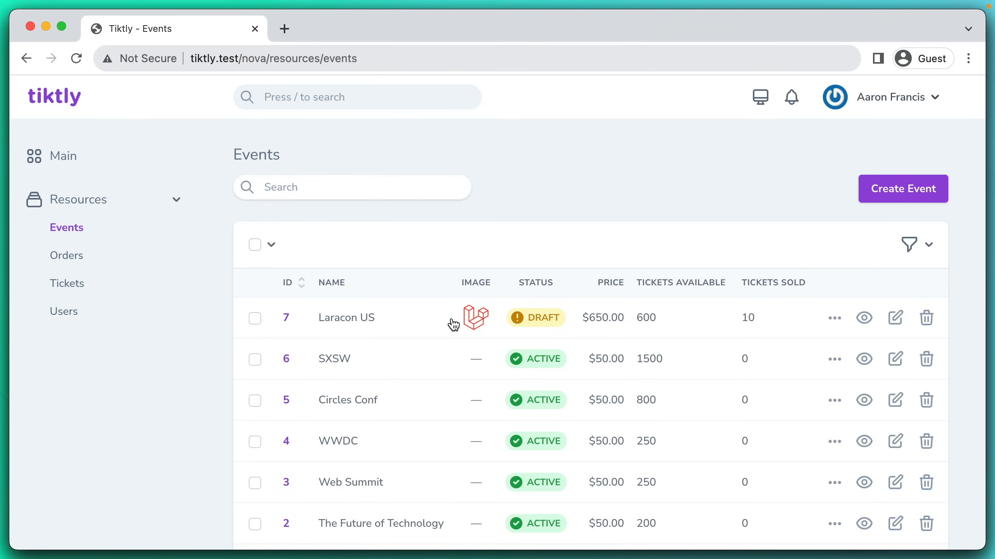
mouse_move(516, 229)
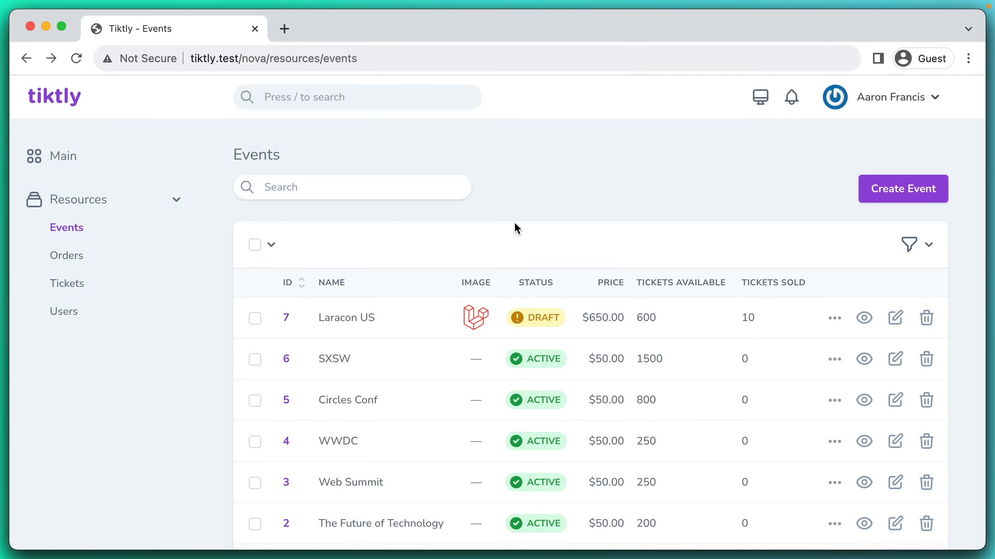
Search events by '7' and 'laracon', clear the search, then view Laracon US details.
text(7)
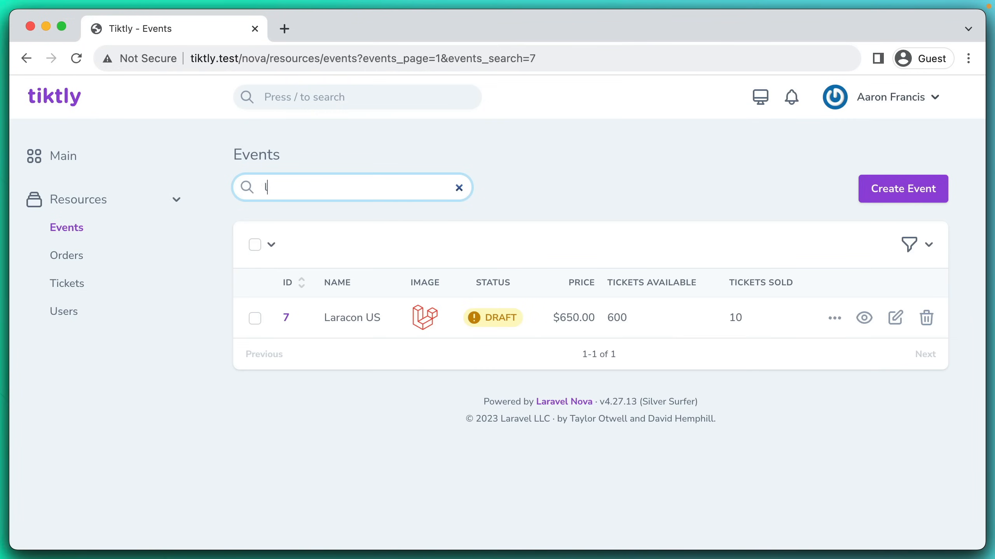
text(lara)
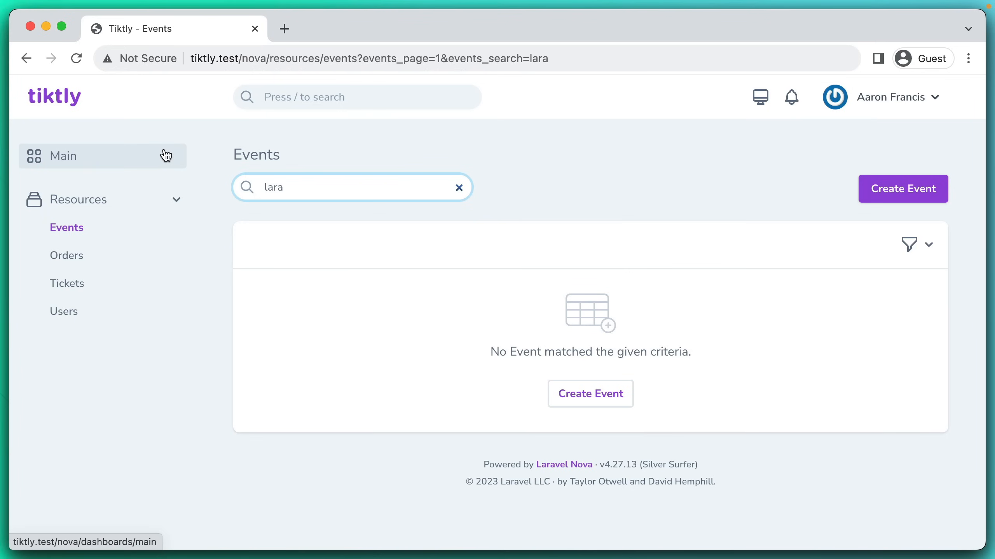
text(con)
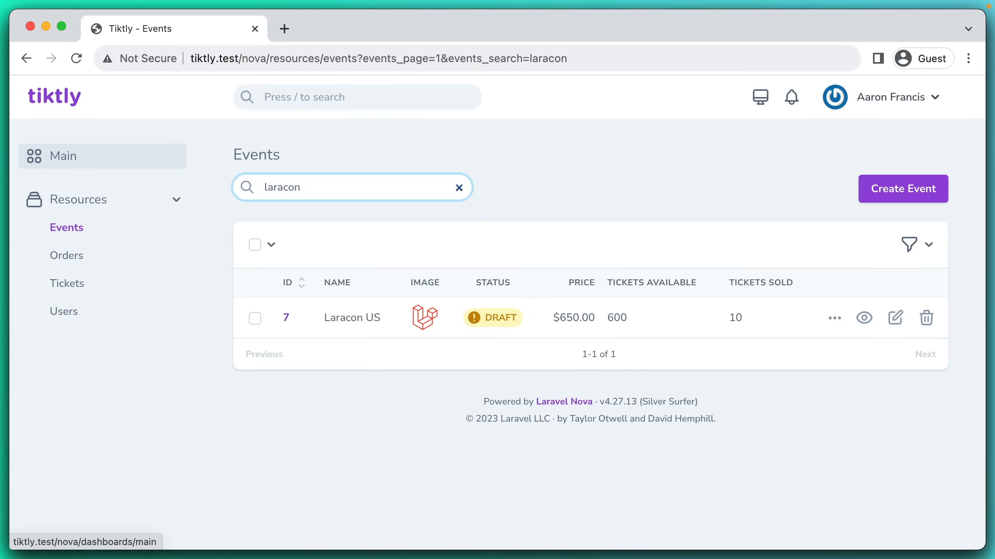
mouse_move(421, 192)
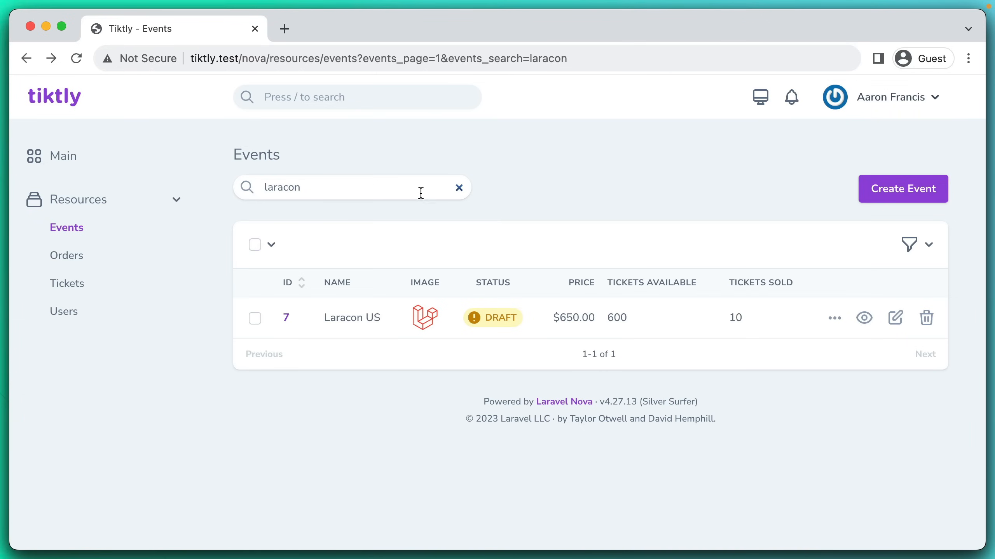
click(458, 188)
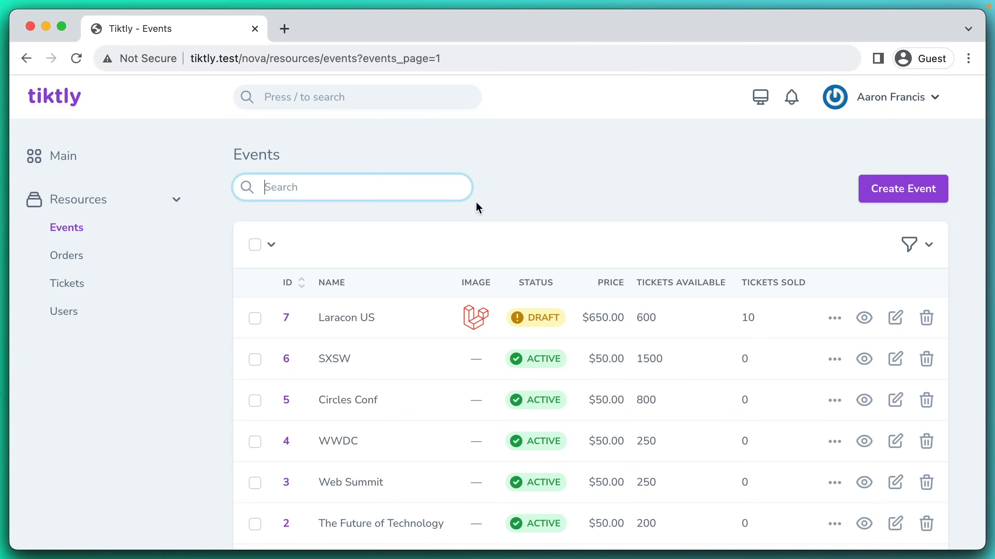
click(864, 318)
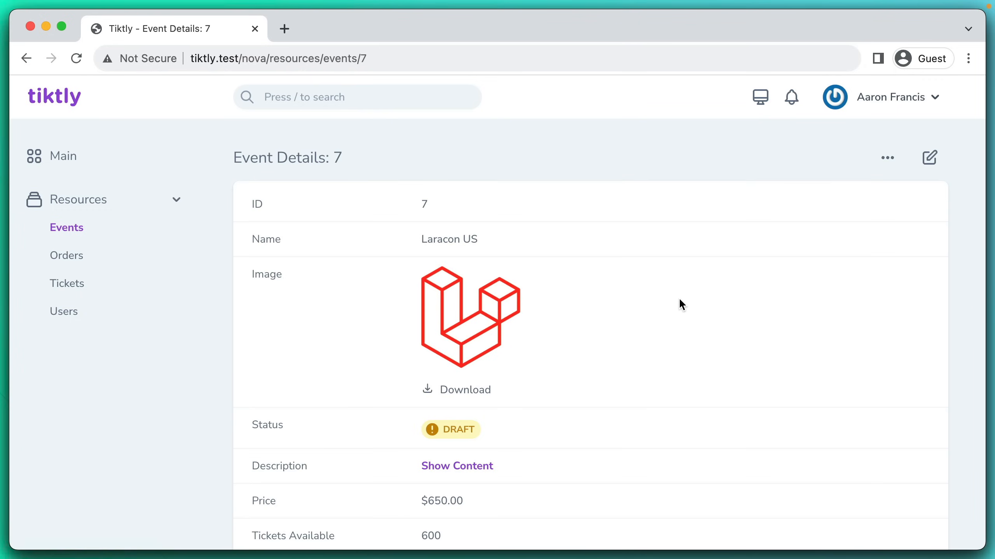
mouse_move(278, 148)
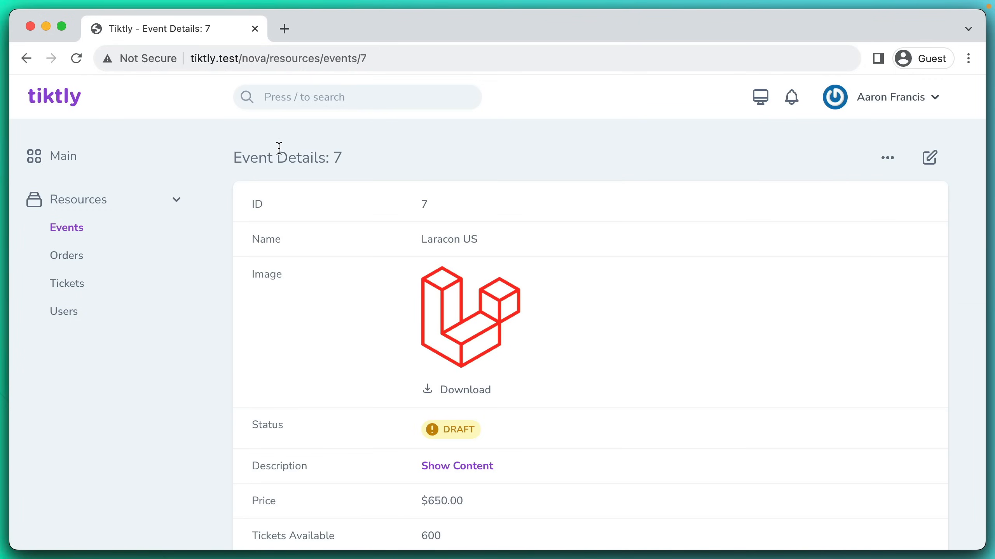
mouse_move(476, 133)
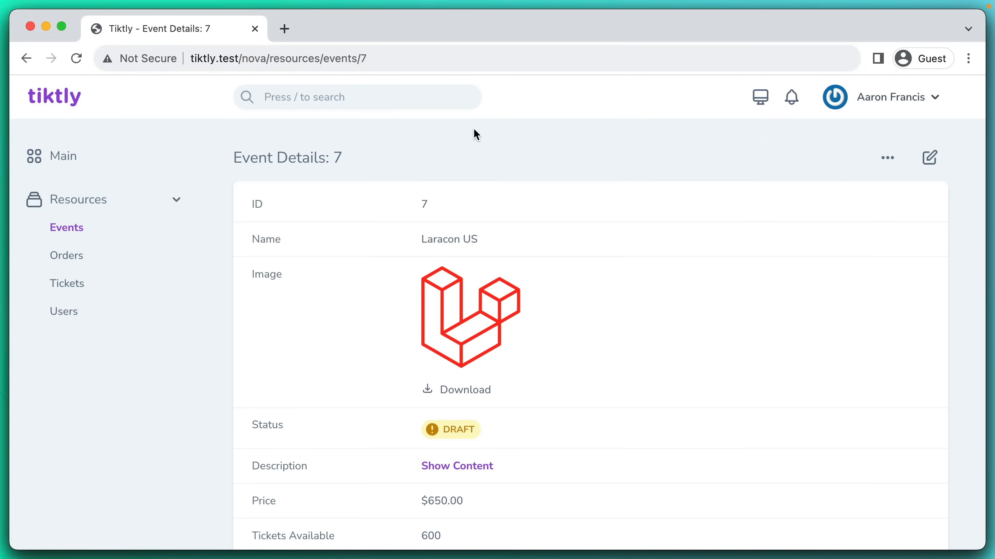
mouse_move(579, 169)
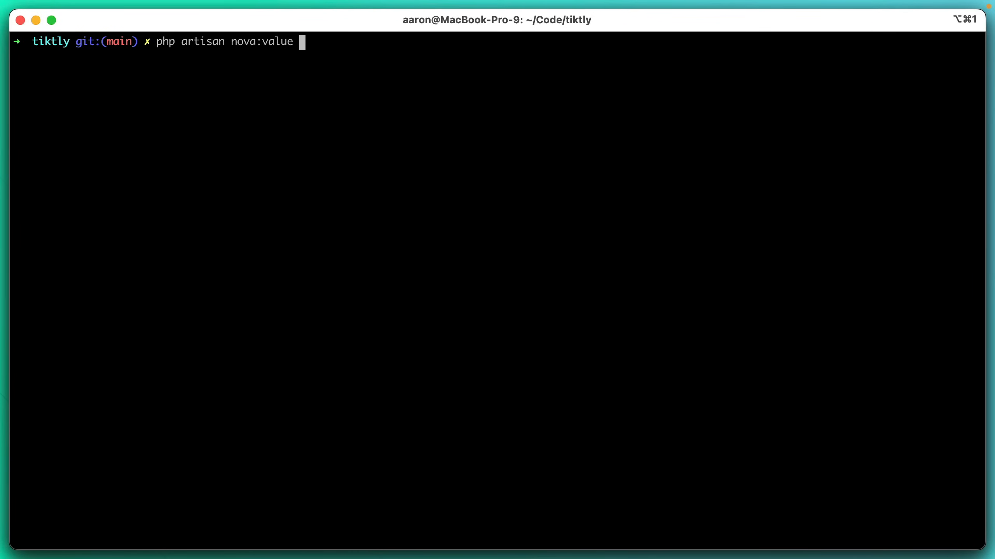
Generate the TicketsSold and TotalRevenue Nova value metrics with php artisan nova:value.
text(TicketsSold)
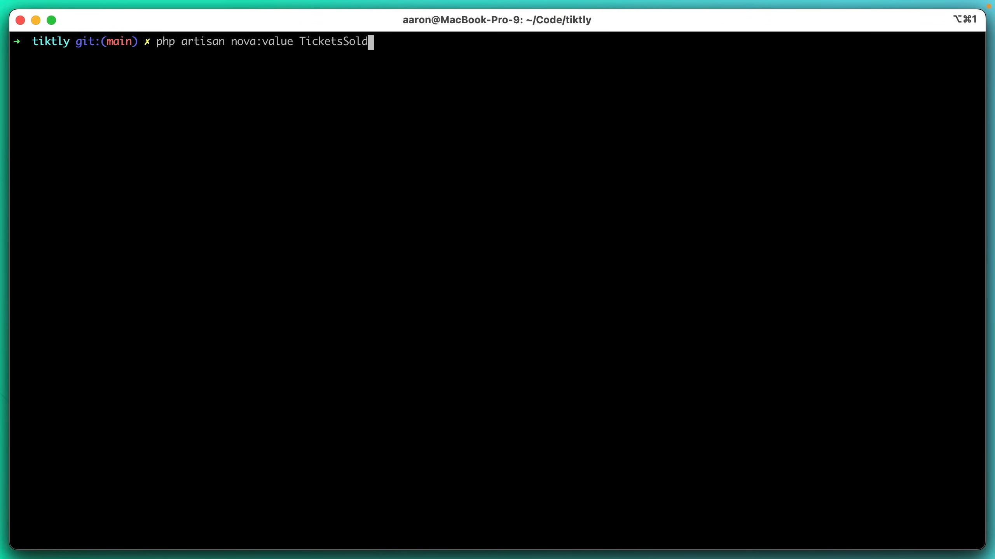
key(Return)
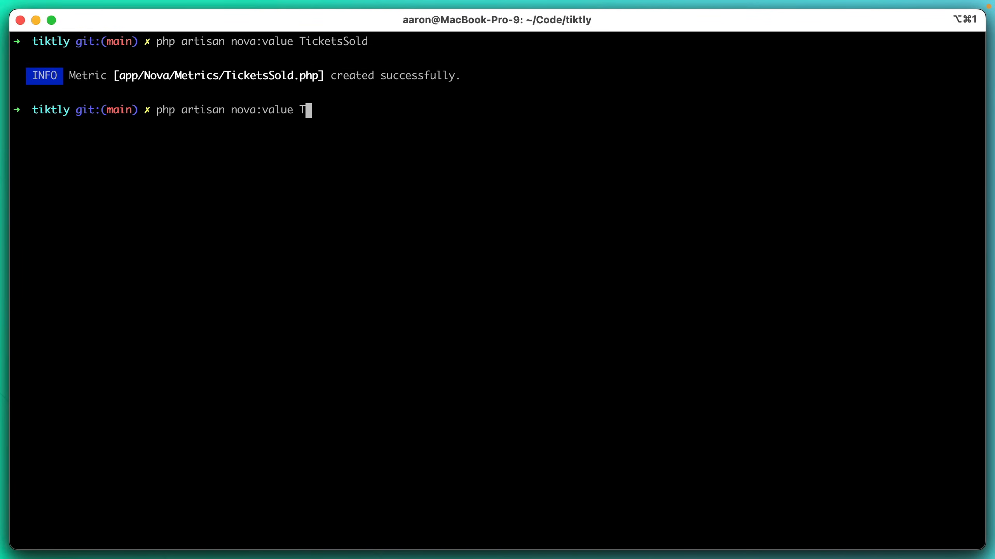
text(otalRevenue)
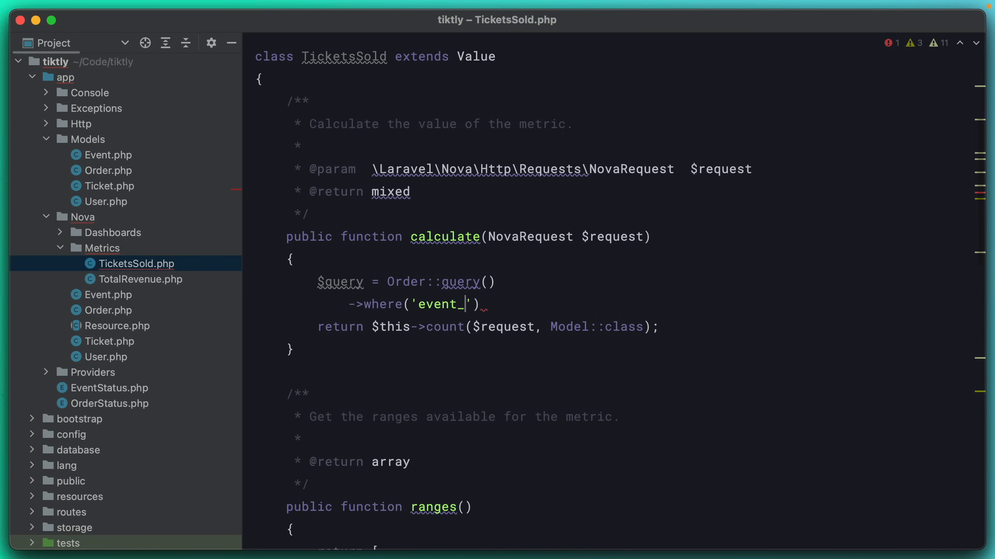
Filter Orders by event_id and Completed status and return the sum of 'quantity'.
text(id', $res)
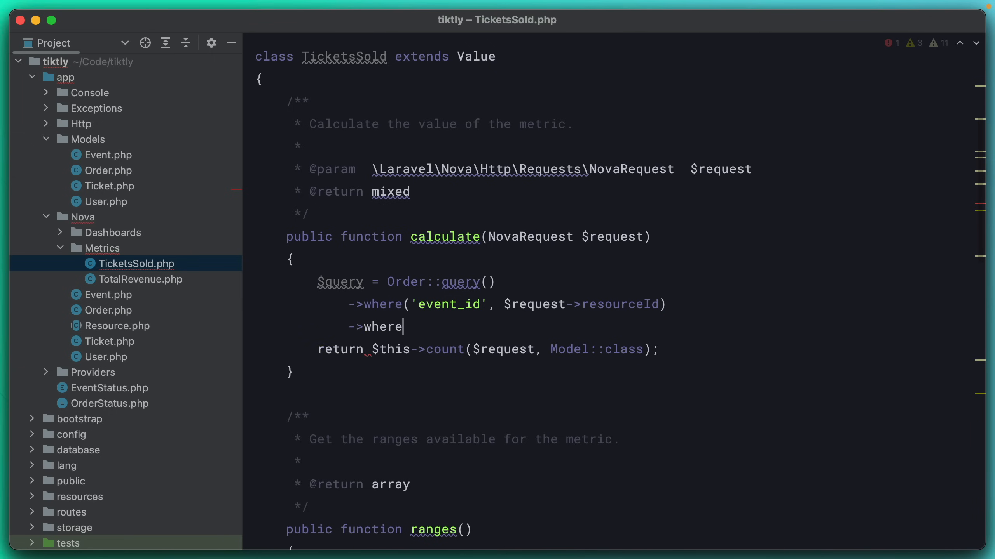
text(('status', ))
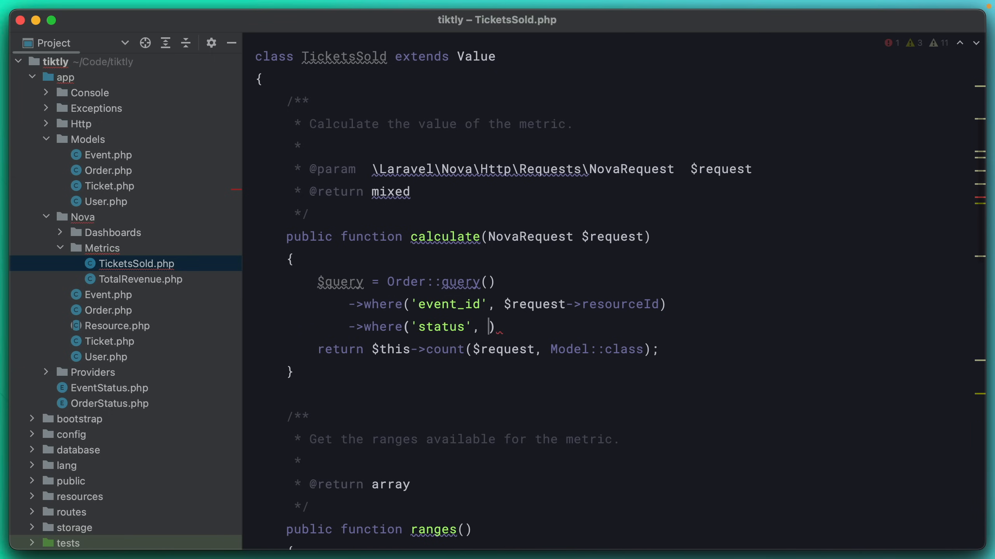
text(OrderStatus::Completed)
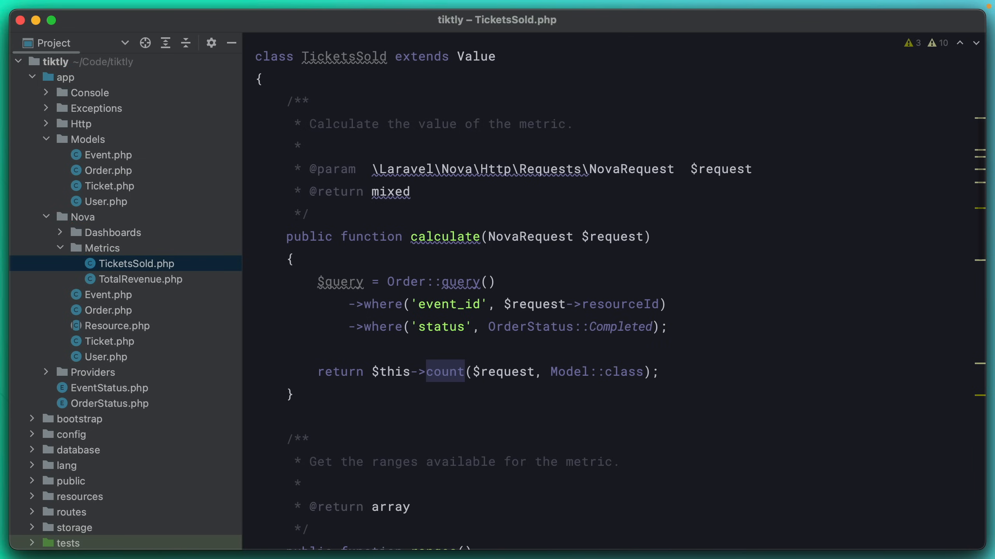
text(sum)
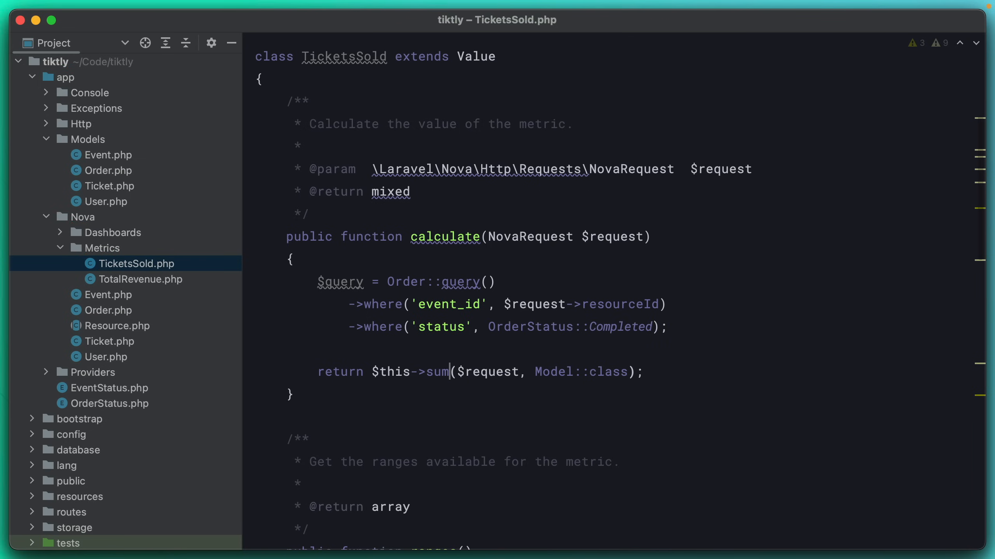
text($query, '')
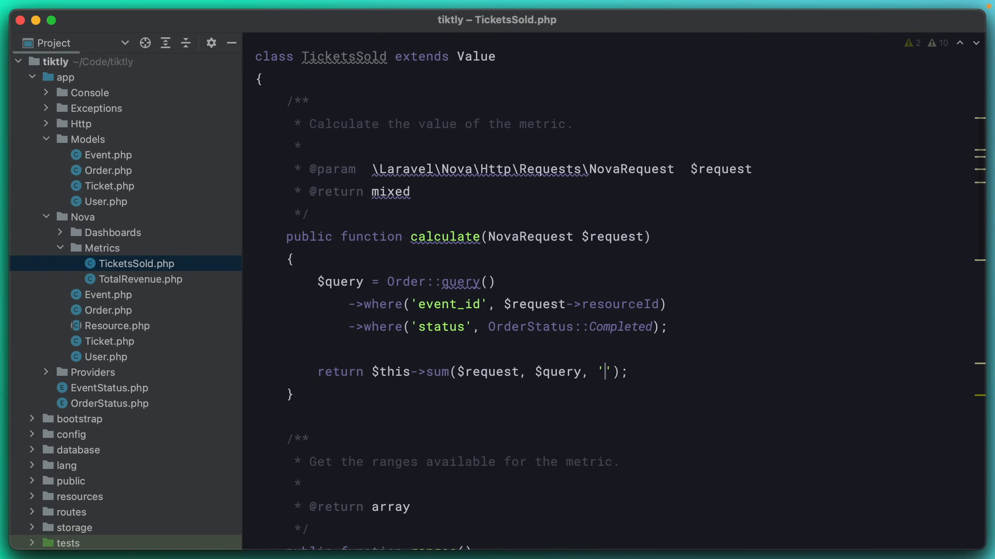
text(q)
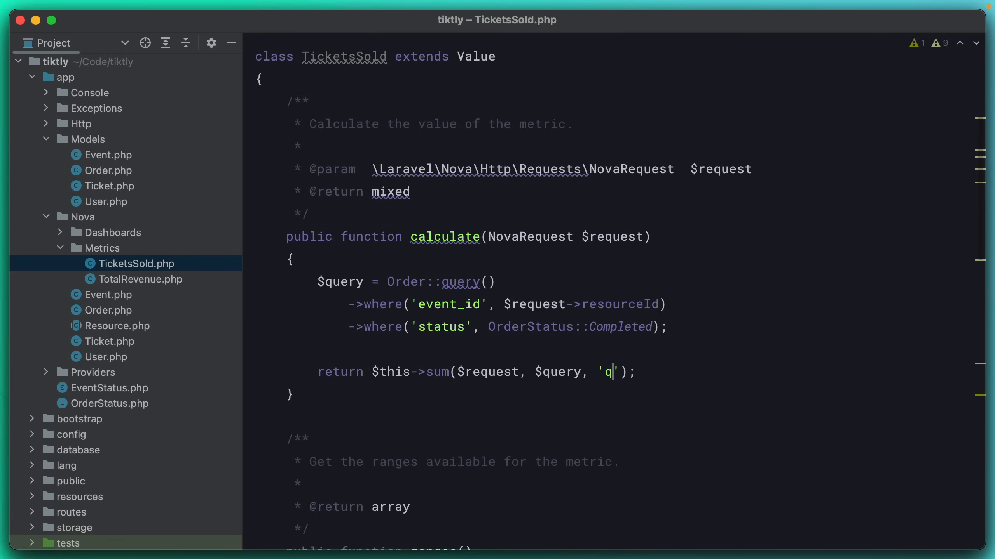
text(uantity)
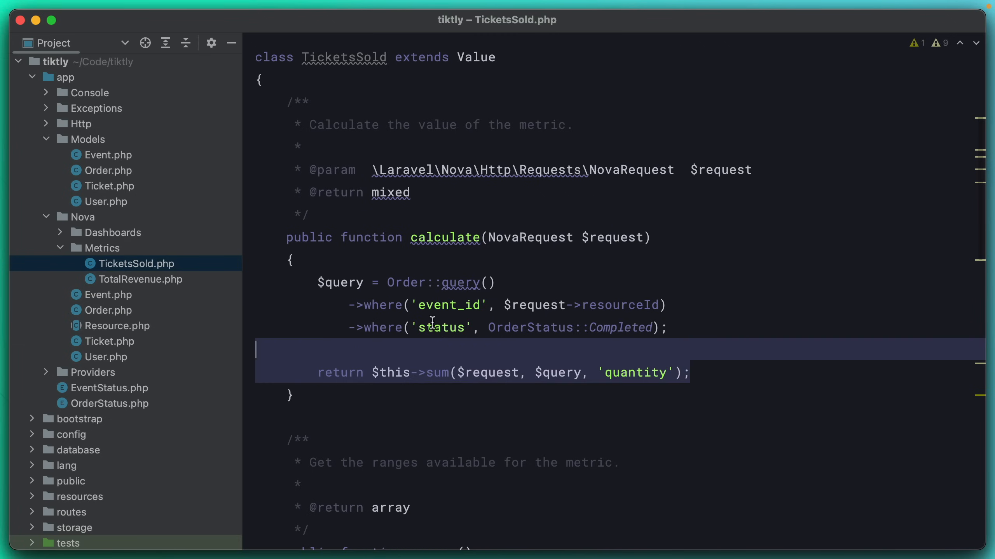
click(138, 279)
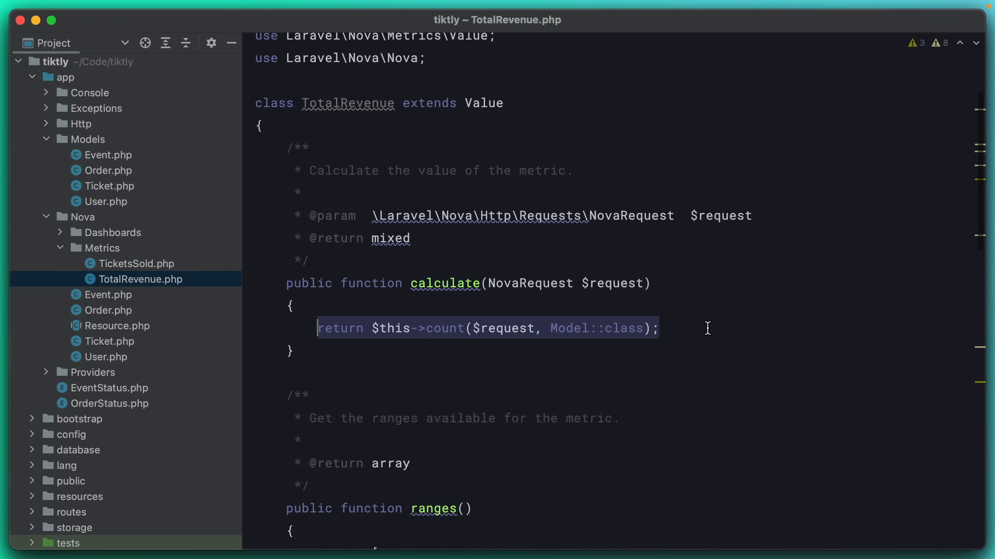
Sum completed orders' total, transform by dividing by 100, prefix '$' and format '0,0.00'.
text($query = Order::query())
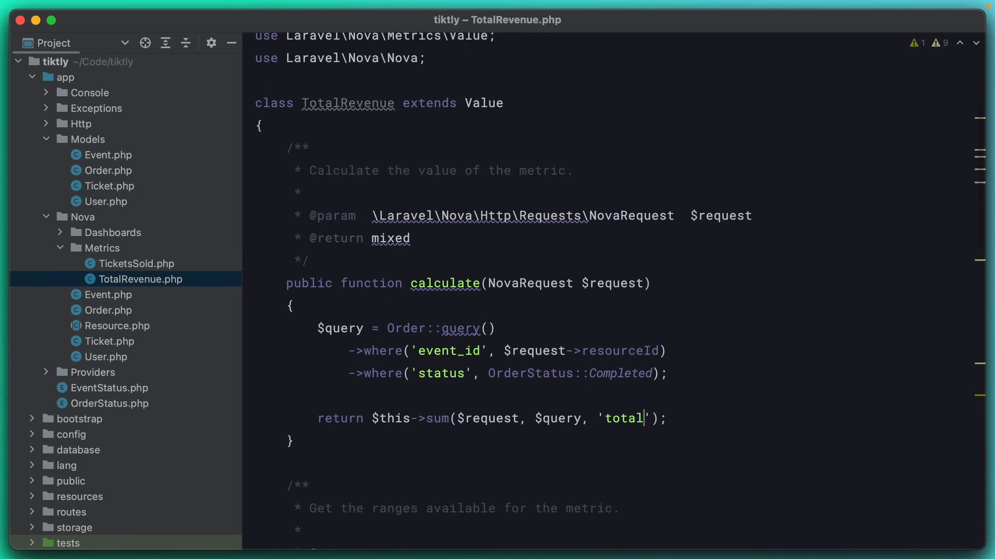
text(->transform()
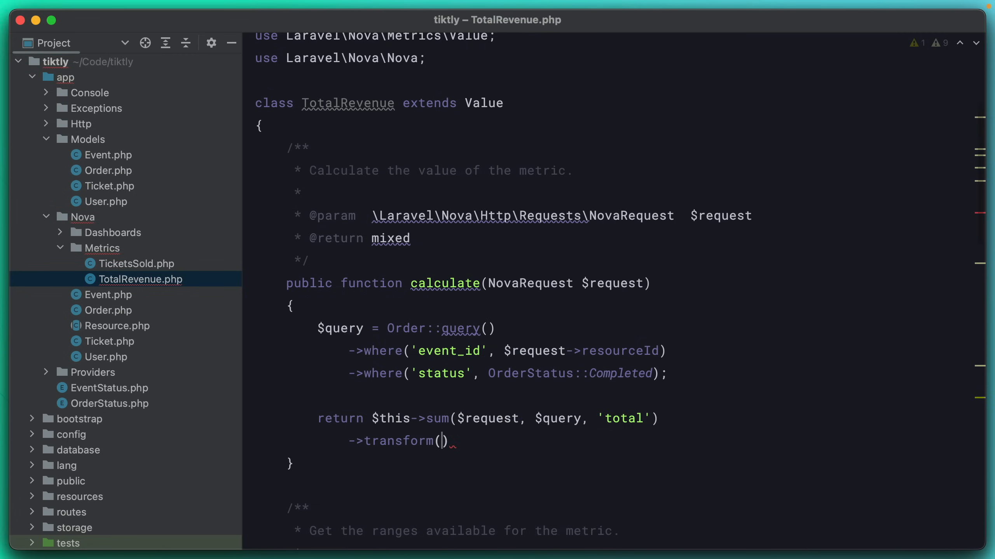
text(fn($value))
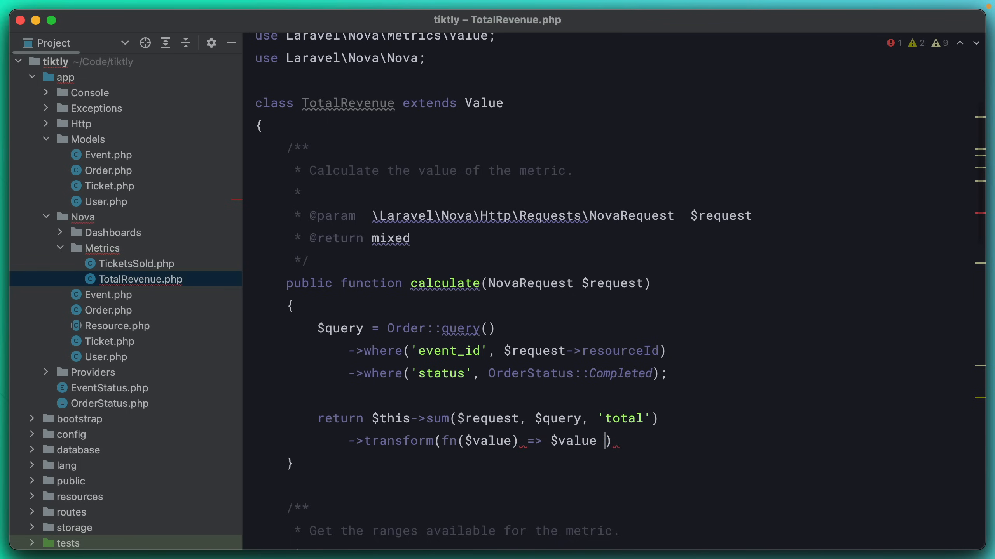
text(/ 100)
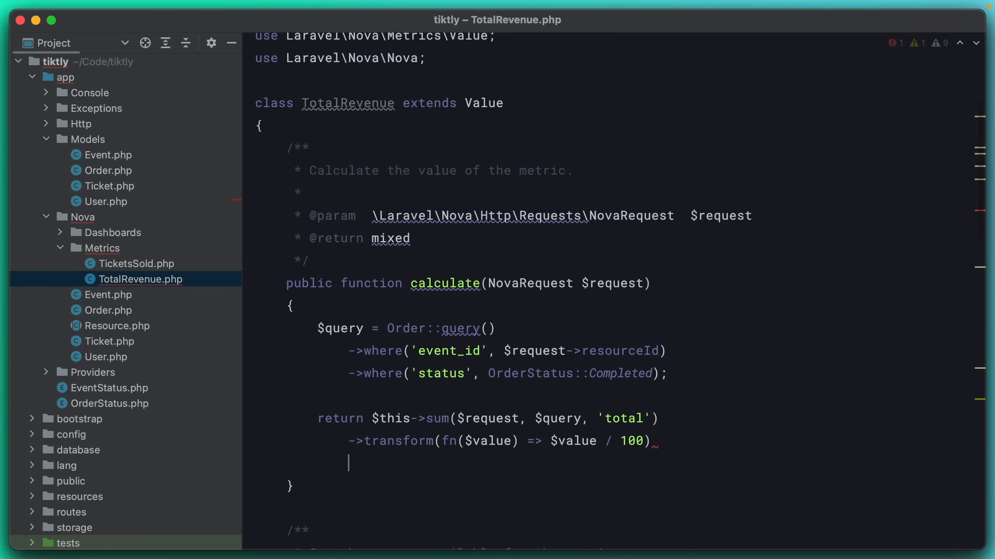
text(->prefix('$)
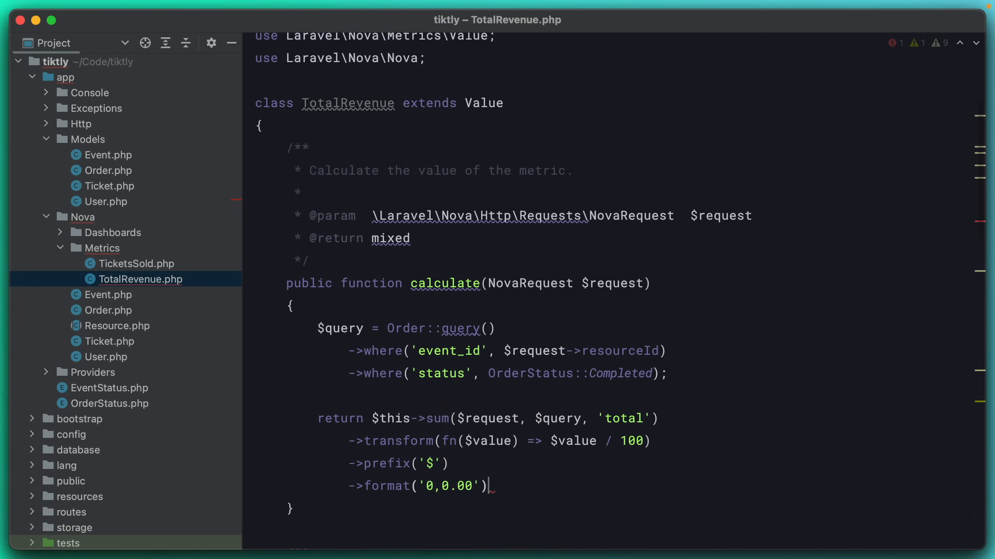
text(;)
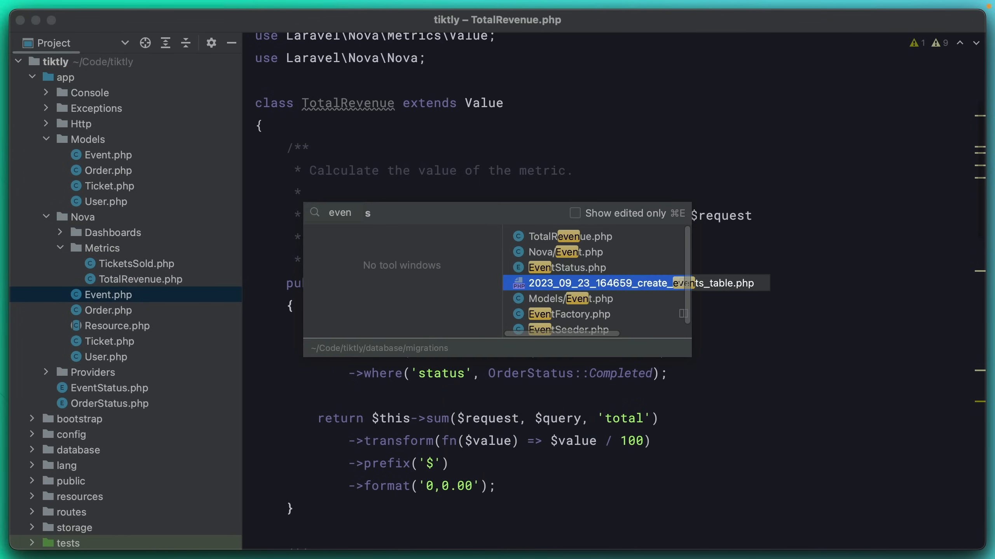
Return TicketsSold and TotalRevenue cards onlyOnDetail at width '1/2' in Nova/Event.php.
click(567, 252)
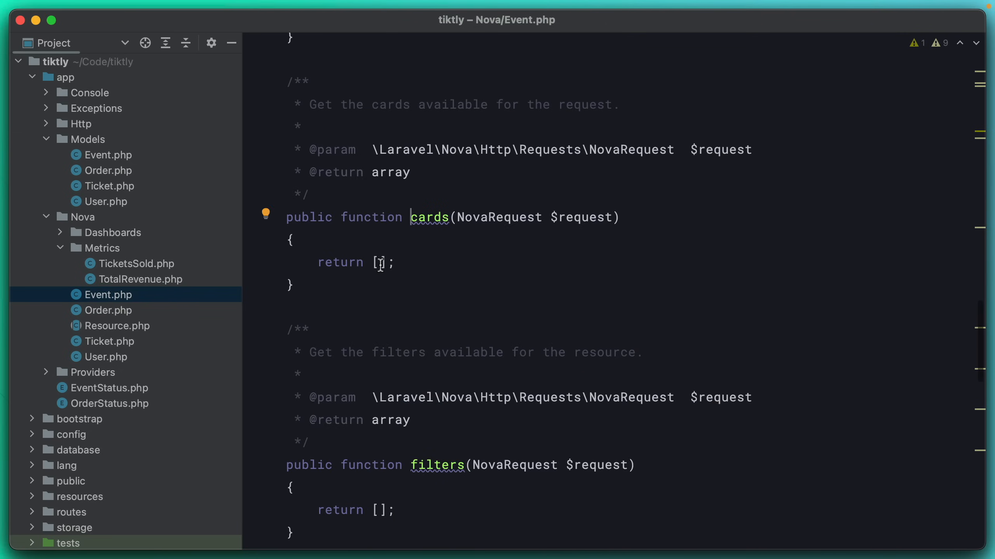
text(TicketsSold::make()->onlyOnDetail()-.,)
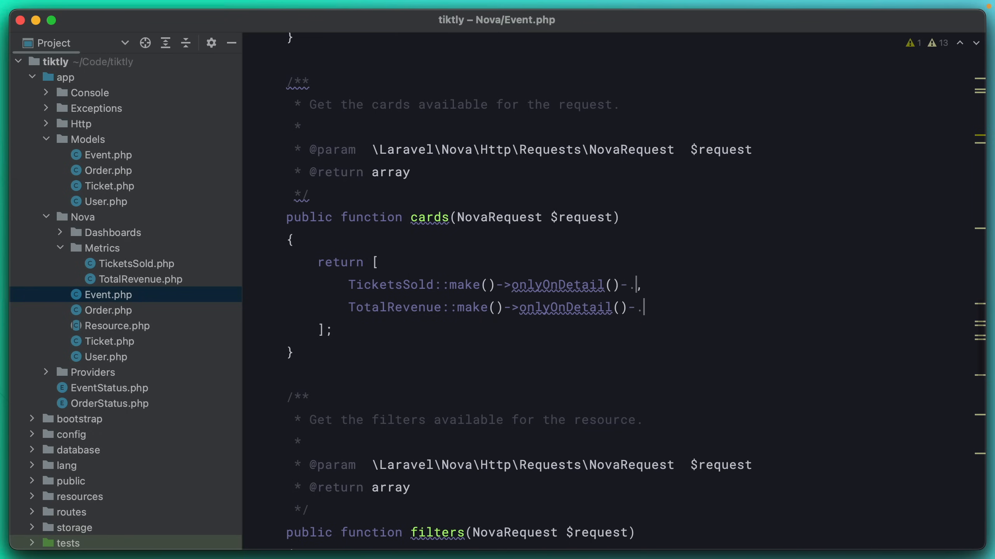
text(width('1)
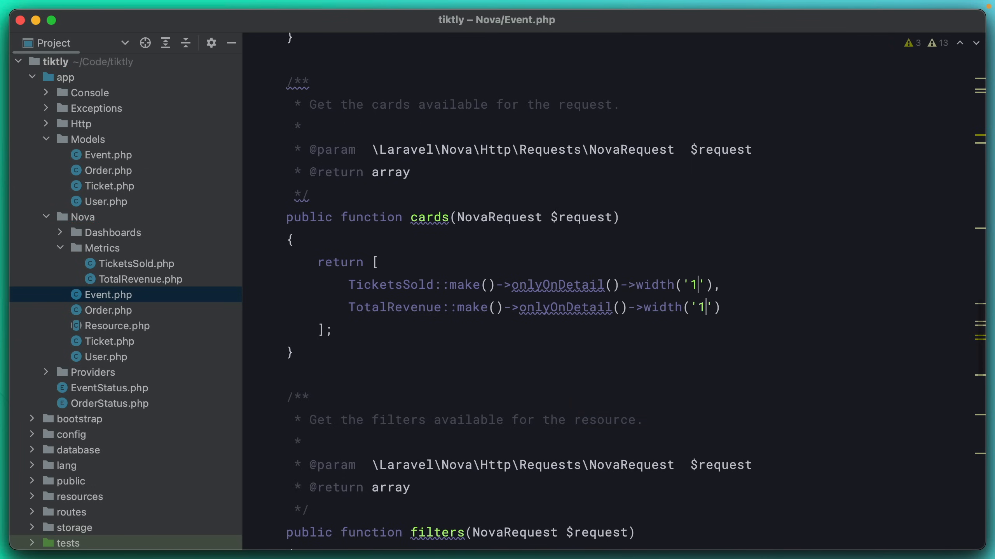
text(/2)
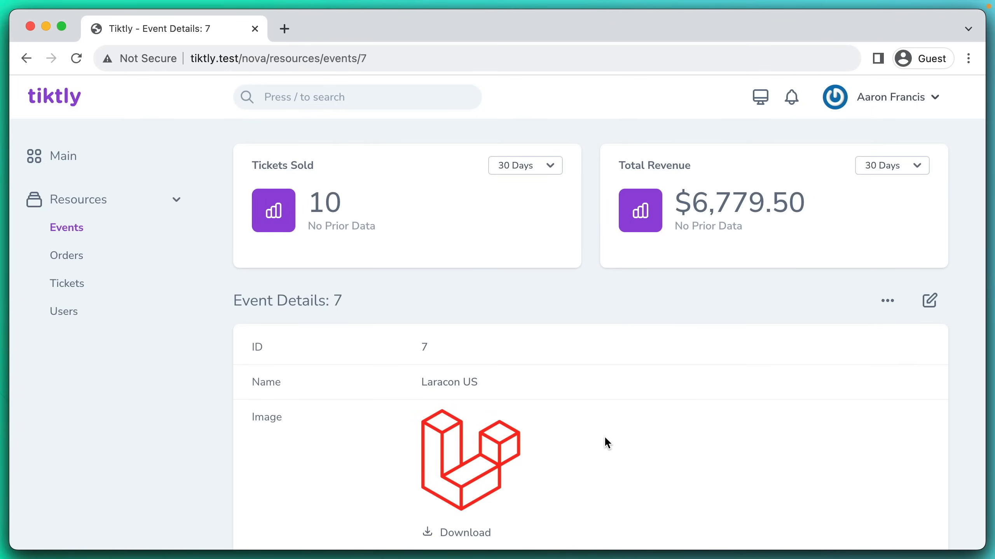
Check the Tickets Sold metric's range dropdown, keep 30 Days, and review the page.
click(525, 165)
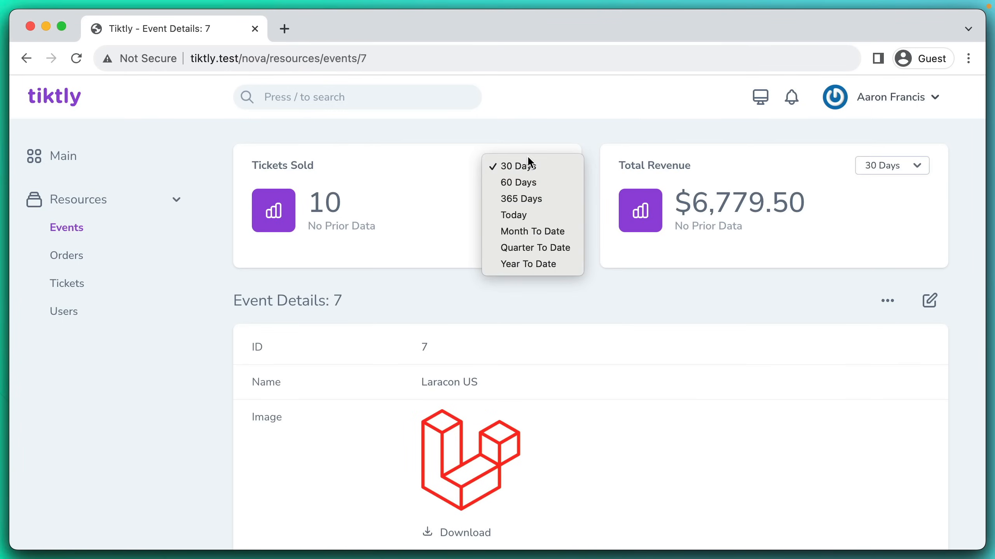
mouse_move(608, 233)
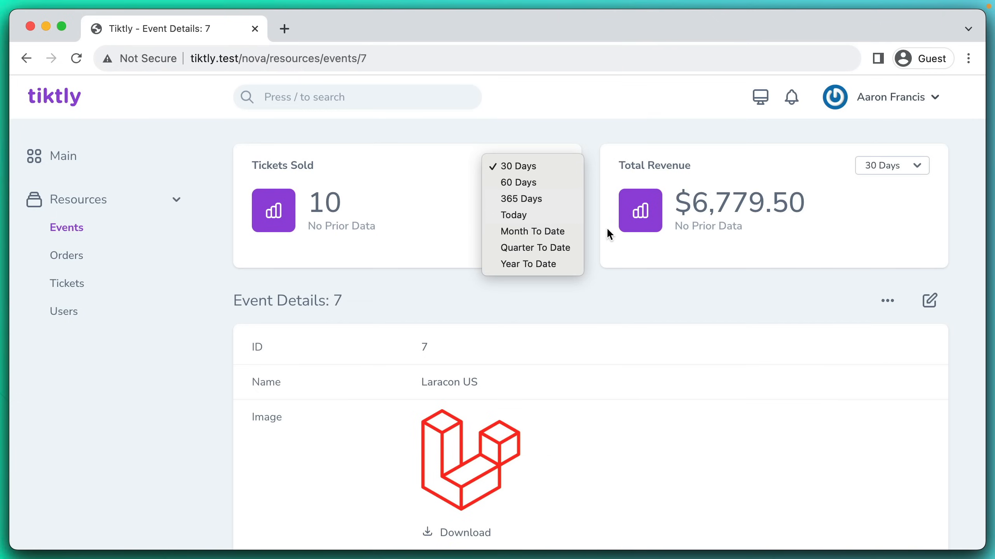
mouse_move(450, 225)
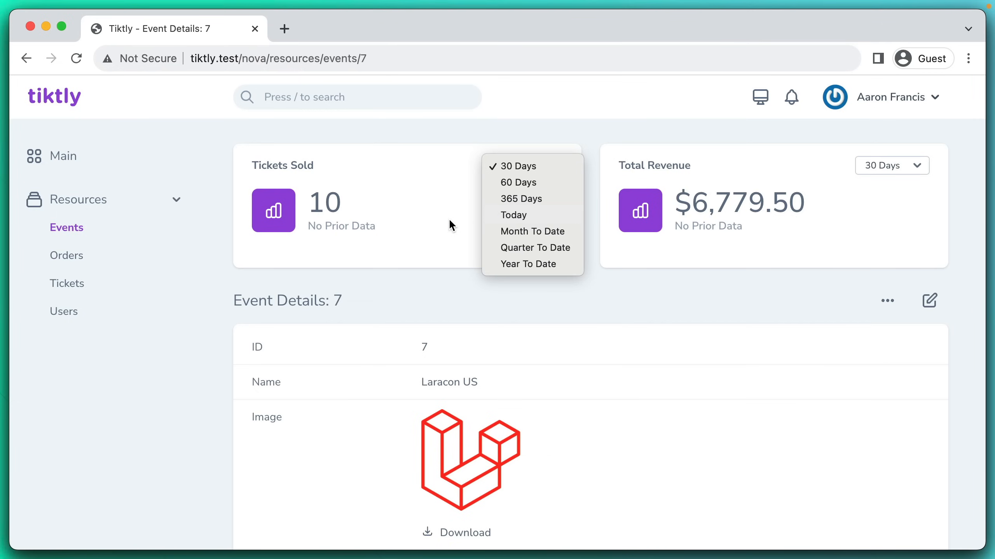
click(515, 166)
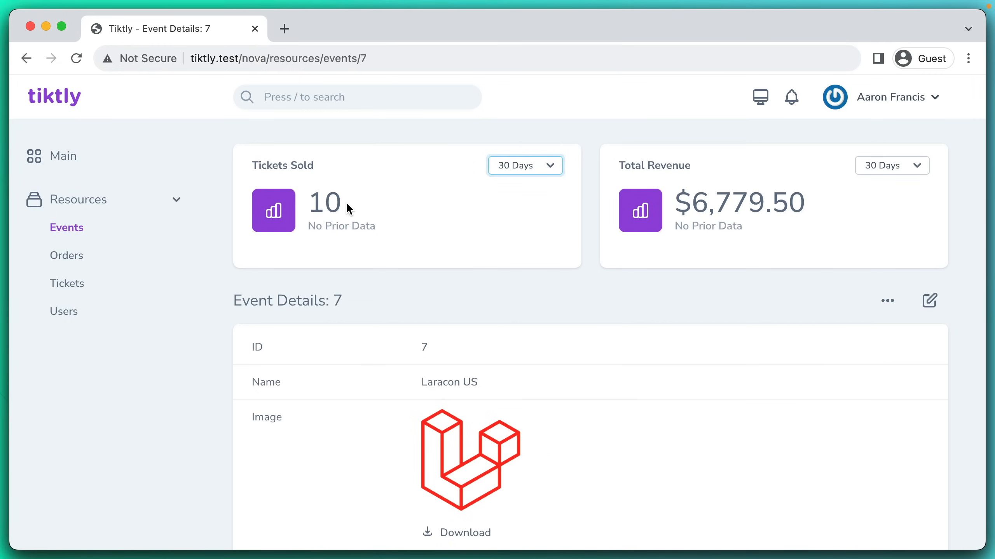
scroll(down, 3)
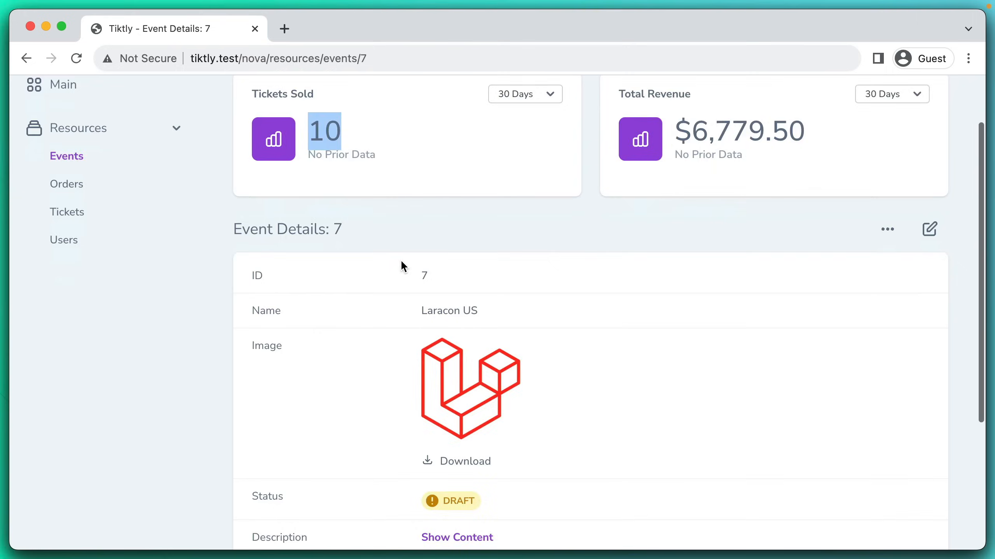
scroll(up, 3)
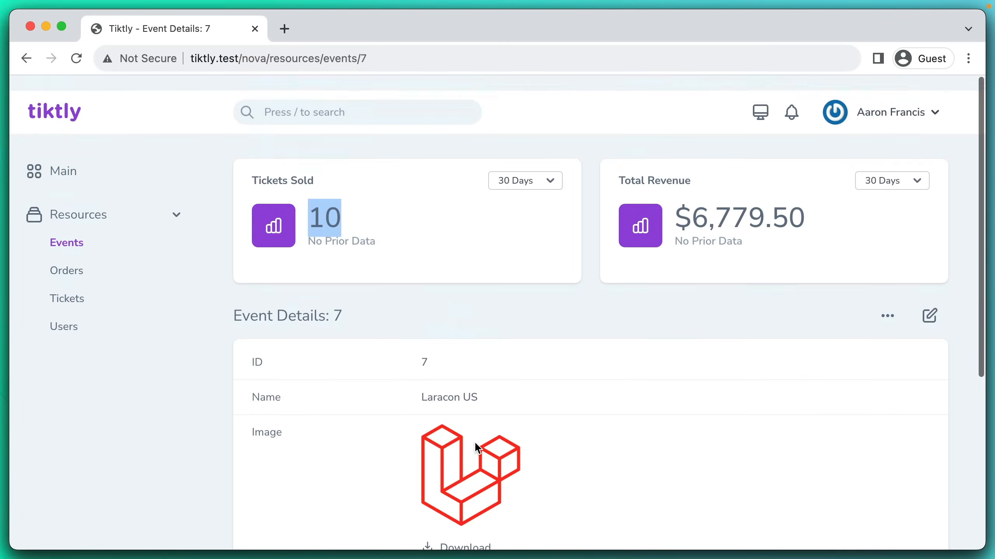
scroll(down, 3)
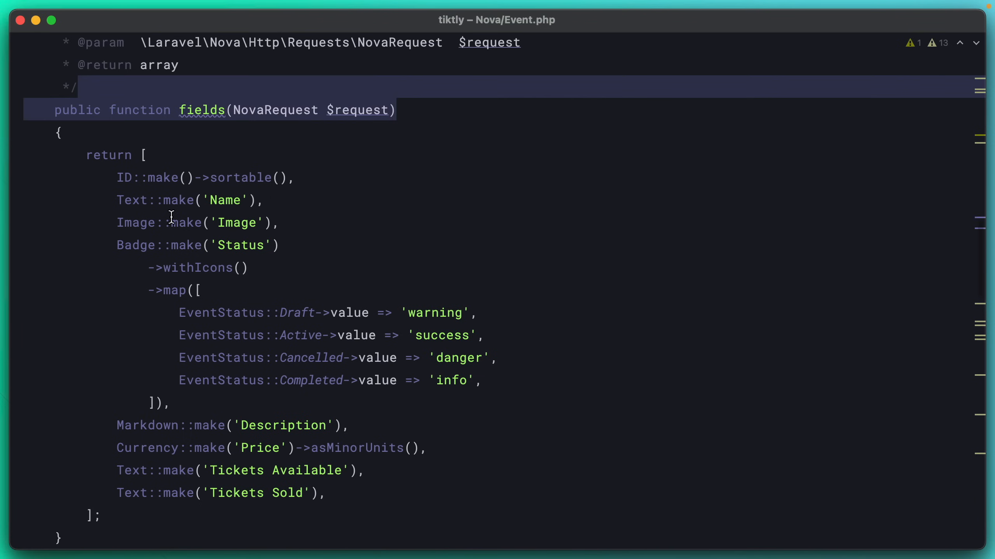
Add HasMany::make('Orders') after the Tickets Sold field.
scroll(down, 3)
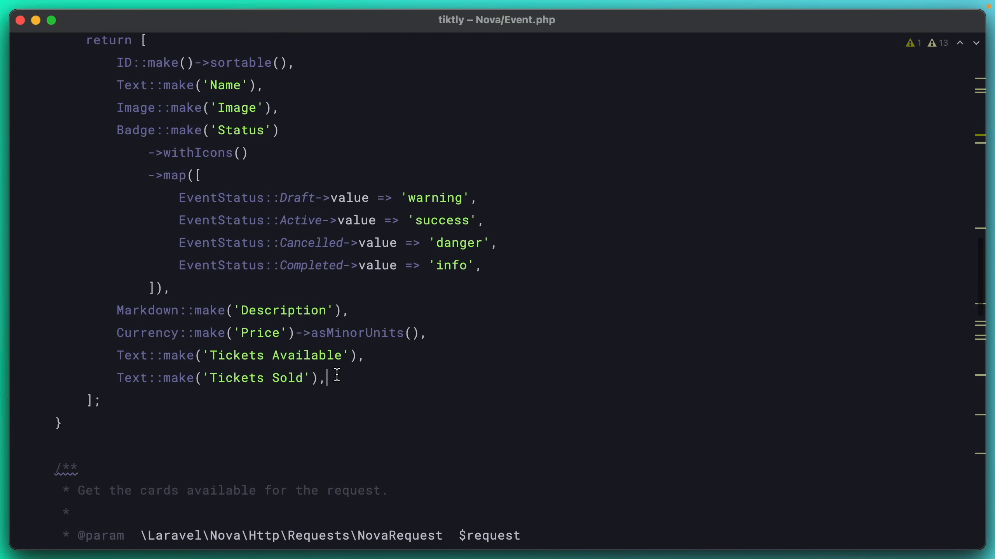
text(HasMany::)
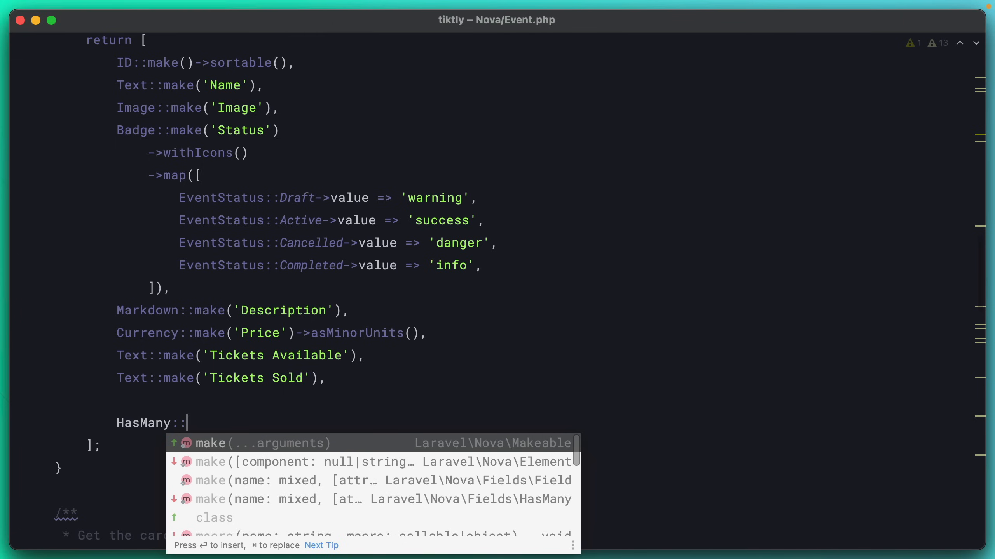
text(make('Or'))
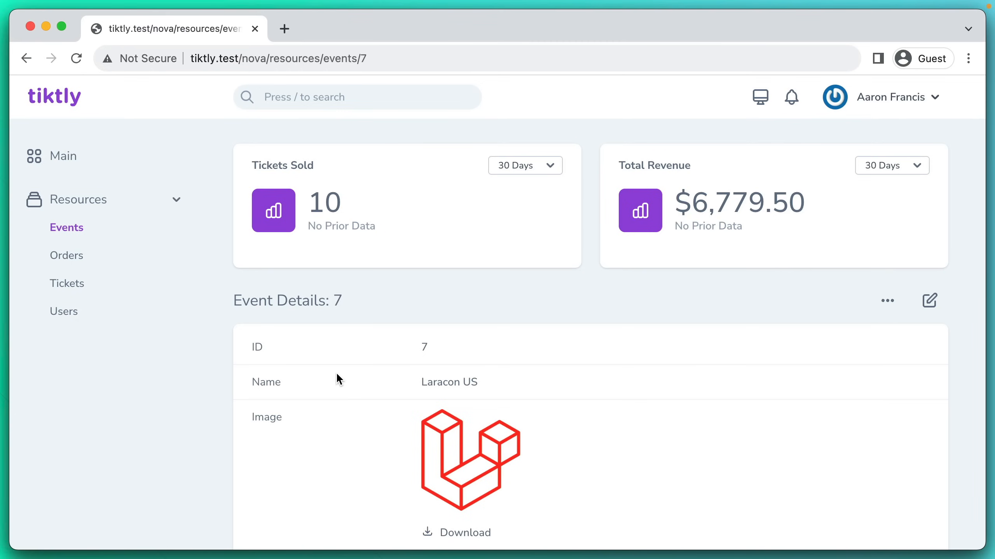
Scroll to the Orders panel and tick order 164.
scroll(down, 3)
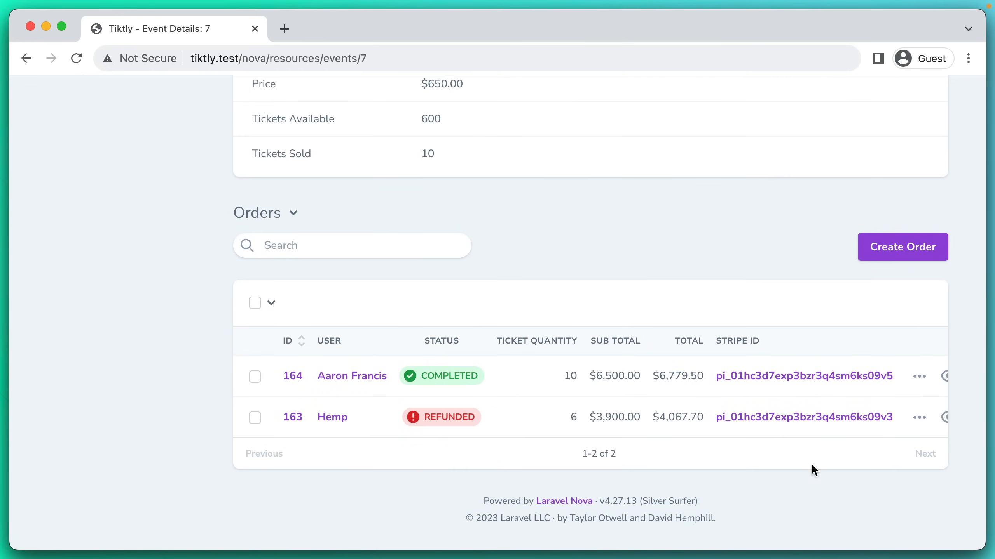
mouse_move(652, 355)
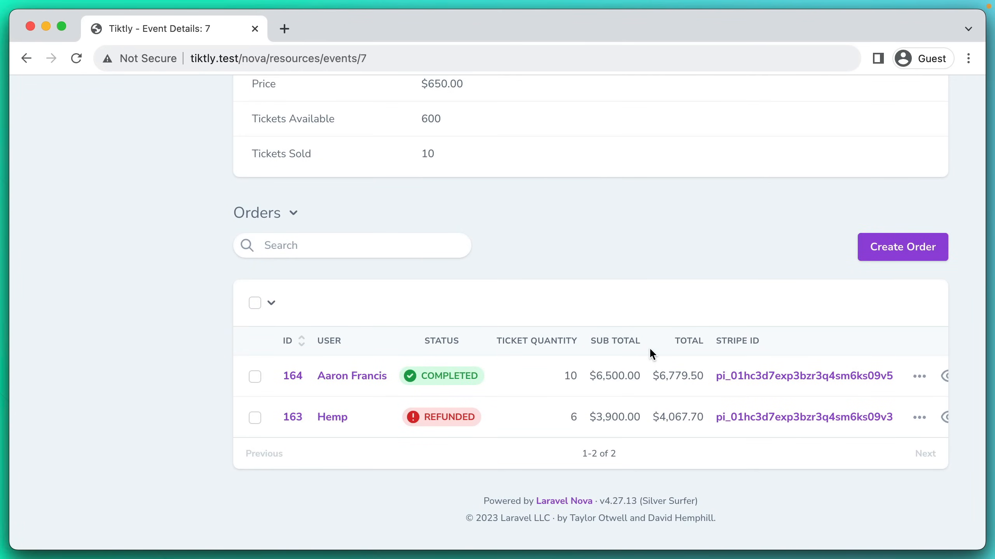
mouse_move(308, 347)
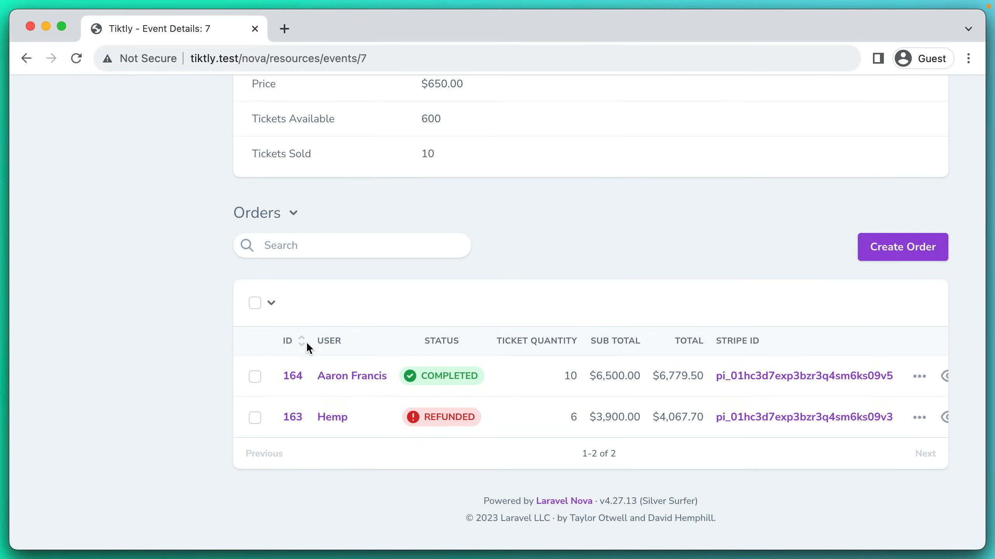
mouse_move(293, 375)
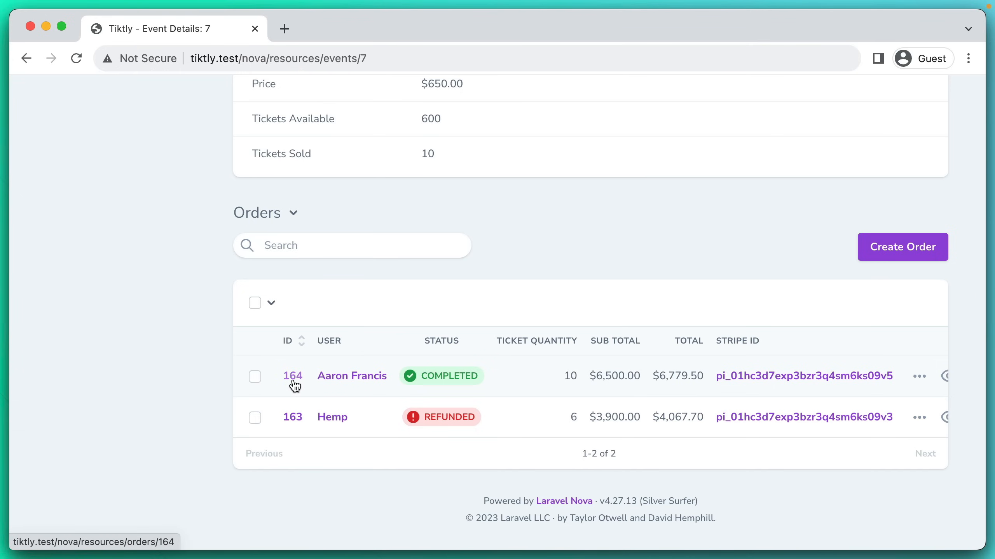
click(255, 376)
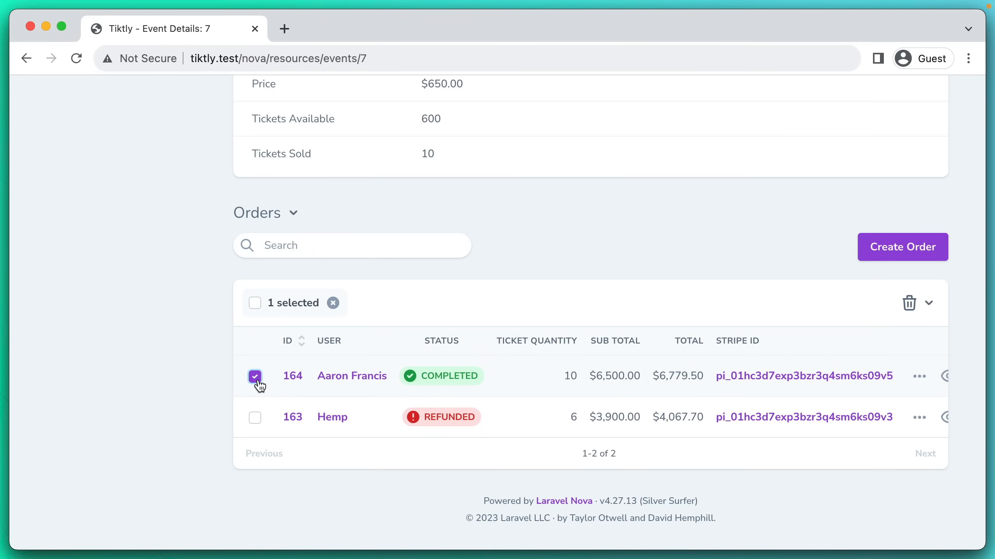
mouse_move(854, 305)
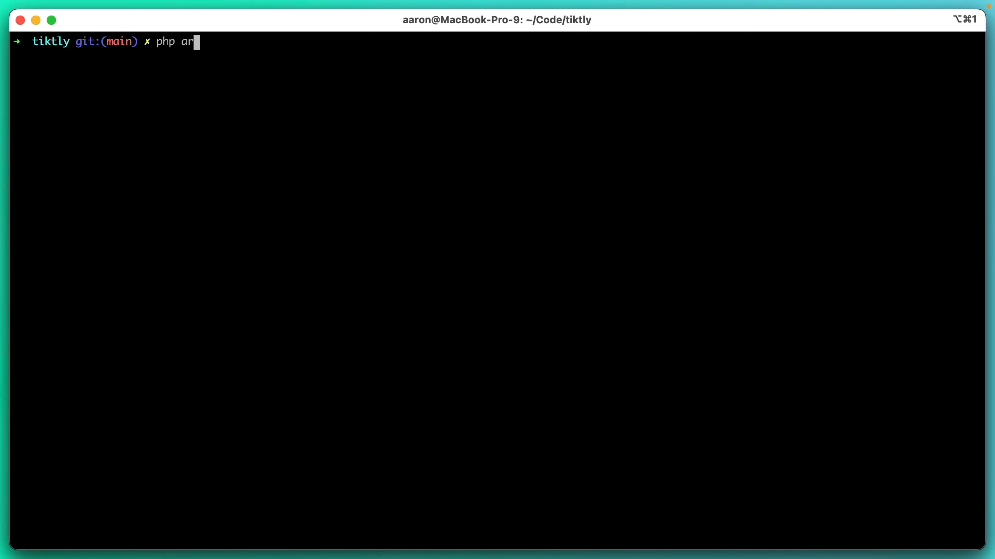
Run php artisan nova:action RefundOrder.
text(tisan nova:actio)
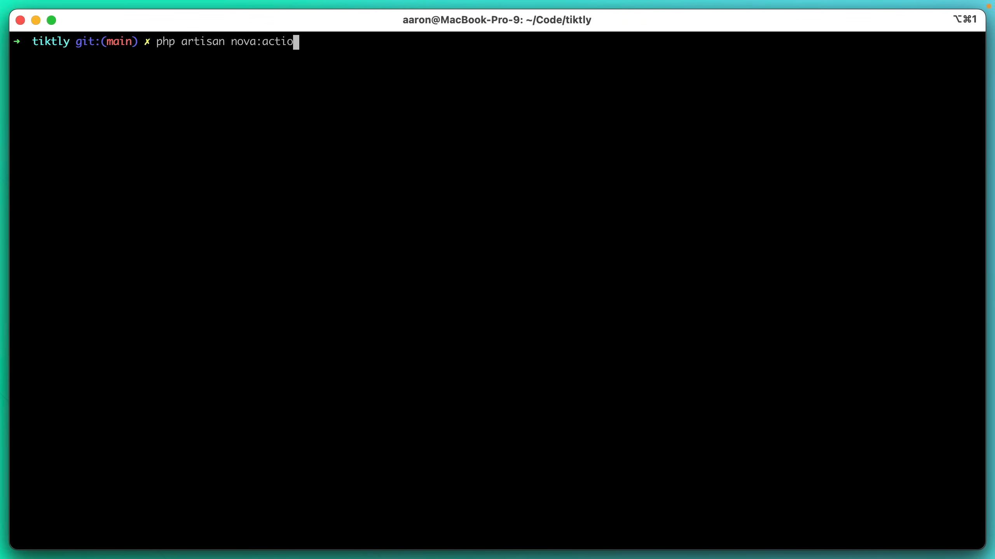
text(n RefundOrder)
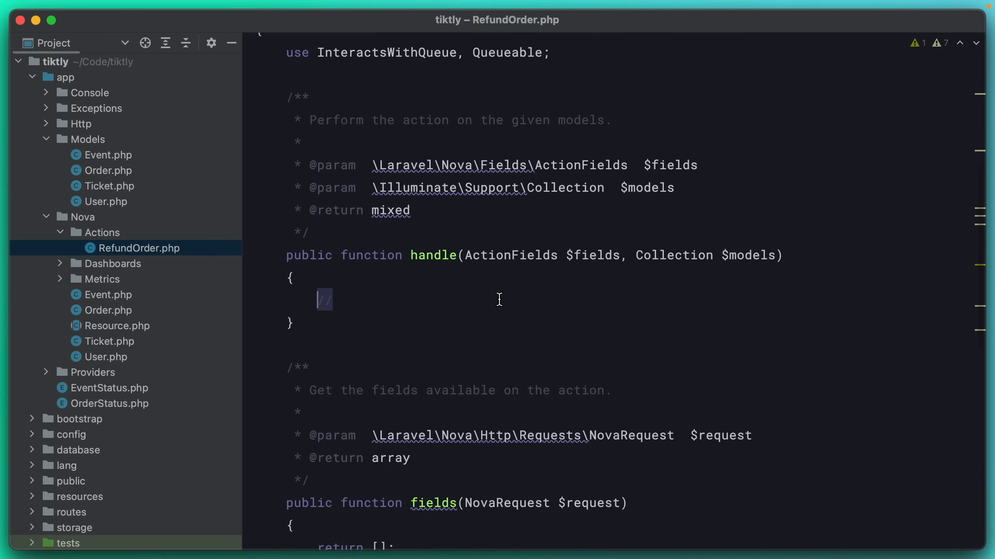
Start a $models->each(function (Order $order) {...}) loop over the selected orders.
text($models->each()
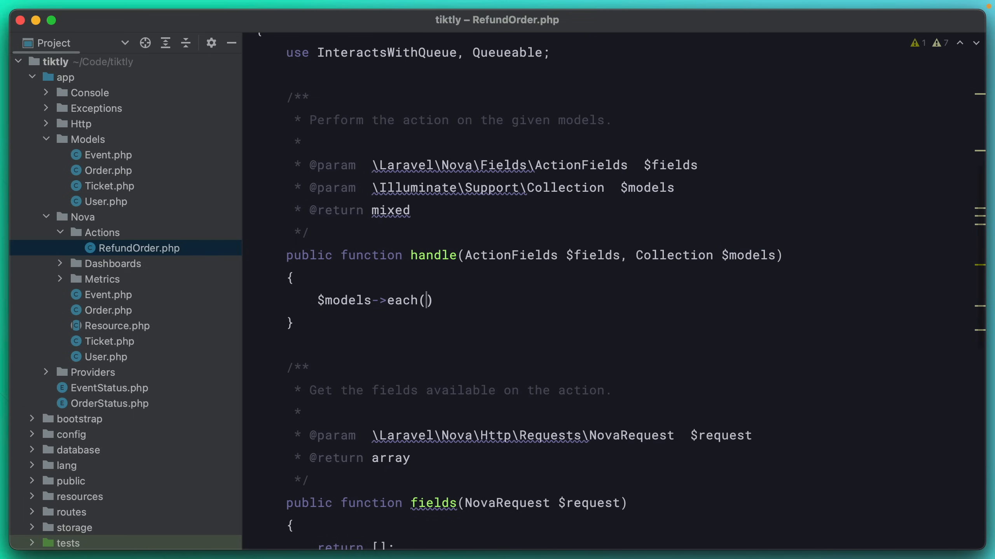
text(function() {)
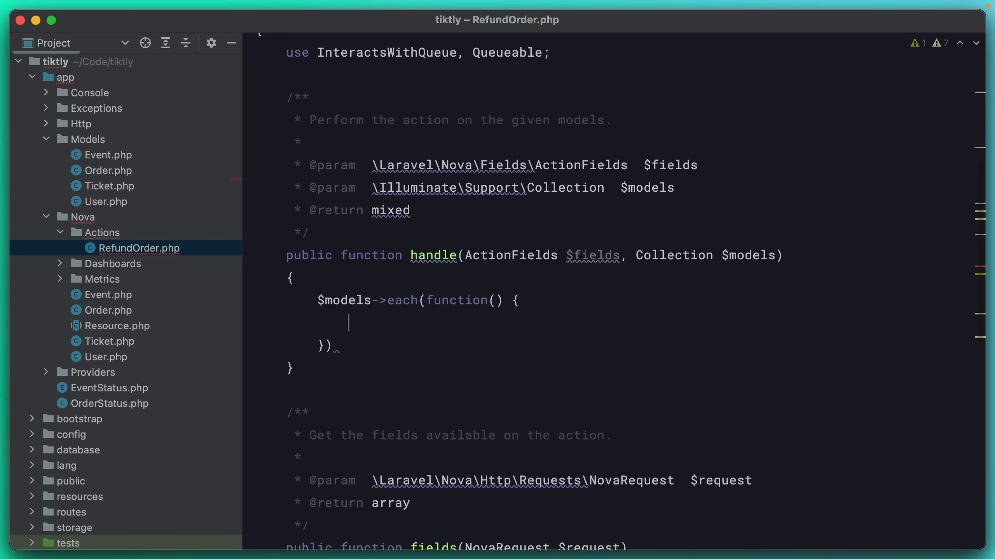
text(Order $order)
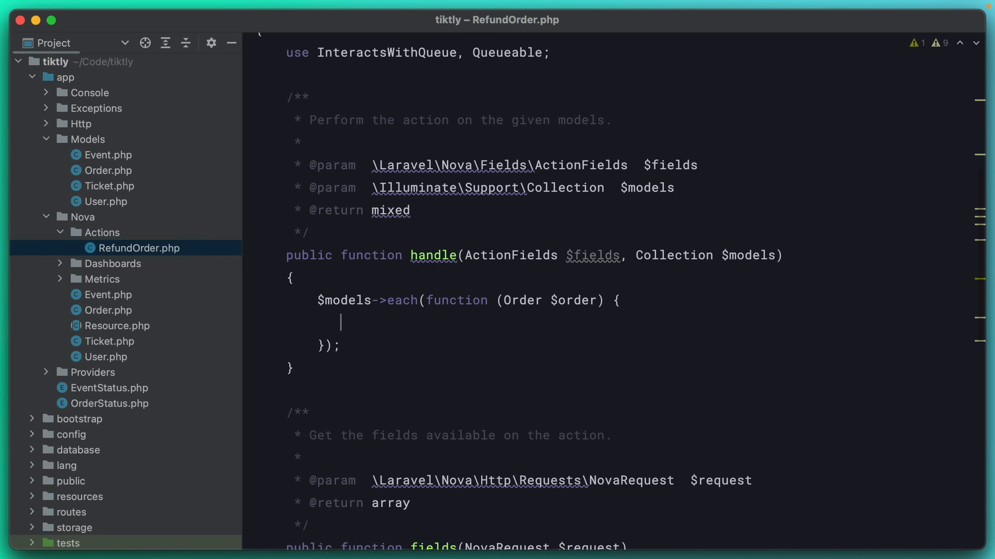
Add comments noting future steps: send a notification and process a Stripe refund on all of the tickets.
text(// send an email)
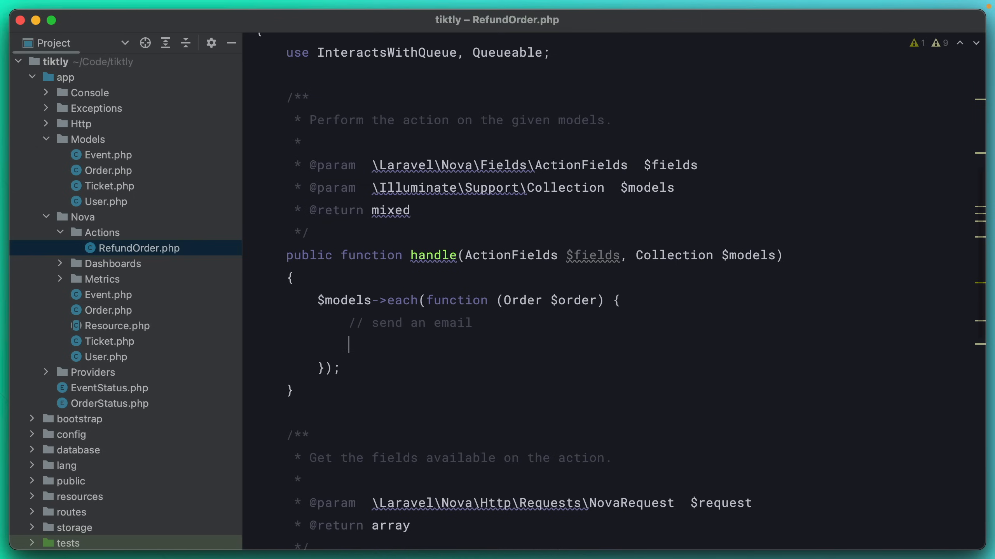
text(// p)
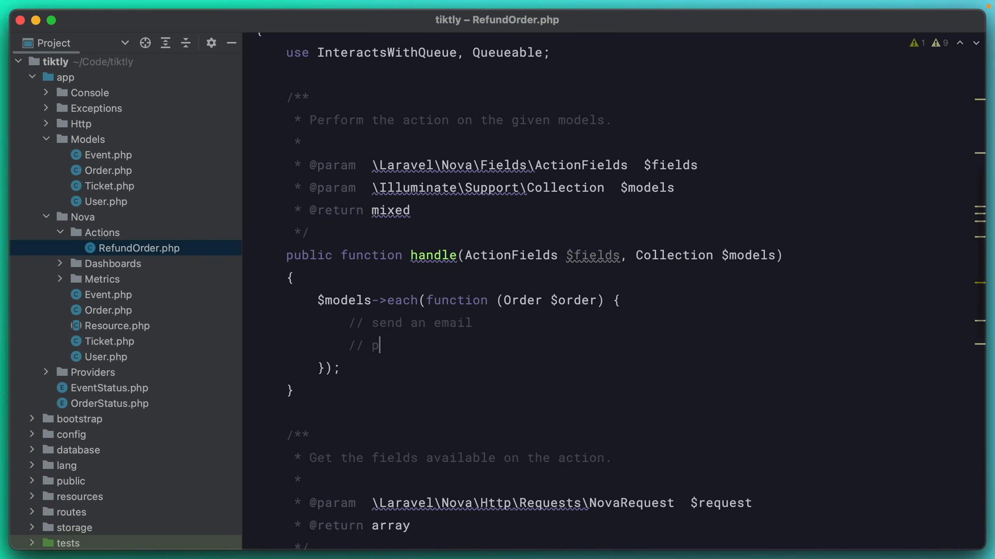
text(rocess a refund on)
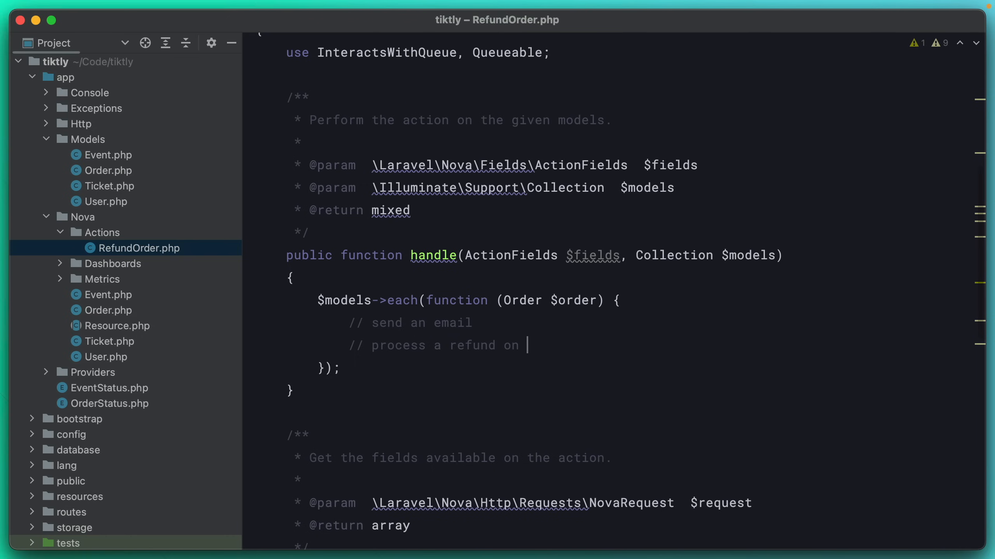
text(Strip)
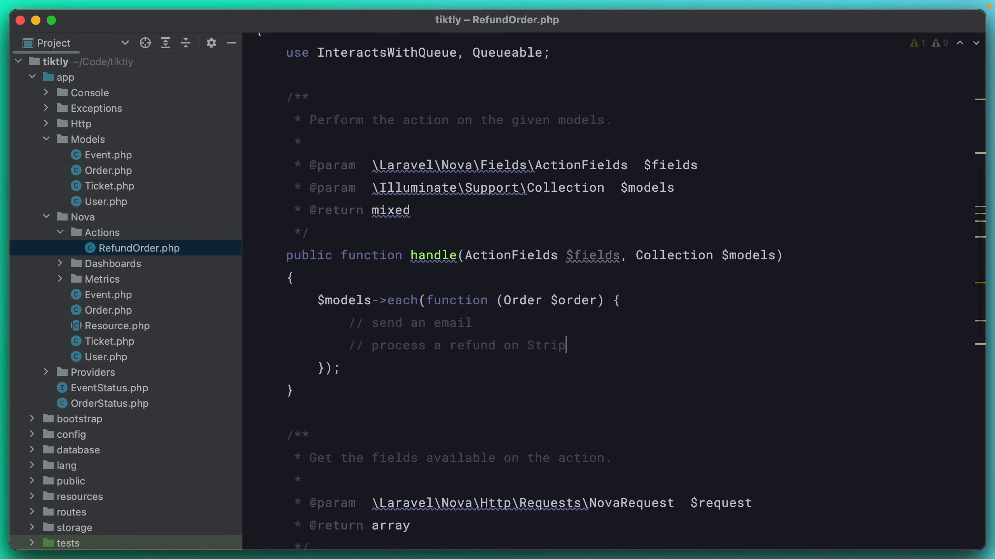
text(e)
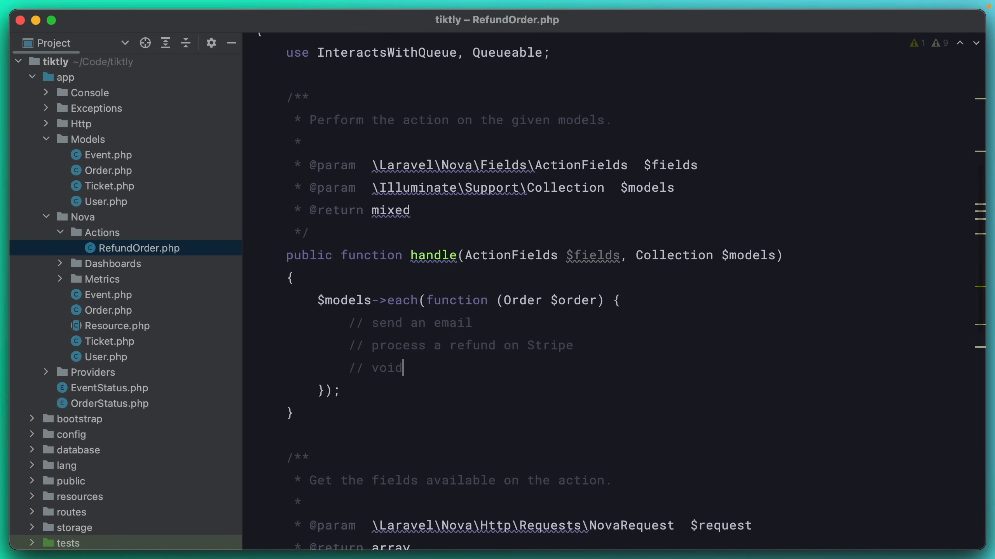
text(all of the)
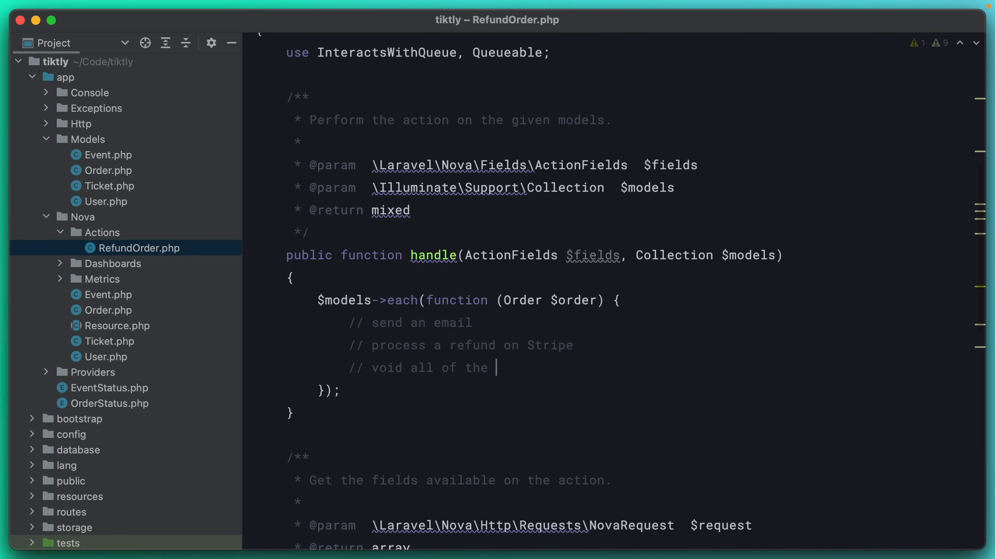
text(tickets)
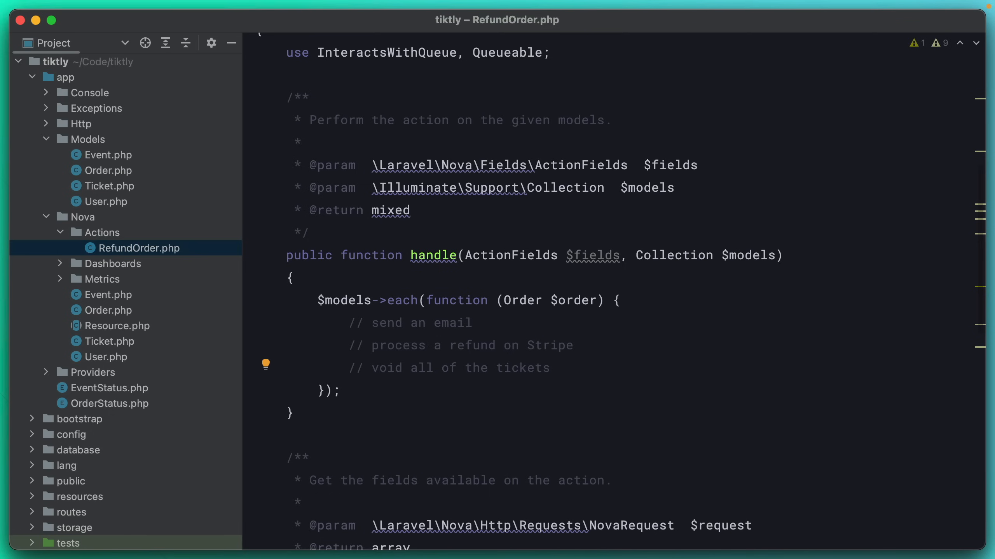
Update each order with 'status' => OrderStatus::Refunded using the OrderStatus enum.
text($order->update([)
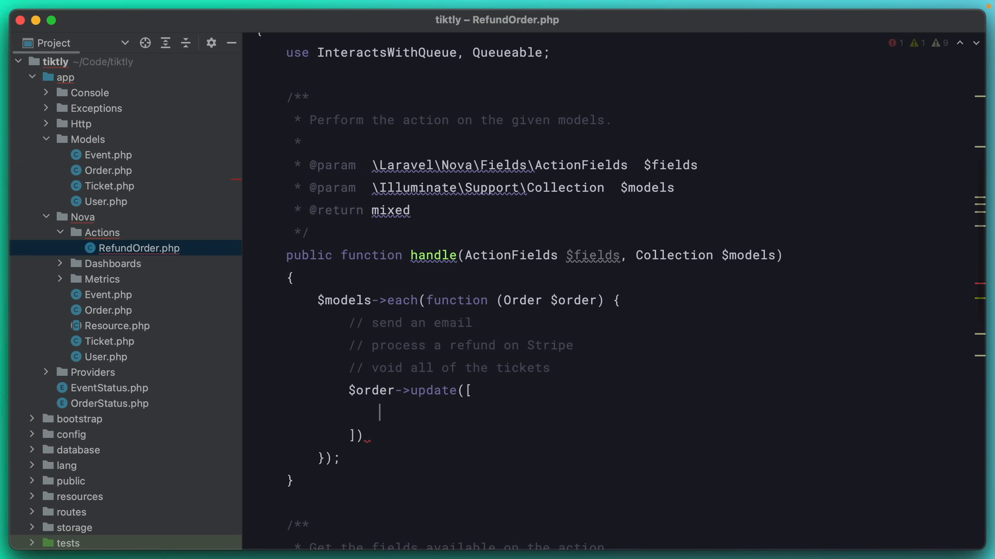
text('status' =>)
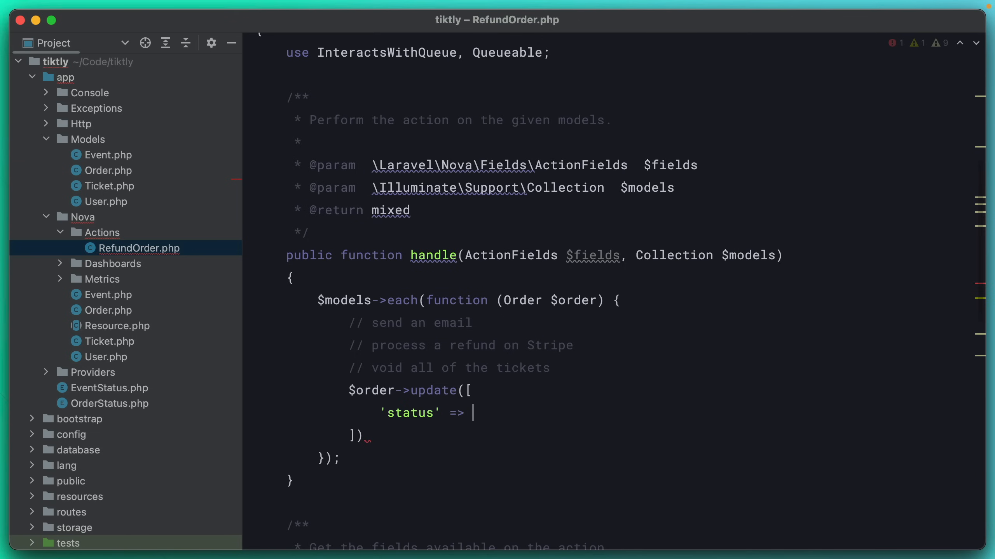
text(OrdeS)
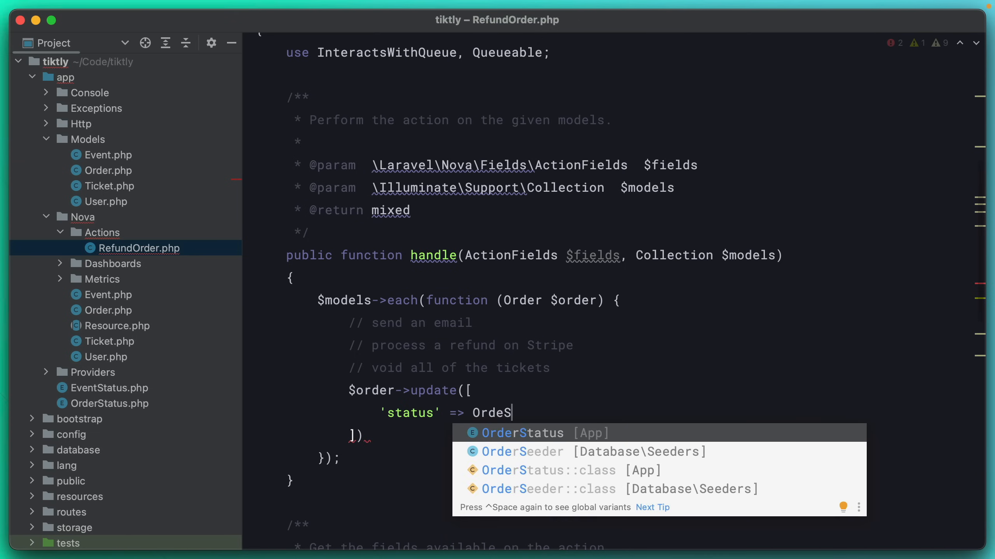
click(522, 433)
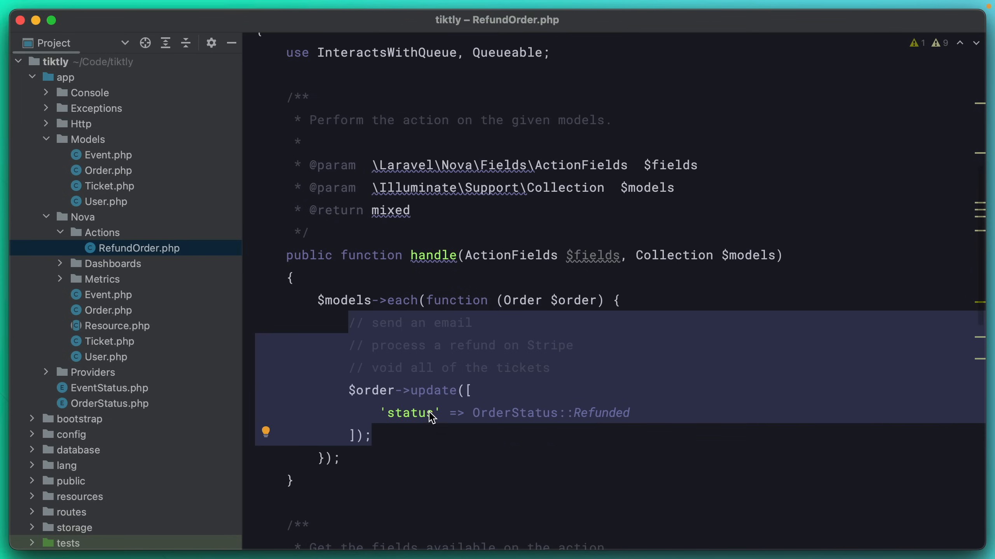
mouse_move(411, 427)
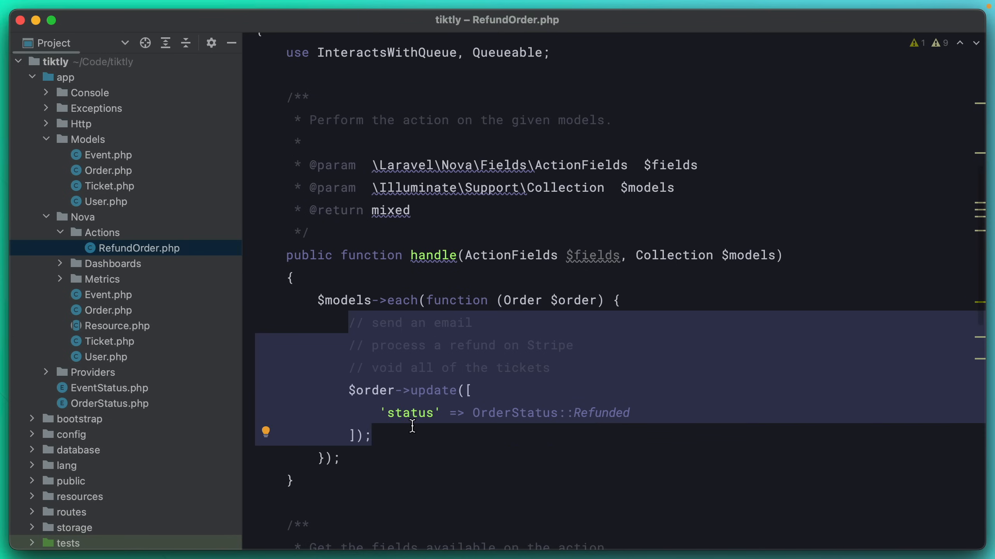
click(110, 310)
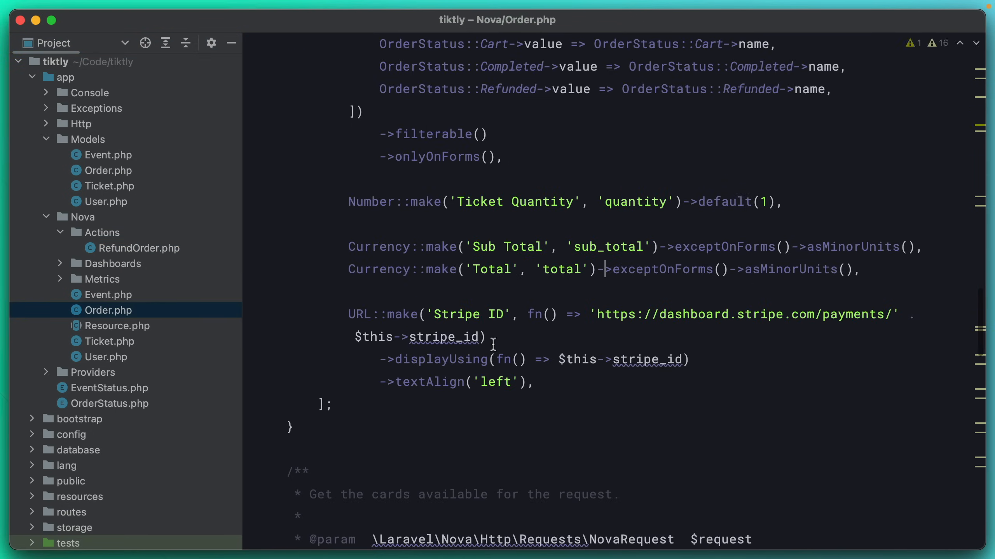
Add RefundOrder to the array returned by the Order resource's actions() method.
scroll(down, 3)
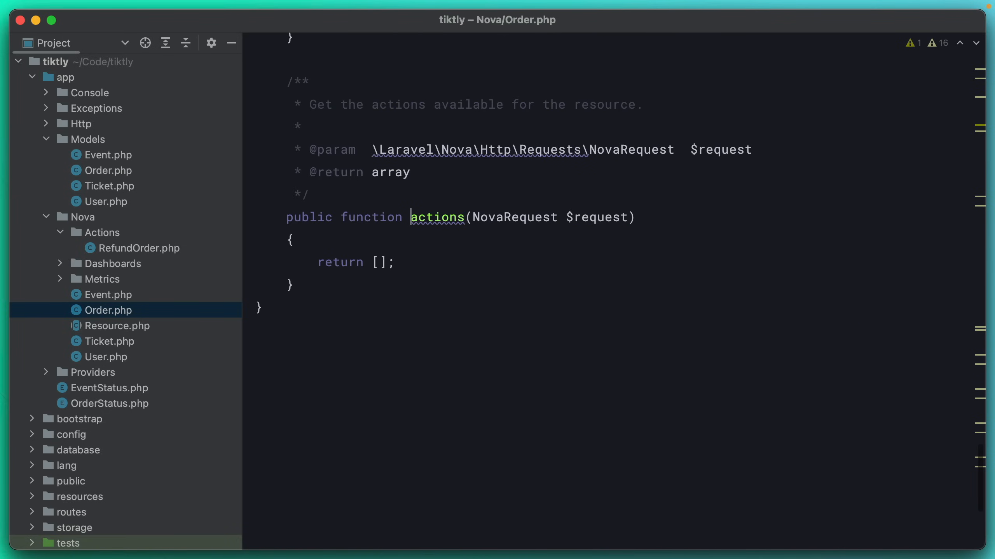
key(Enter)
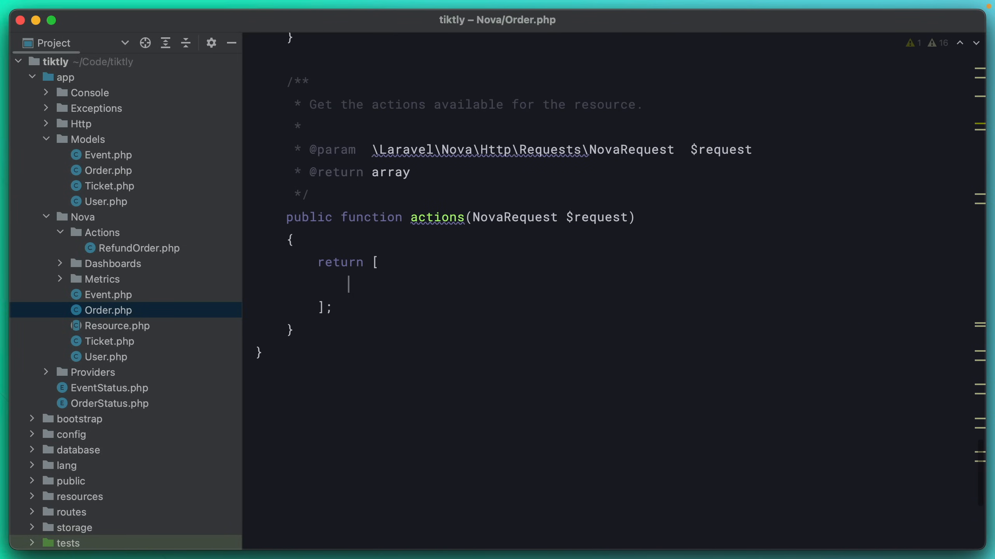
text(Redu)
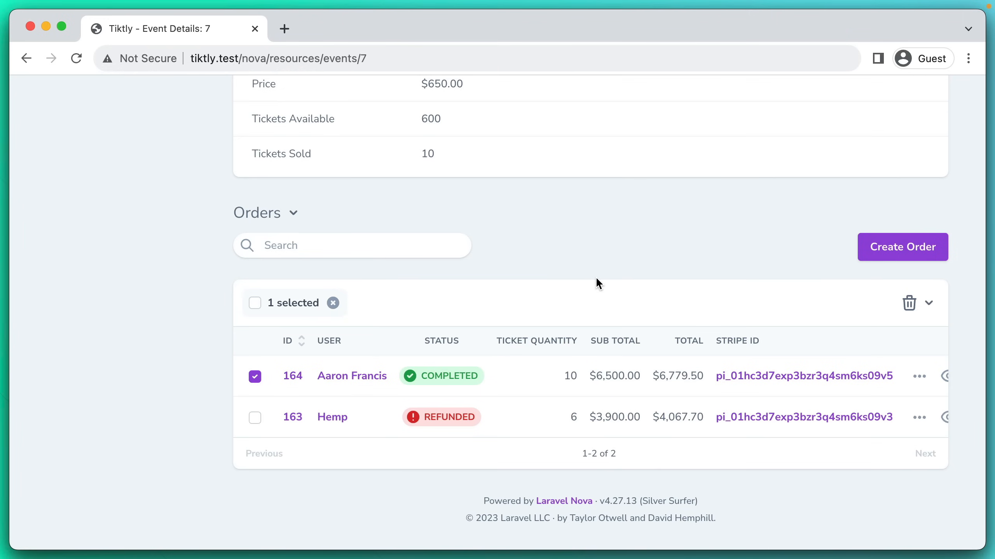
Select order 164, run the Refund Order action and confirm it so the order shows Refunded.
click(254, 375)
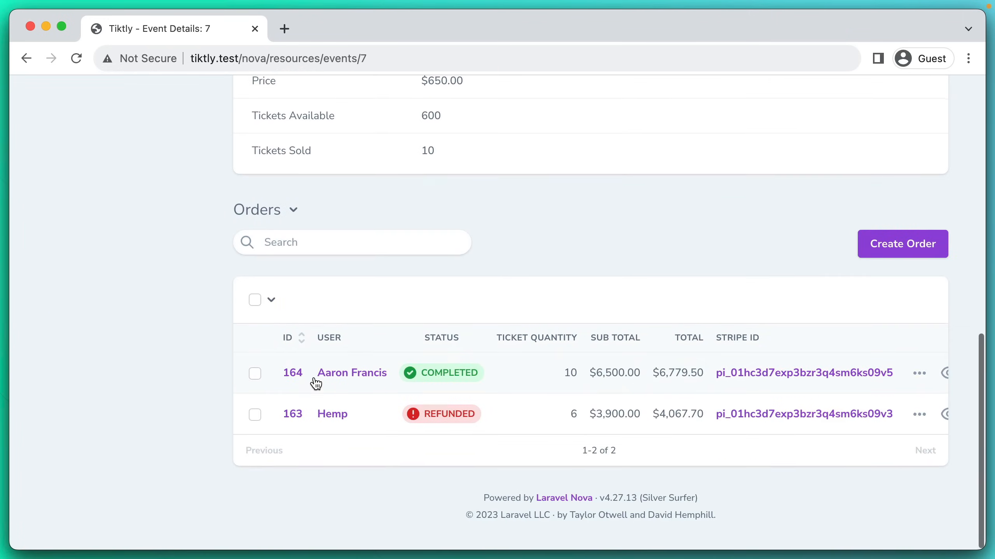
click(254, 373)
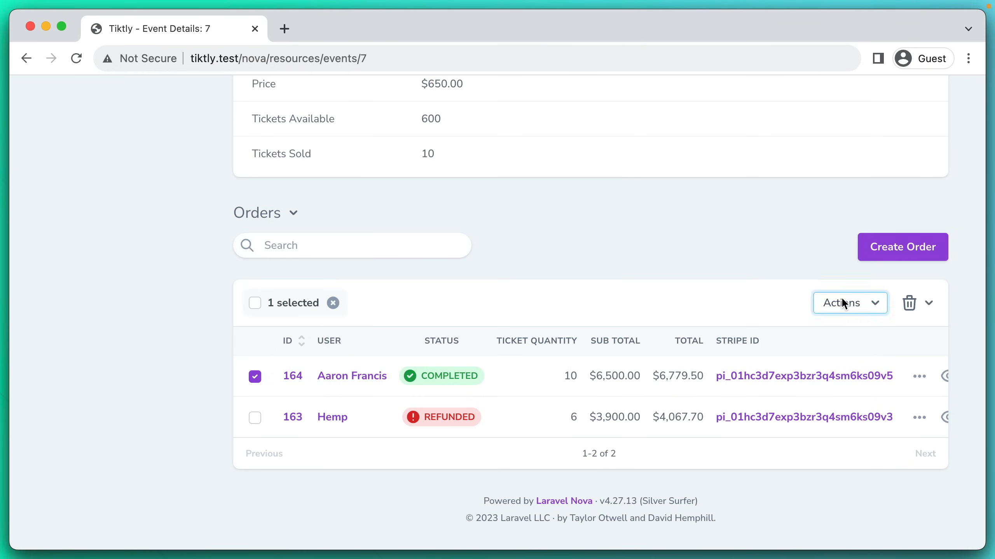
click(849, 302)
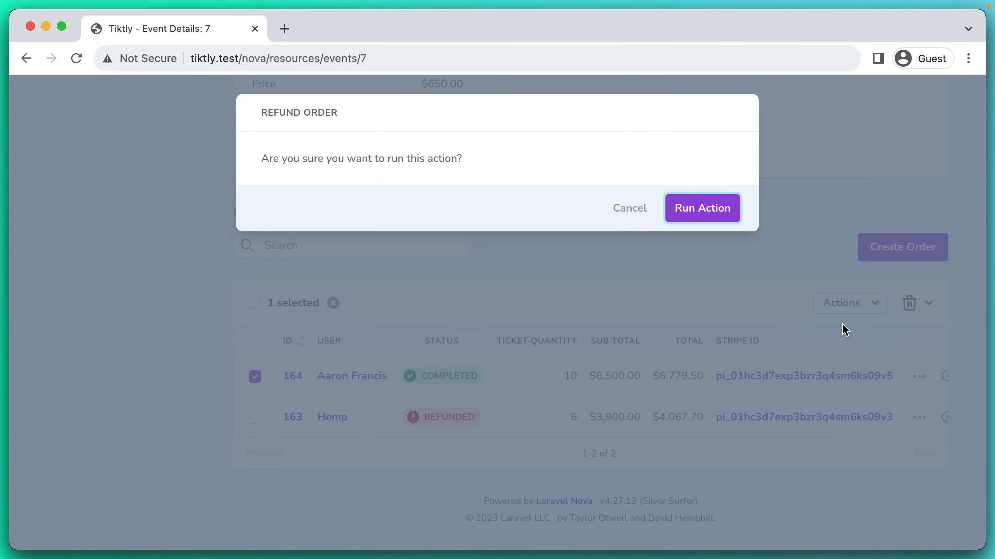
mouse_move(702, 208)
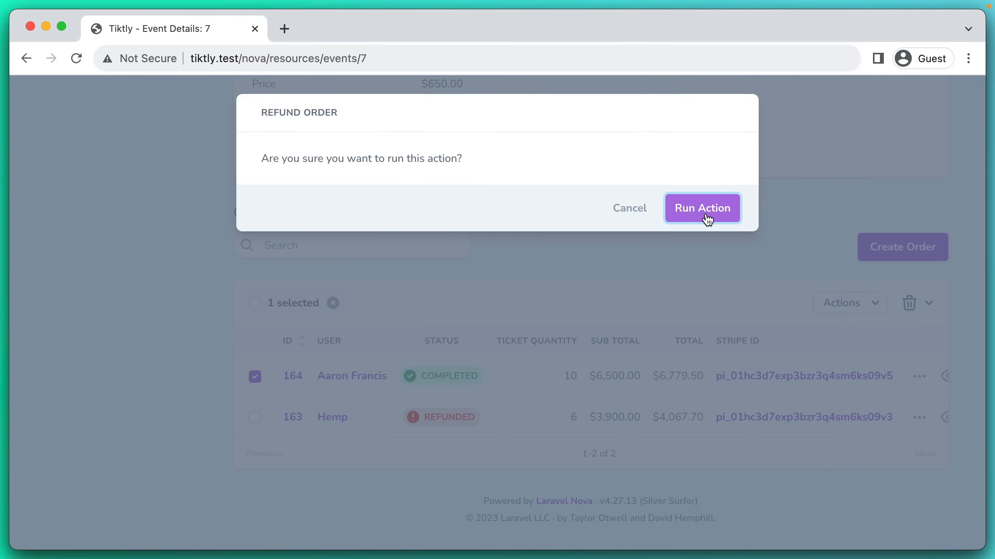
click(702, 208)
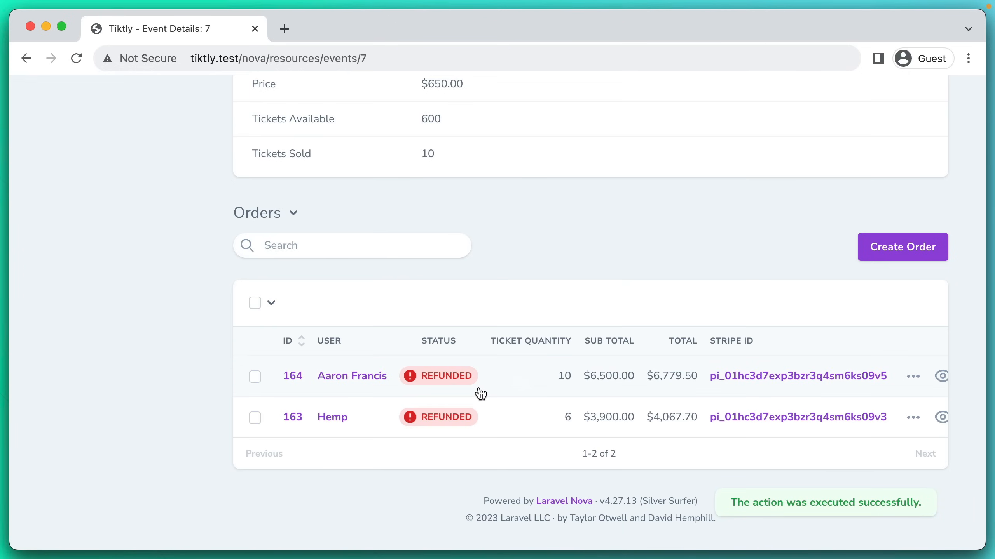